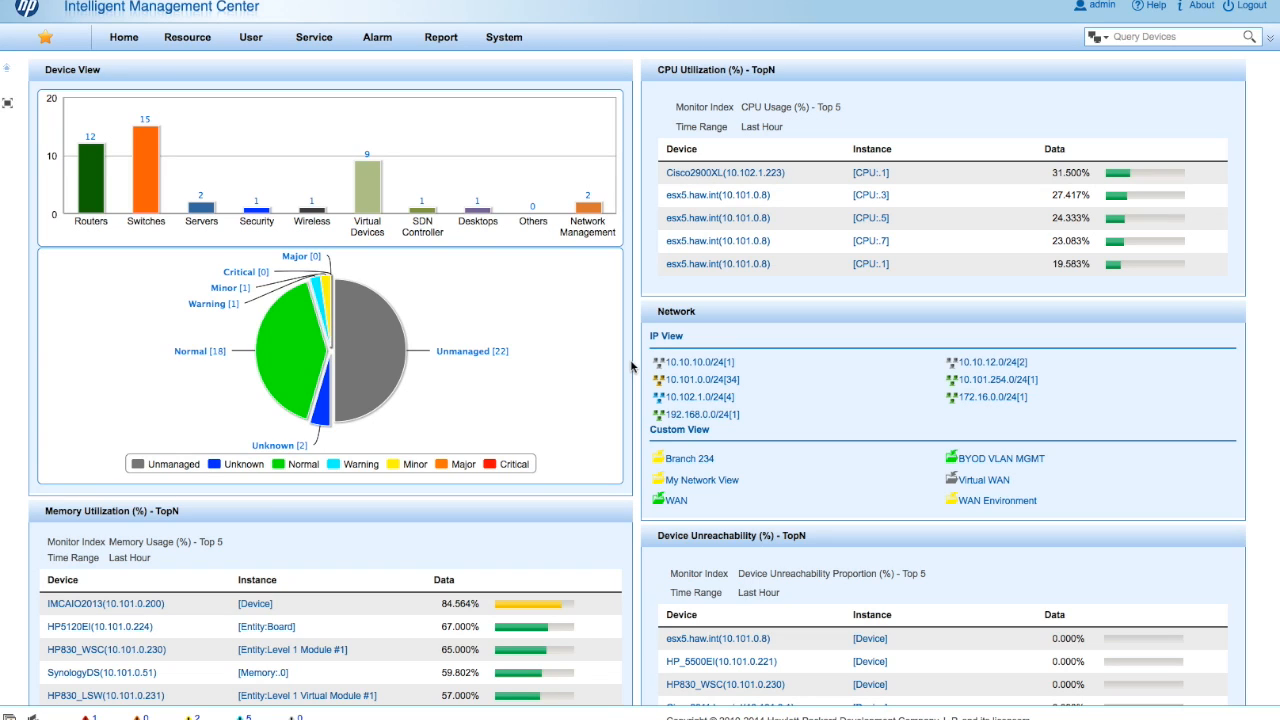
pyautogui.moveTo(622, 366)
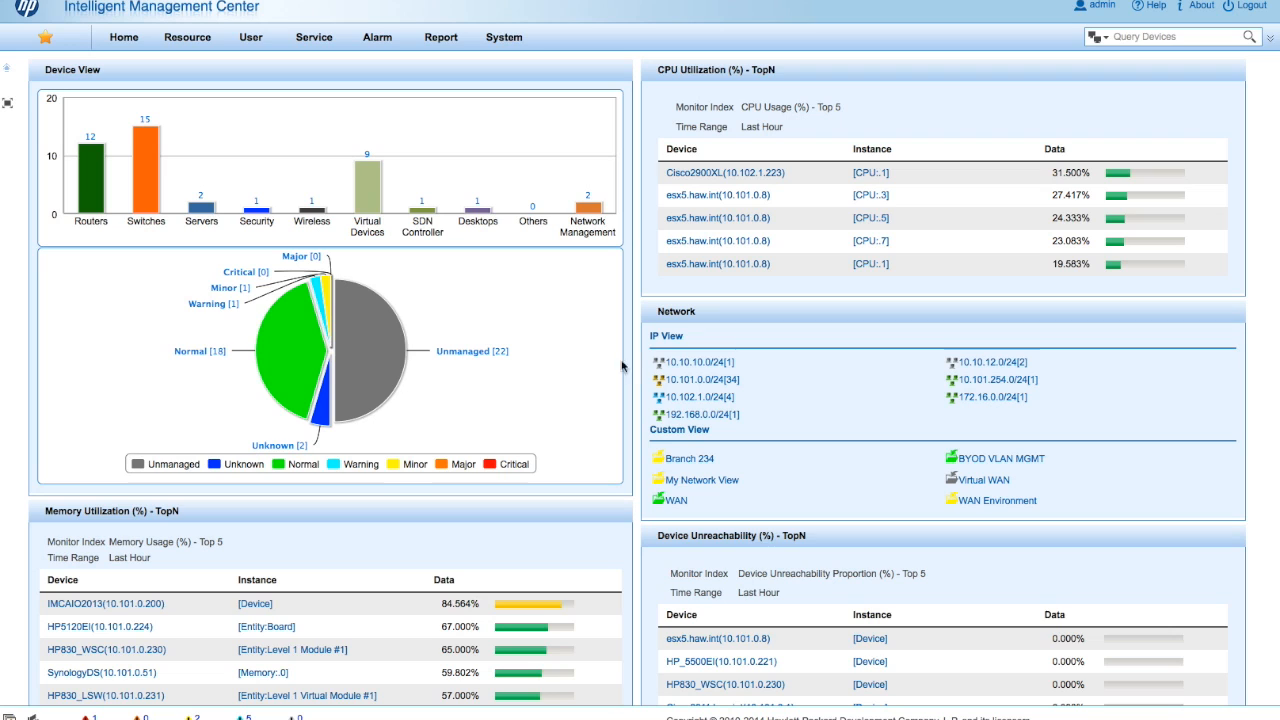
pyautogui.moveTo(187, 37)
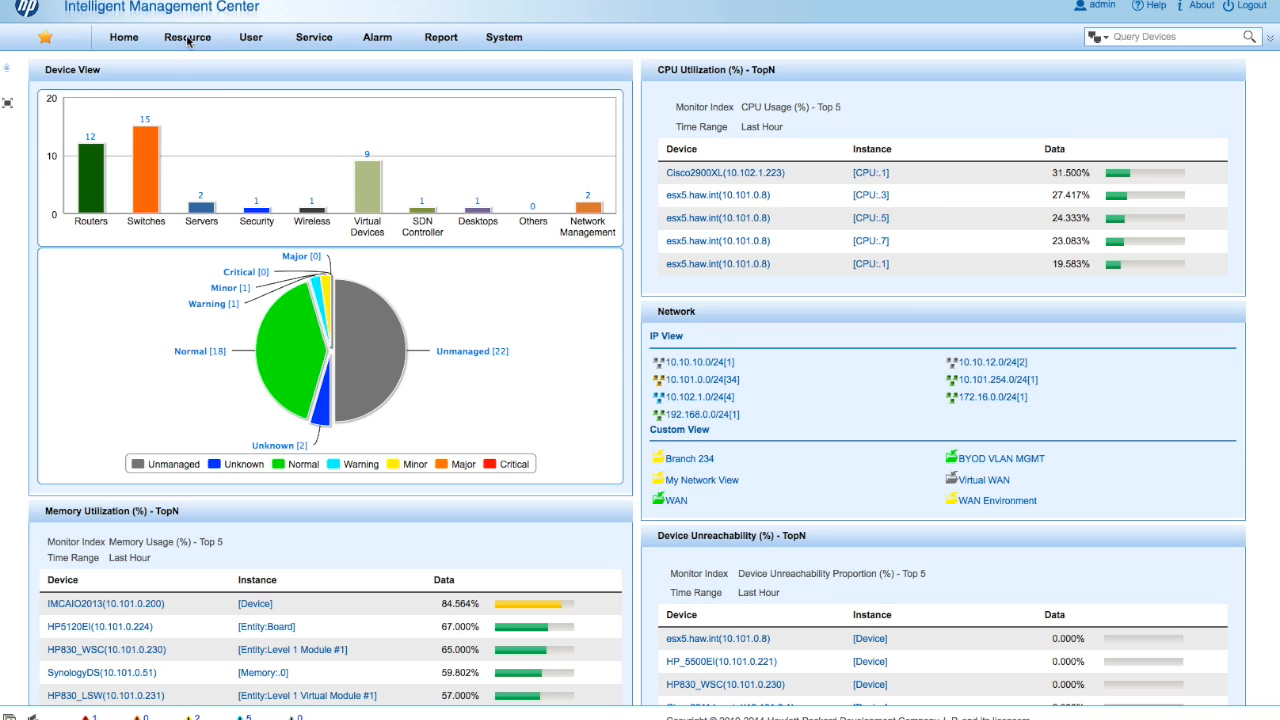
# Step: Go to the Batch Operation page from the Resource menu
pyautogui.click(187, 37)
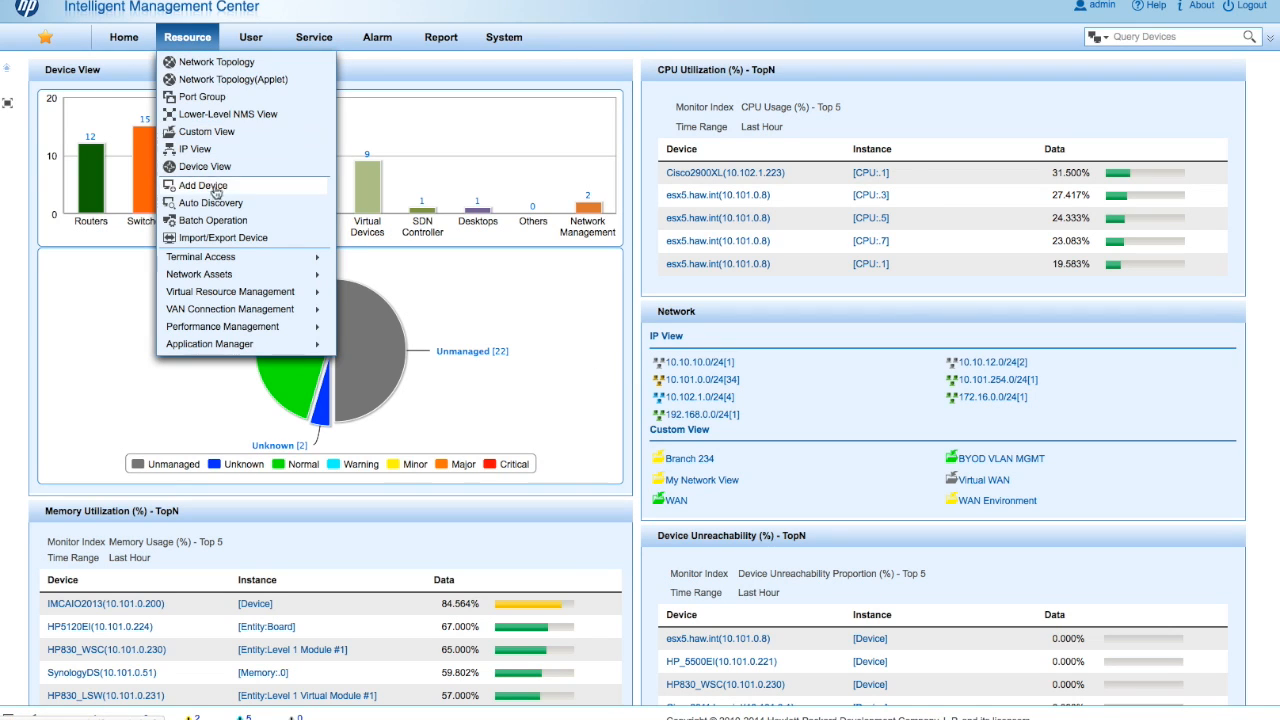
pyautogui.click(212, 220)
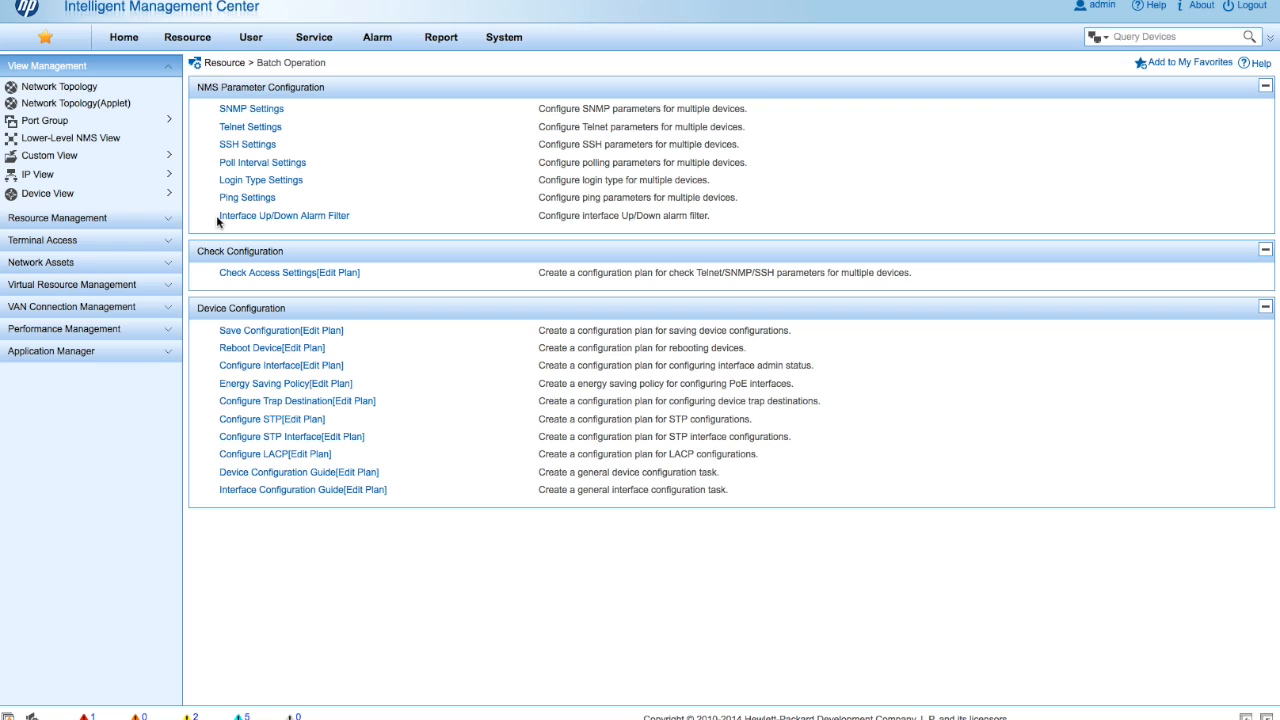
pyautogui.moveTo(223, 230)
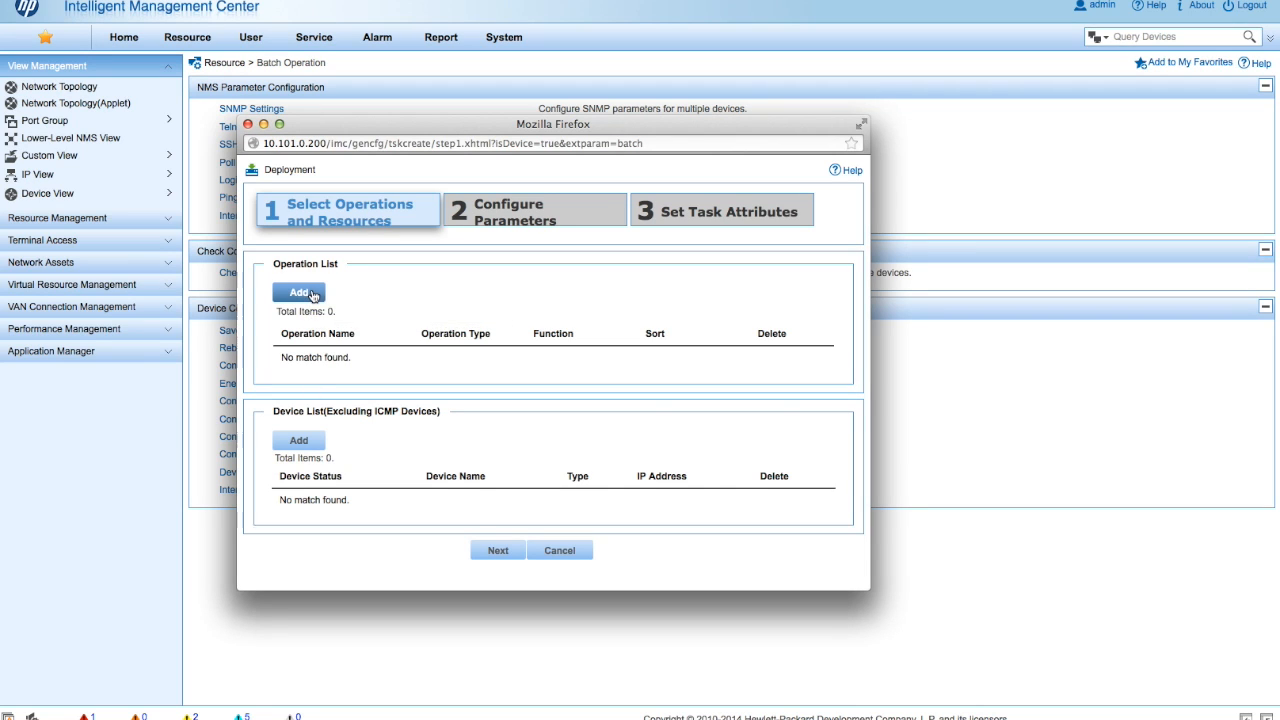
# Step: Add Config SNMP(v3)Param(H3C) from the Device Access category to the Operation List
pyautogui.click(298, 292)
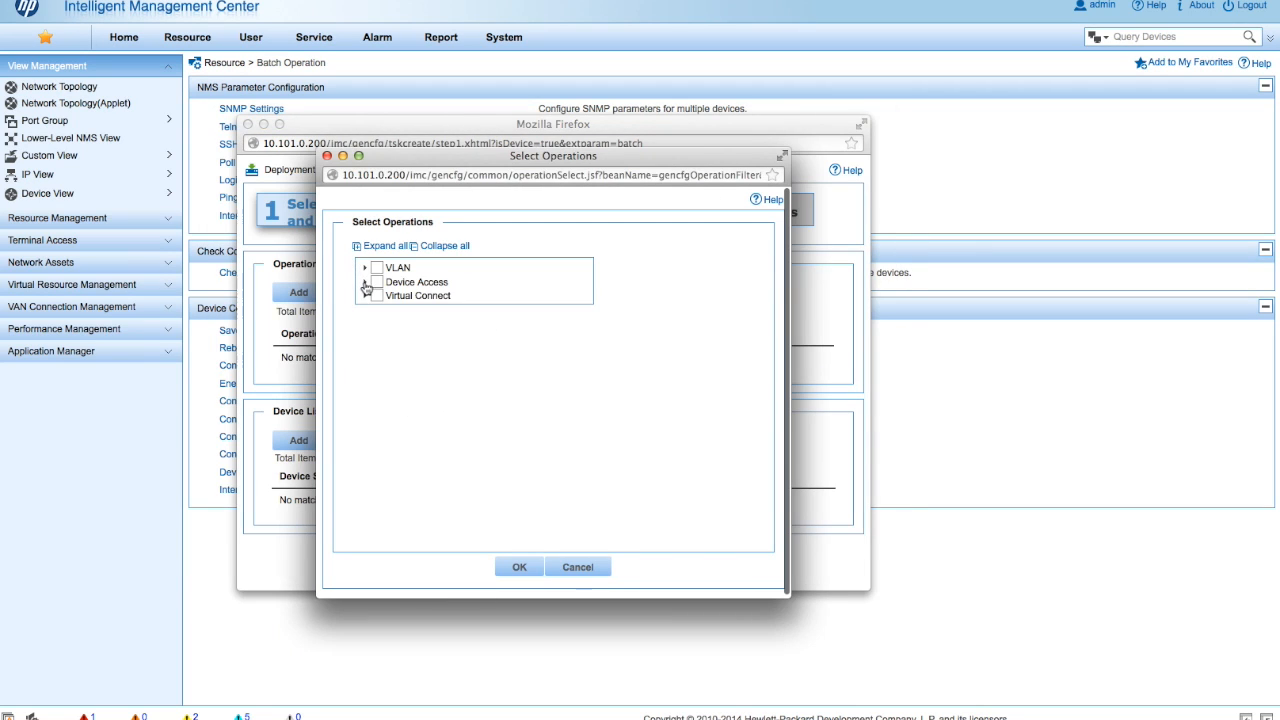
pyautogui.click(366, 281)
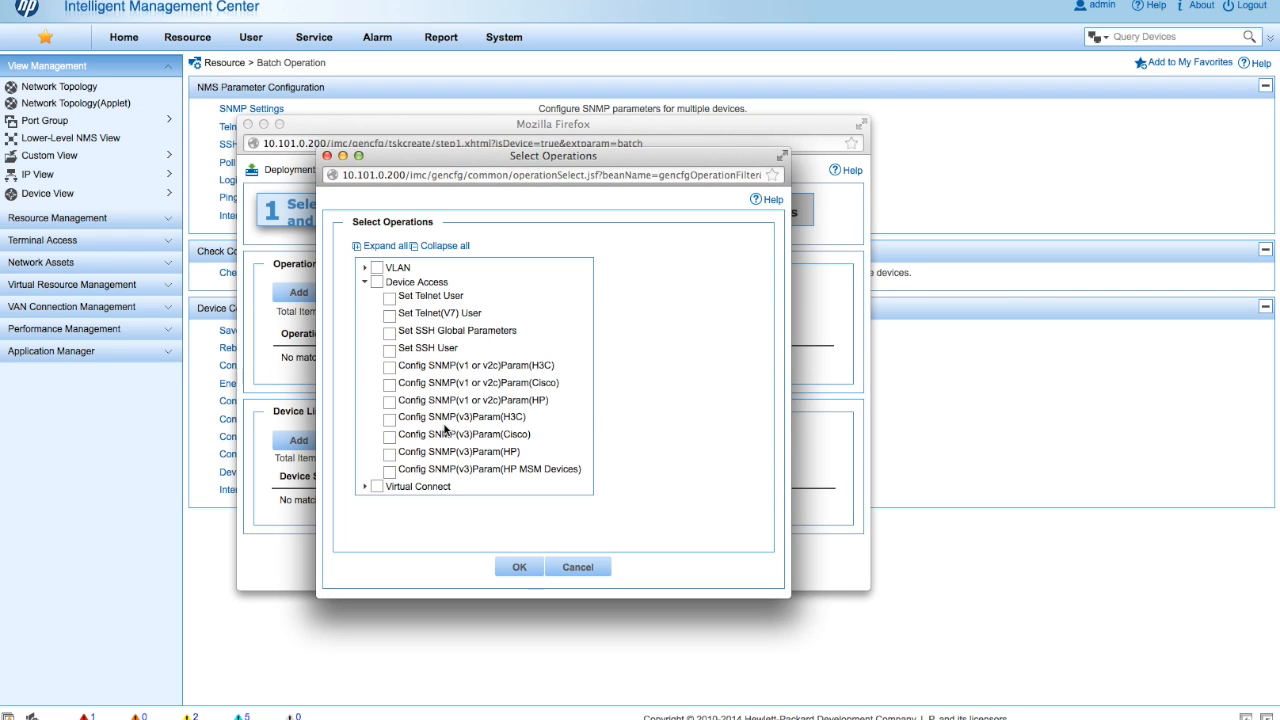
pyautogui.click(389, 417)
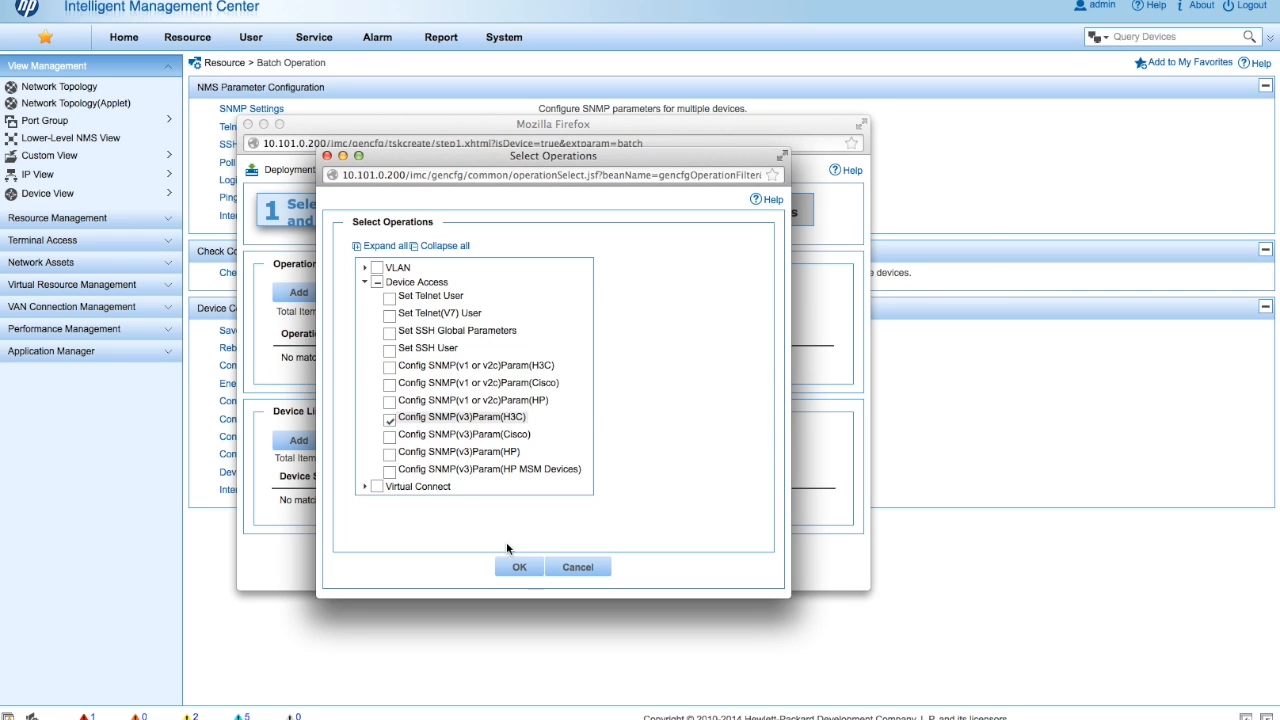
pyautogui.click(519, 566)
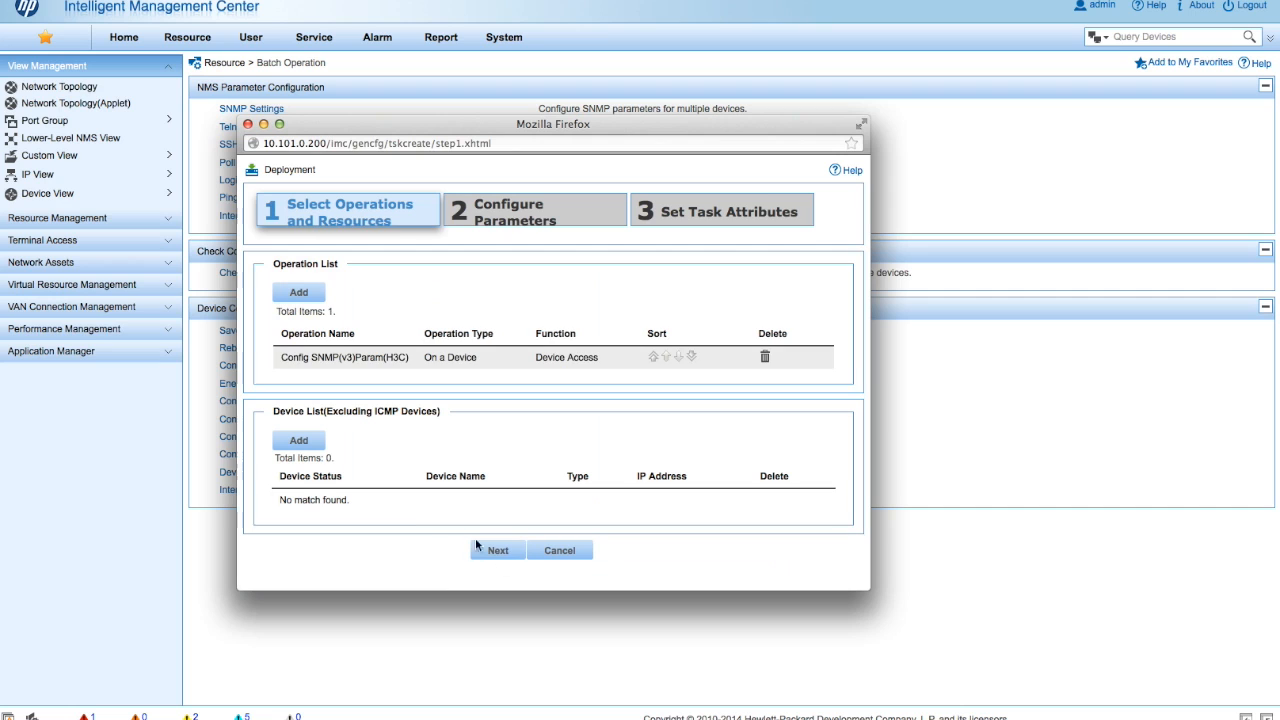
# Step: Select switch HP5120EI as the only device, removing the two HP 5500-EI switches
pyautogui.click(298, 440)
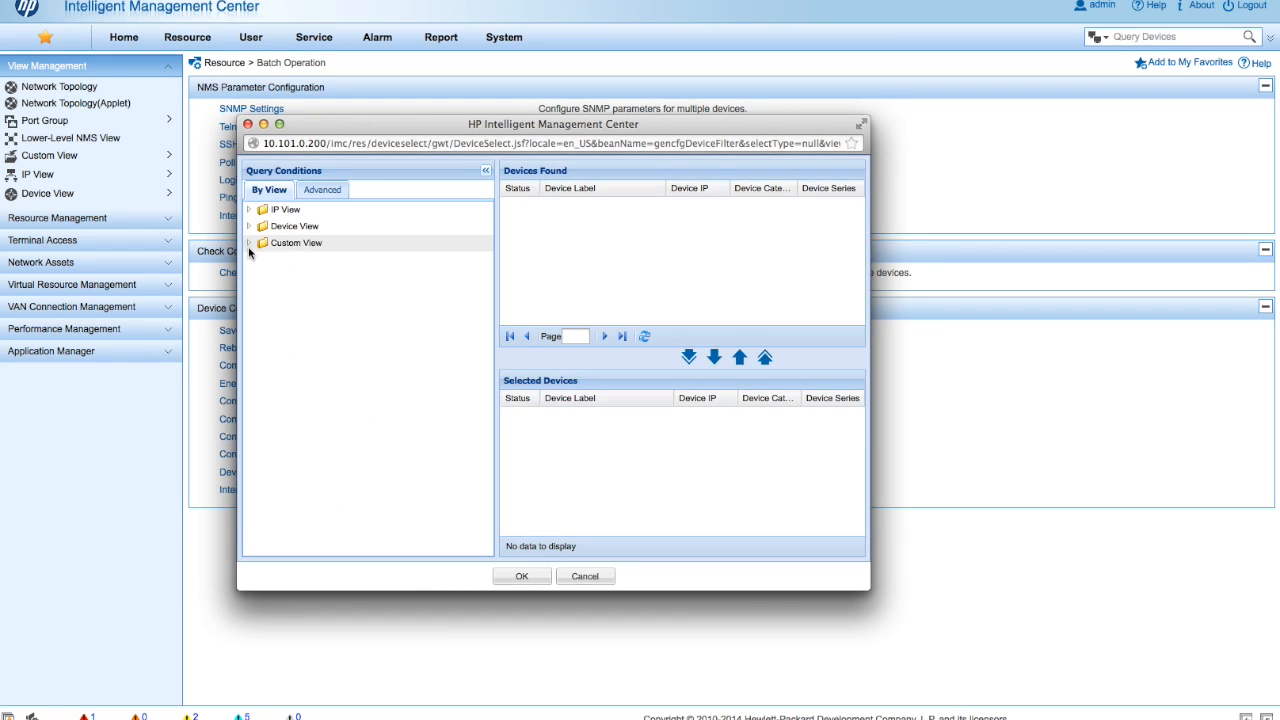
pyautogui.click(249, 226)
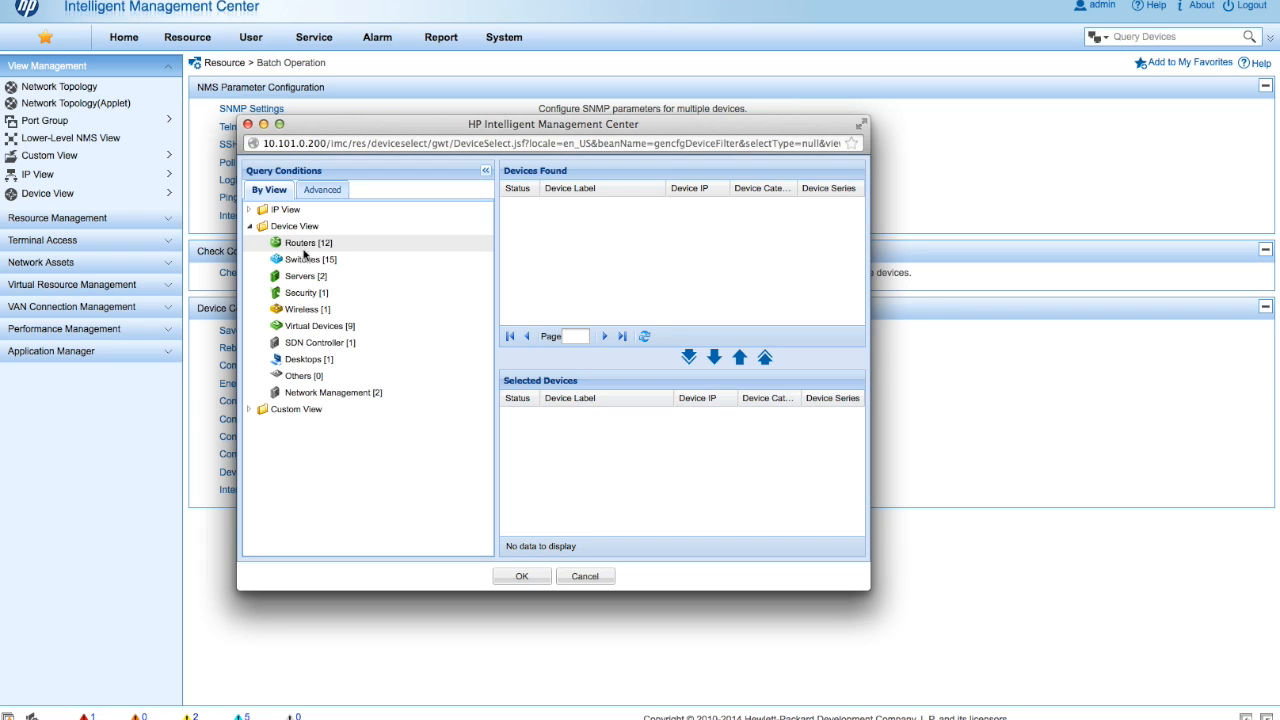
pyautogui.click(302, 259)
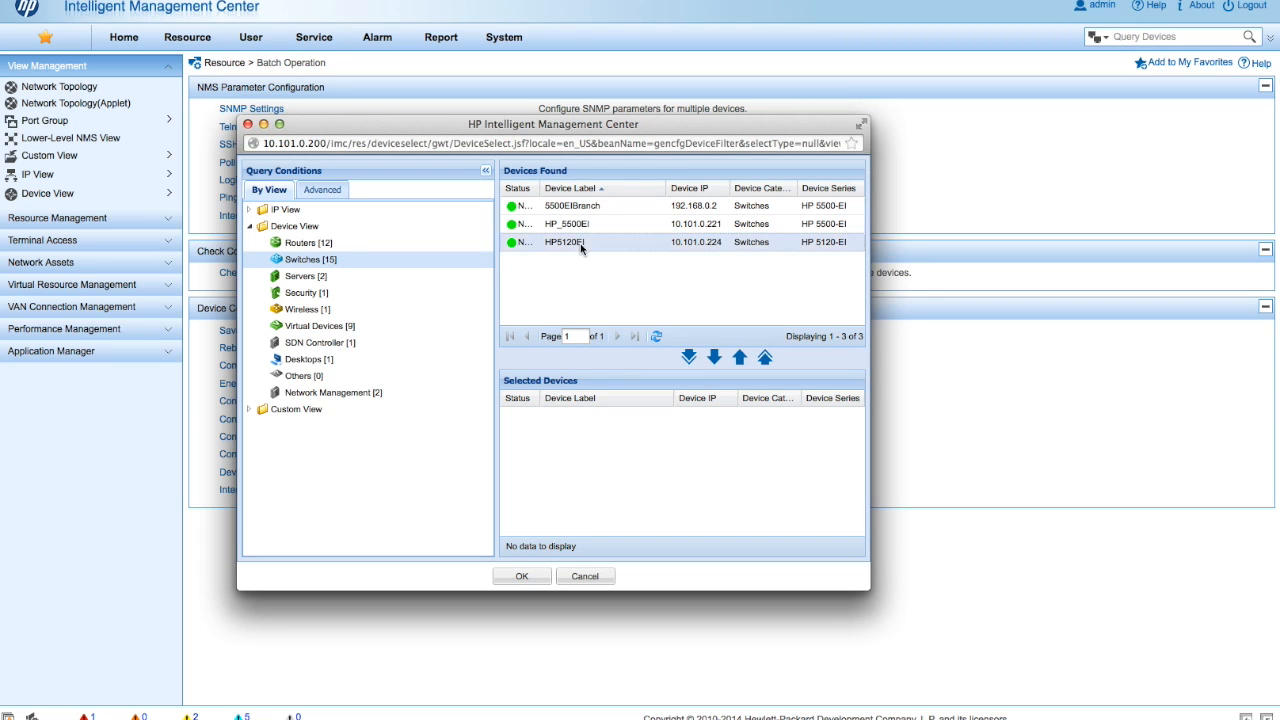
pyautogui.click(714, 357)
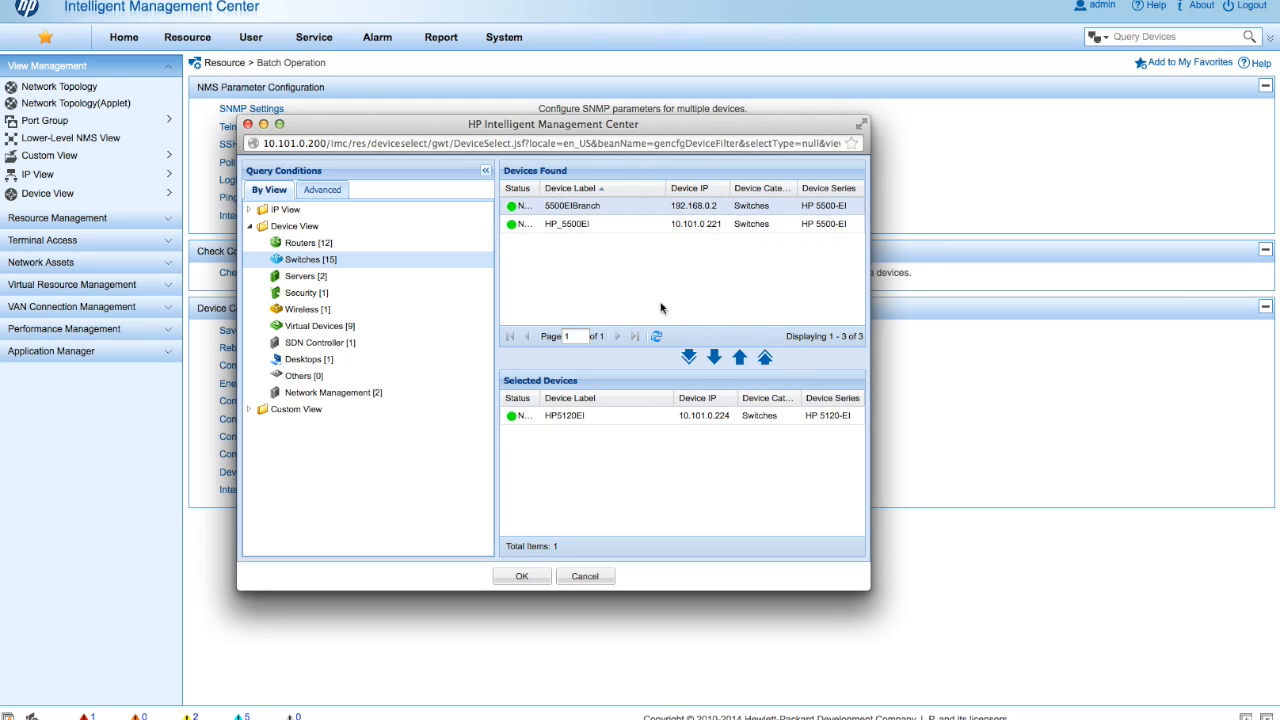
pyautogui.click(714, 357)
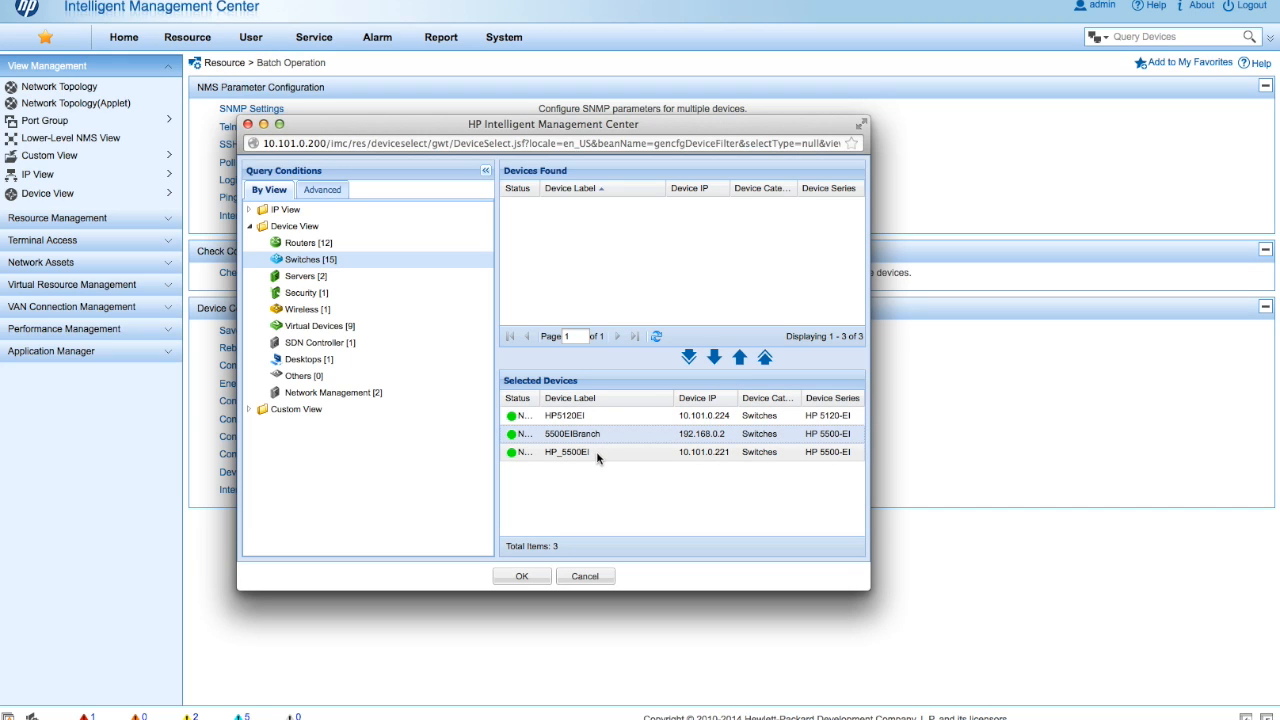
pyautogui.click(739, 357)
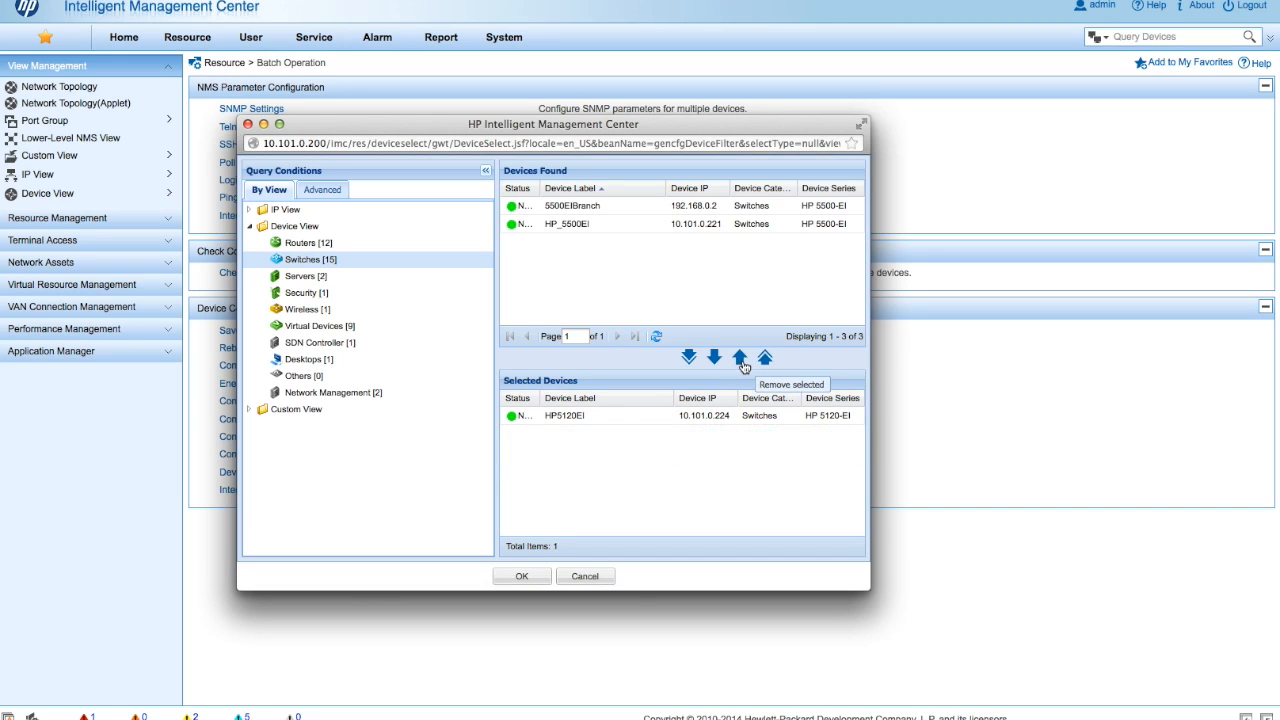
pyautogui.moveTo(588, 418)
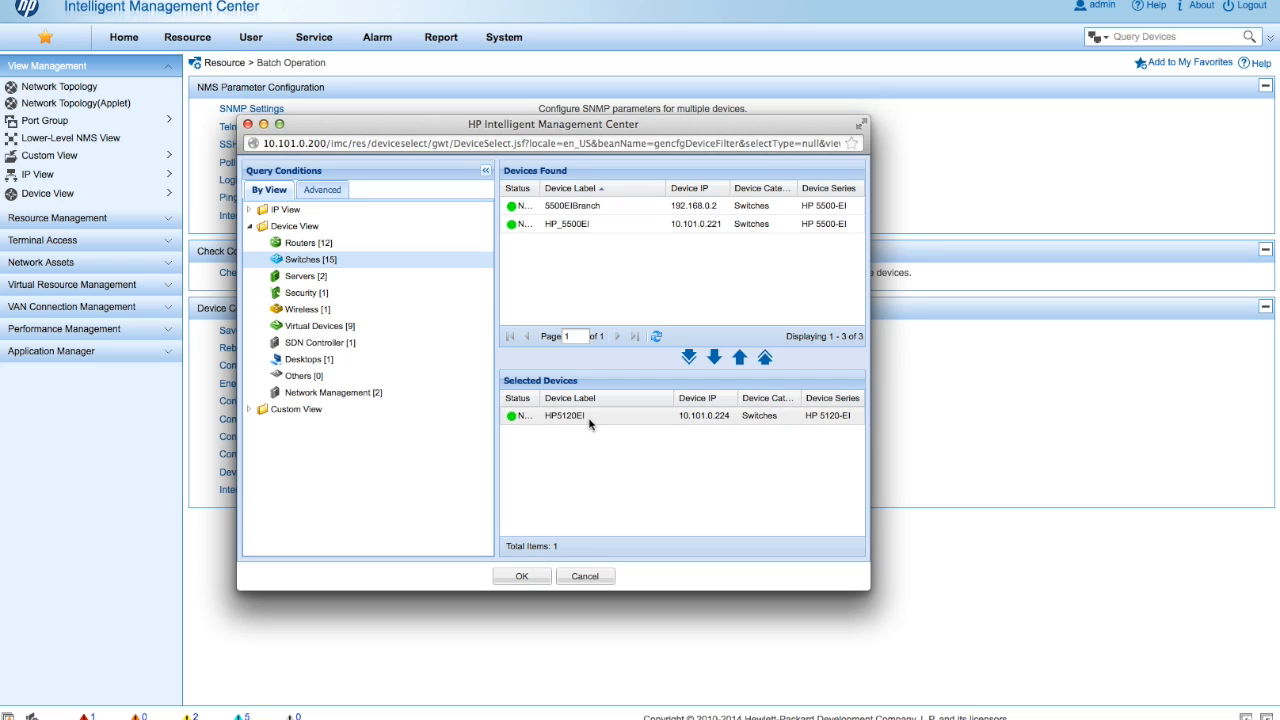
pyautogui.click(521, 575)
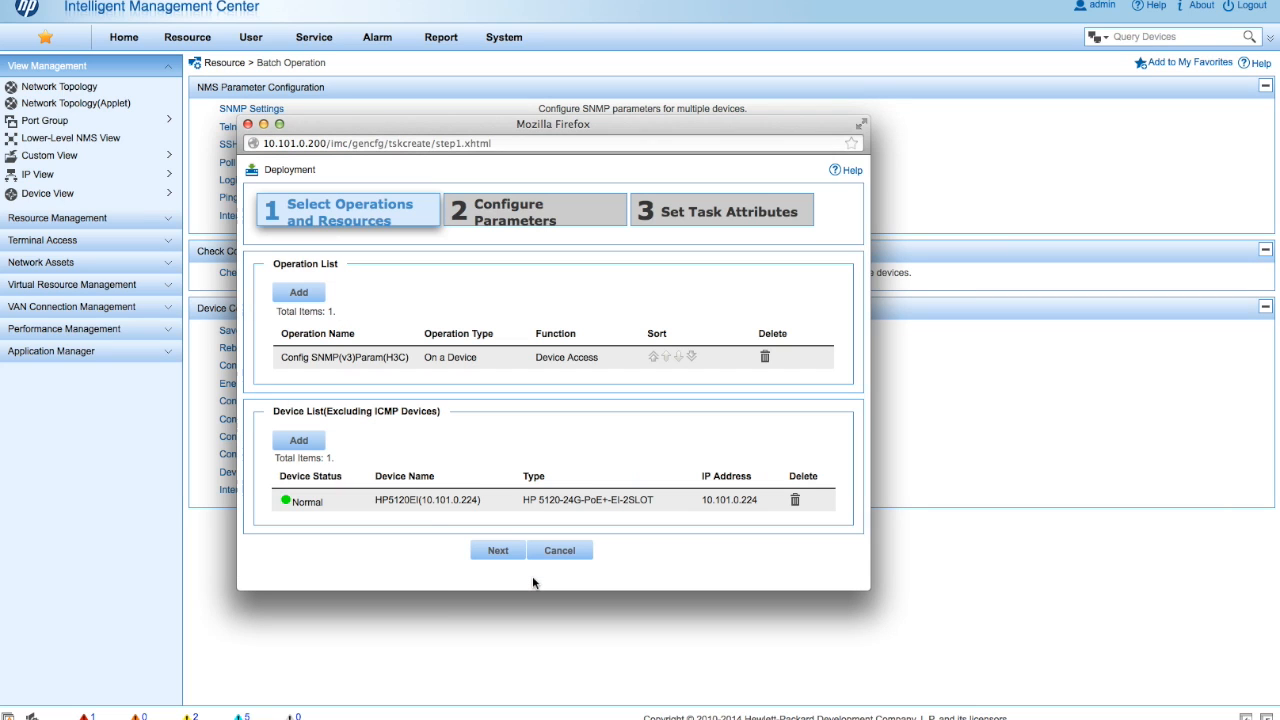
pyautogui.moveTo(365, 377)
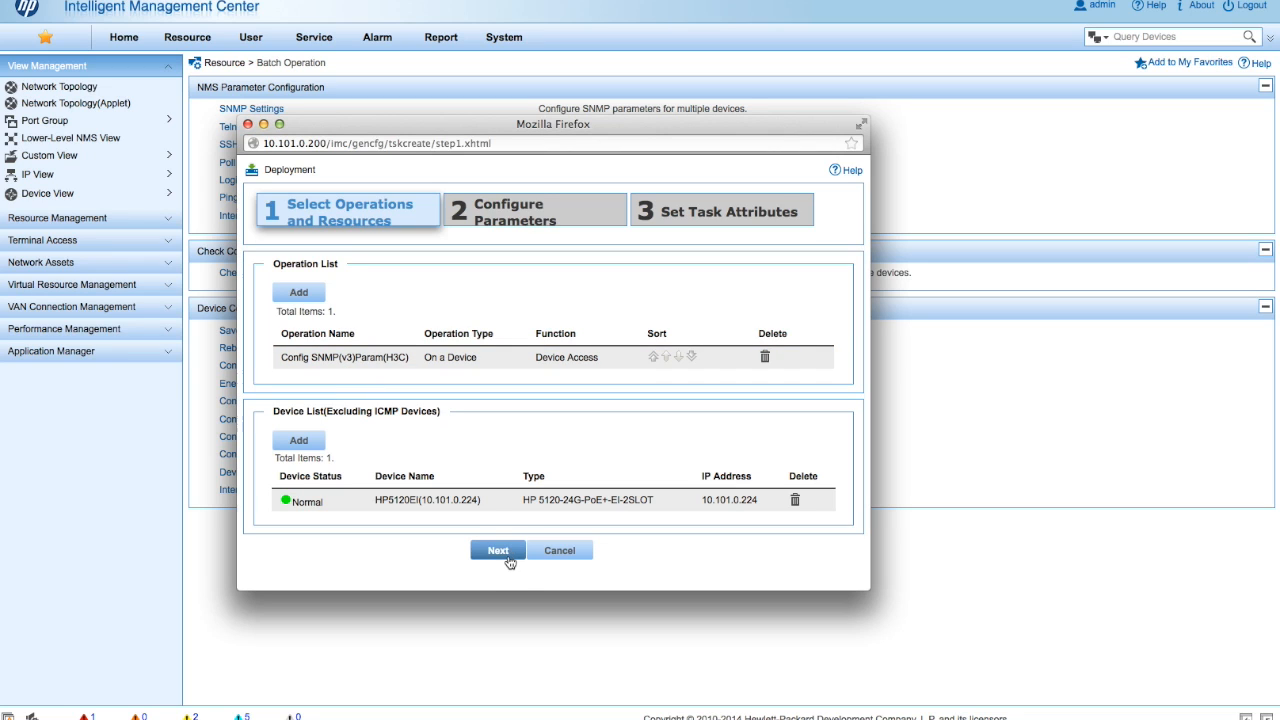
# Step: Enter group SNMPv3Group, read and write views ViewDefault, each on MIB subtree iso
pyautogui.click(497, 550)
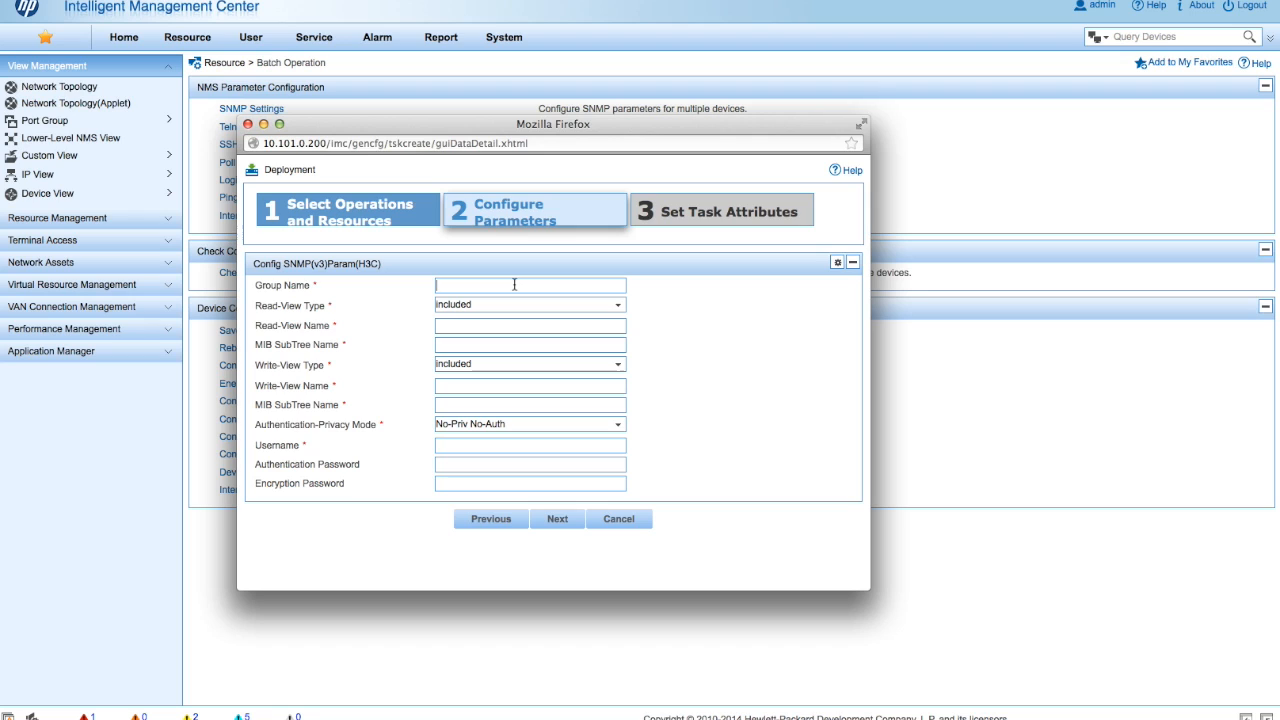
pyautogui.write('SNMPv')
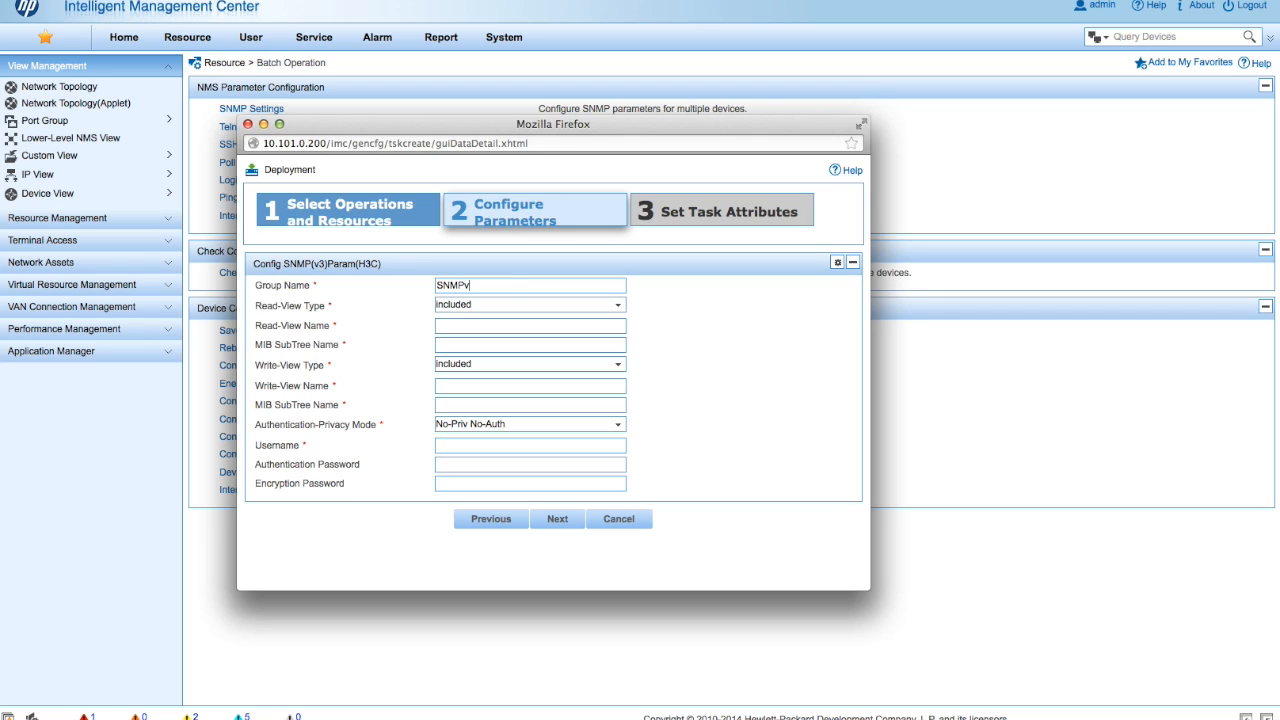
pyautogui.write('3Group')
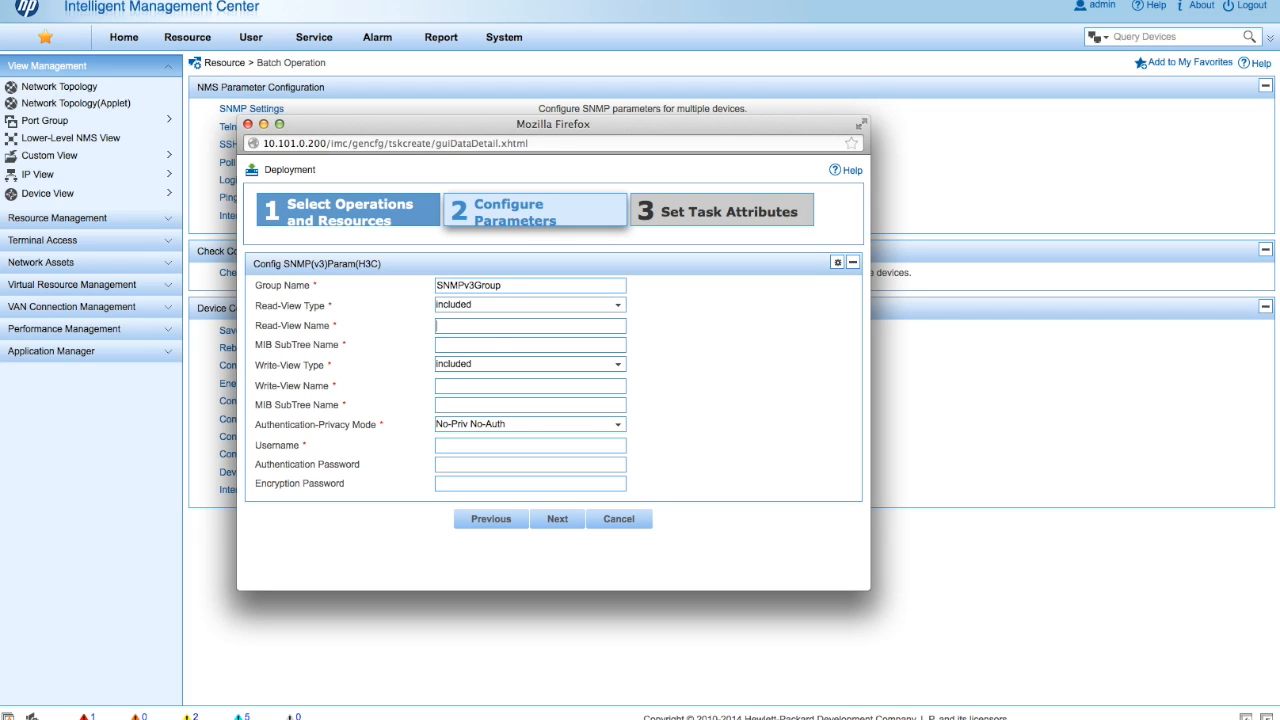
pyautogui.write('ViewDefault')
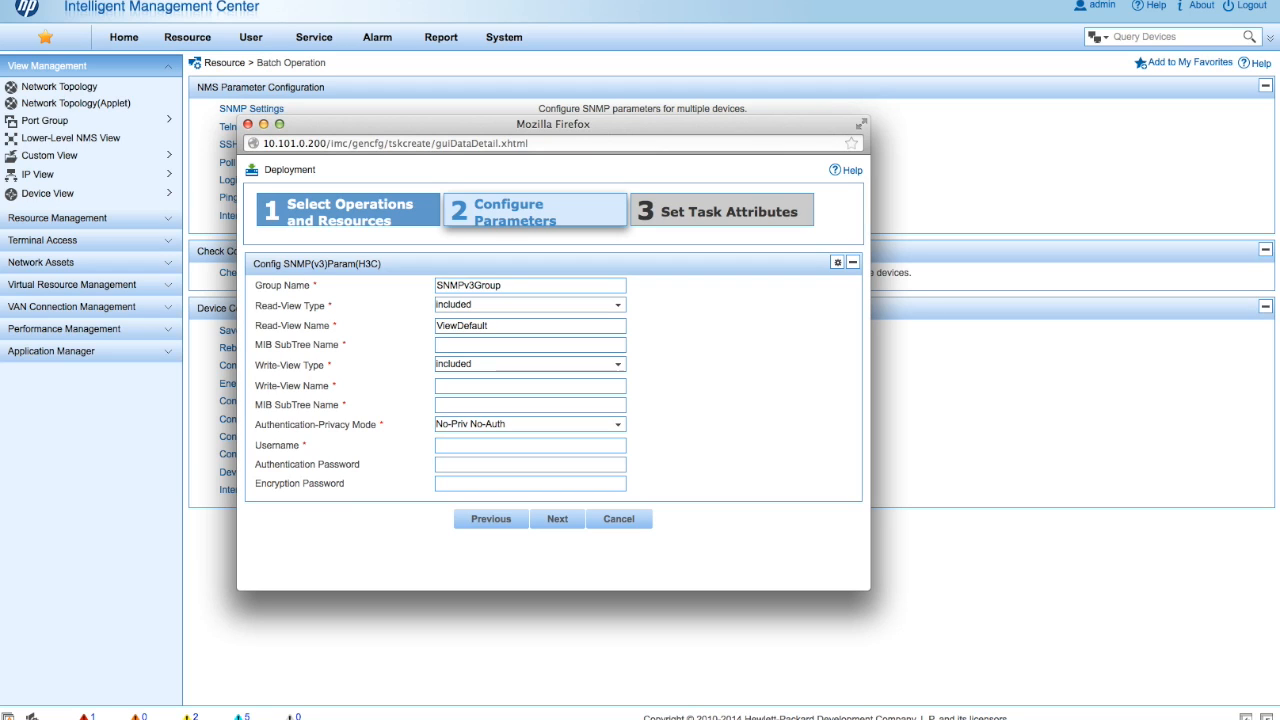
pyautogui.write('iso')
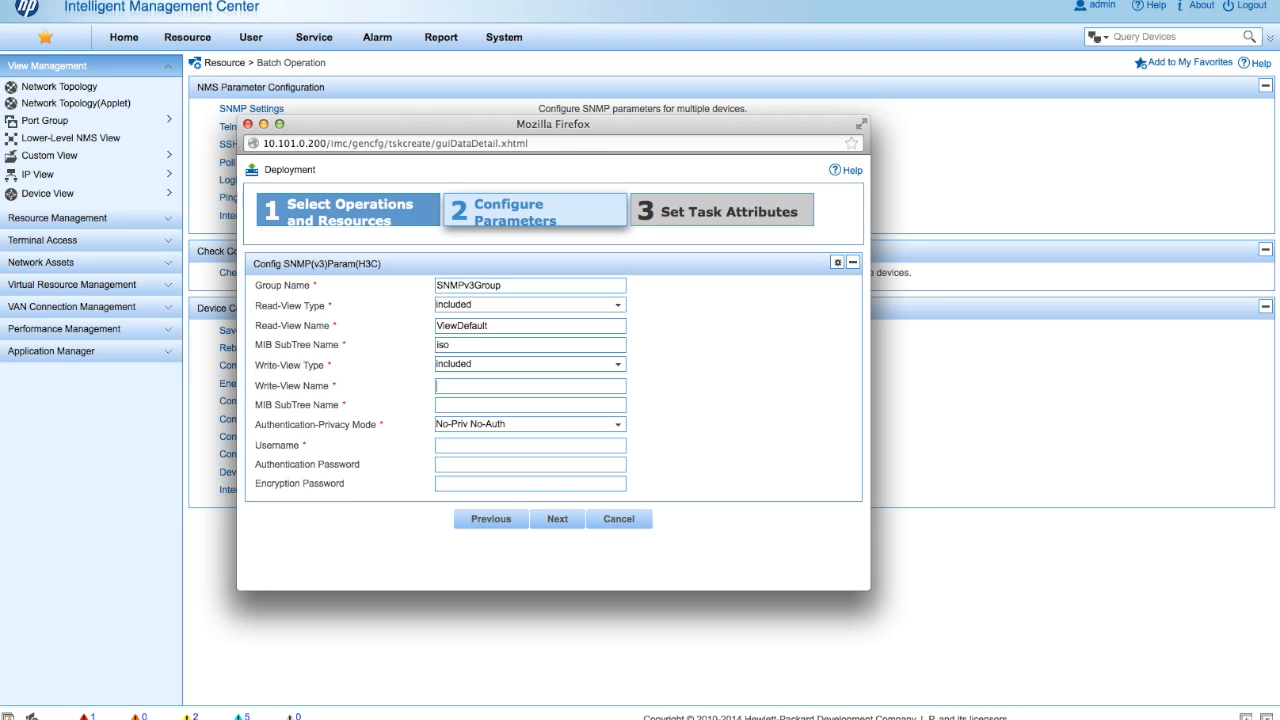
pyautogui.write('ViewDefaul')
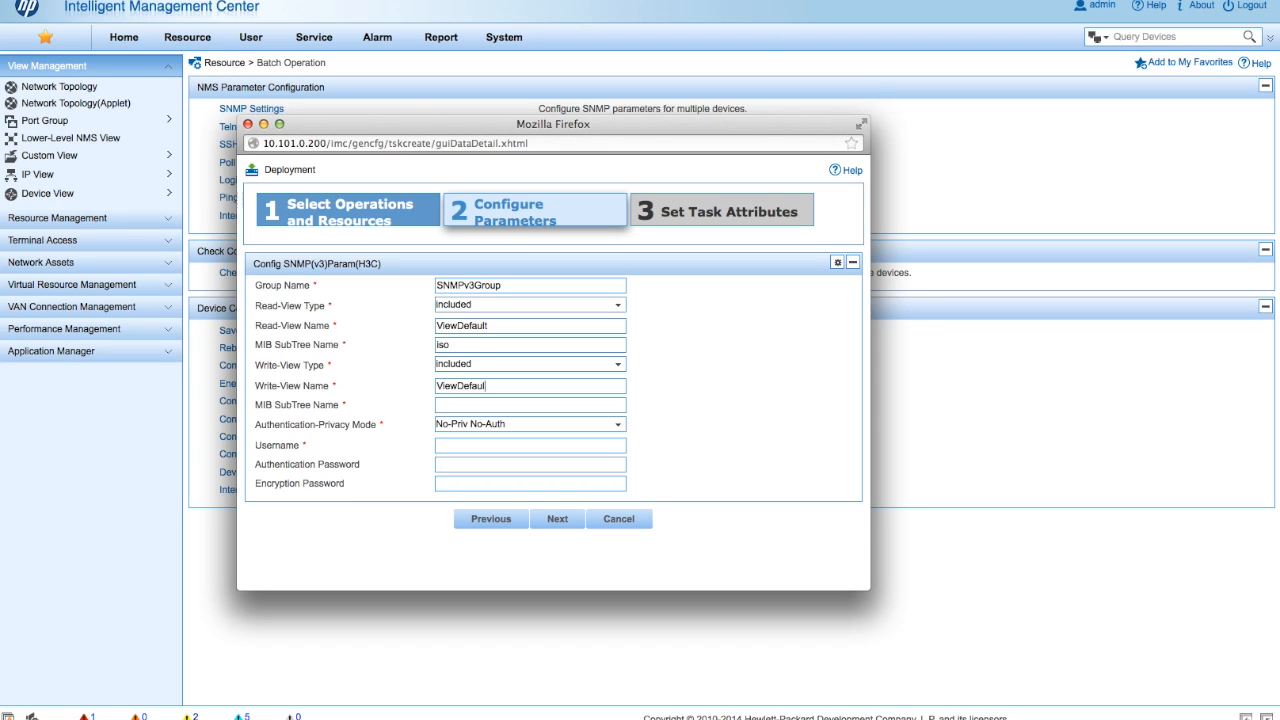
pyautogui.write('iso')
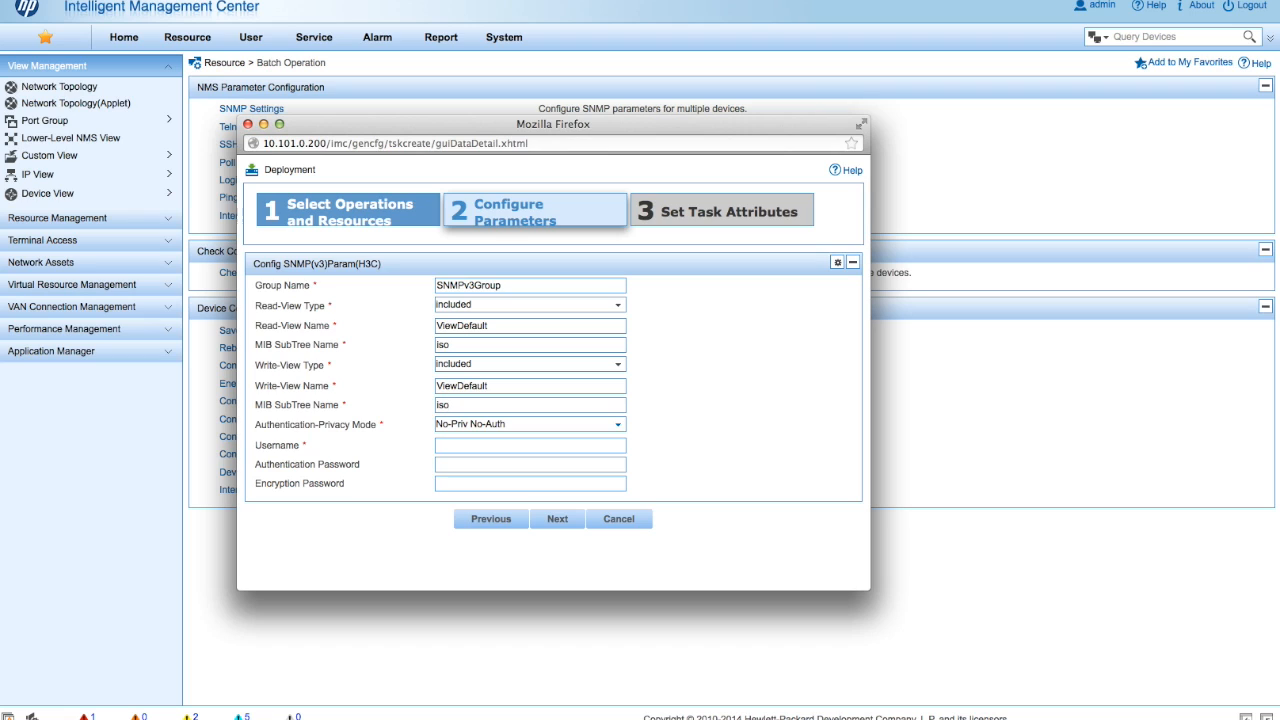
pyautogui.moveTo(524, 364)
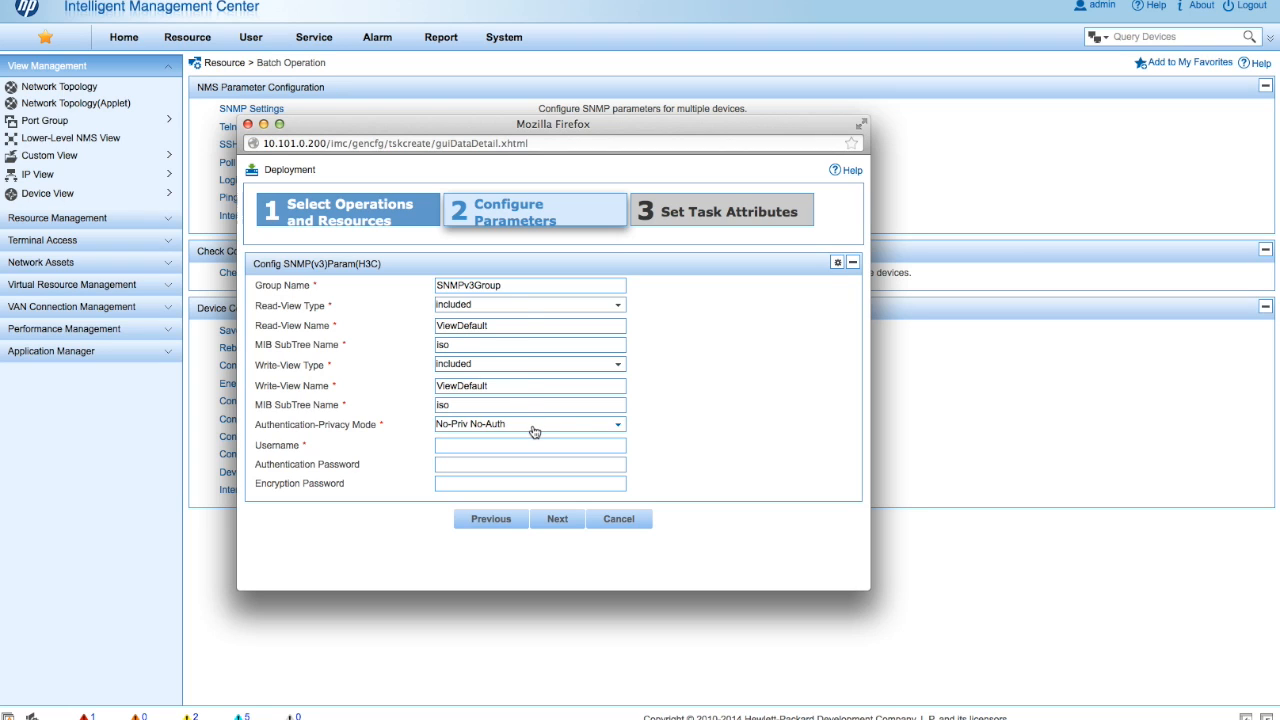
pyautogui.click(617, 424)
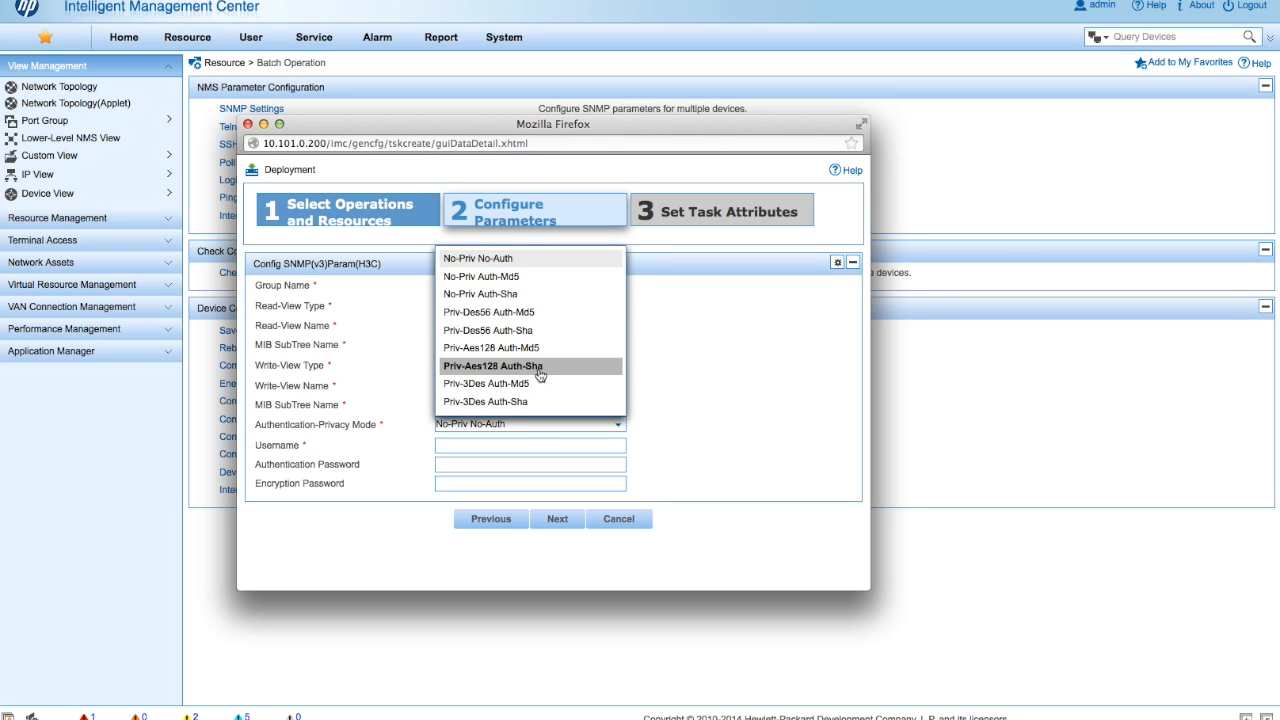
pyautogui.click(492, 365)
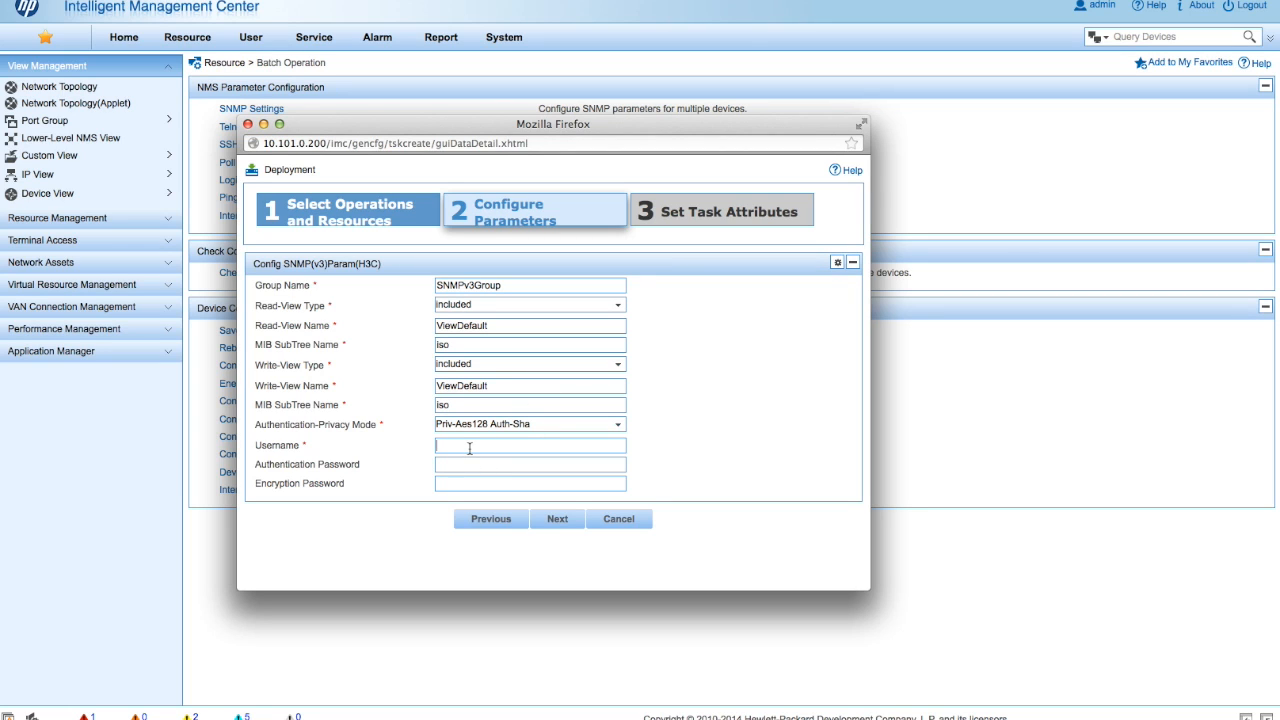
pyautogui.write('v3user')
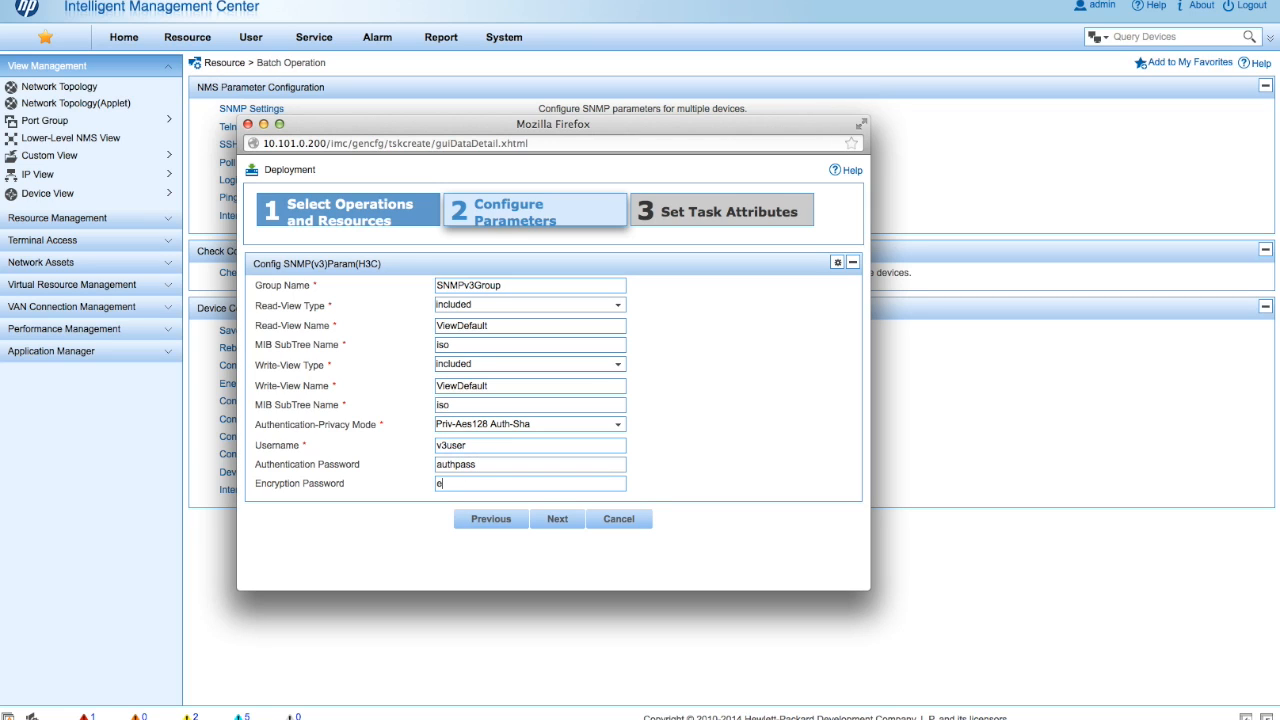
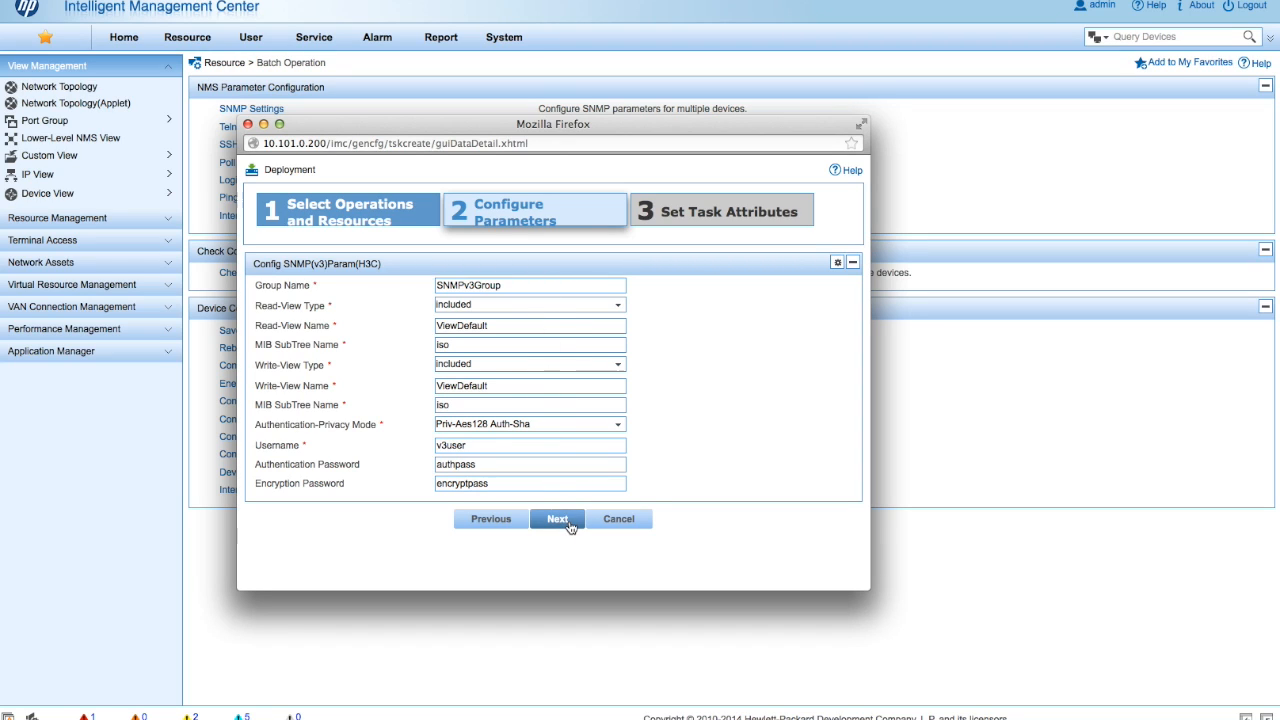
# Step: Set the task's Schedule Time to Immediately and create the deployment task
pyautogui.click(557, 518)
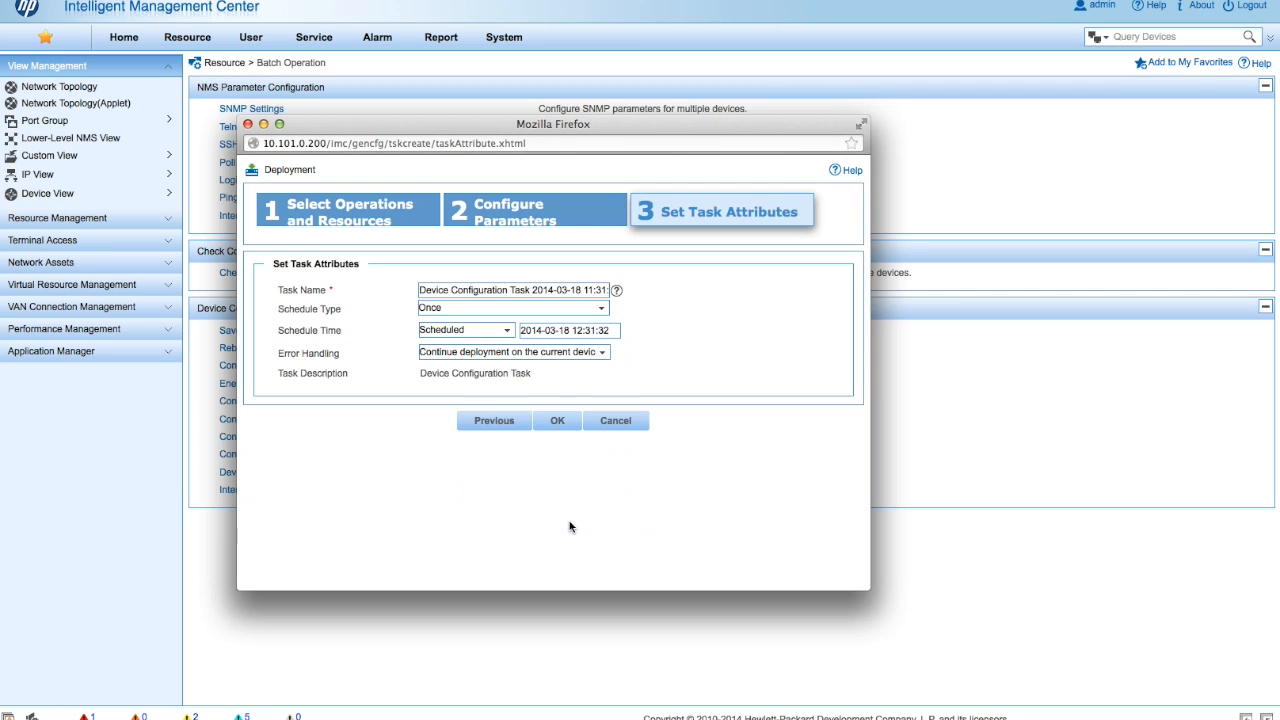
pyautogui.click(505, 330)
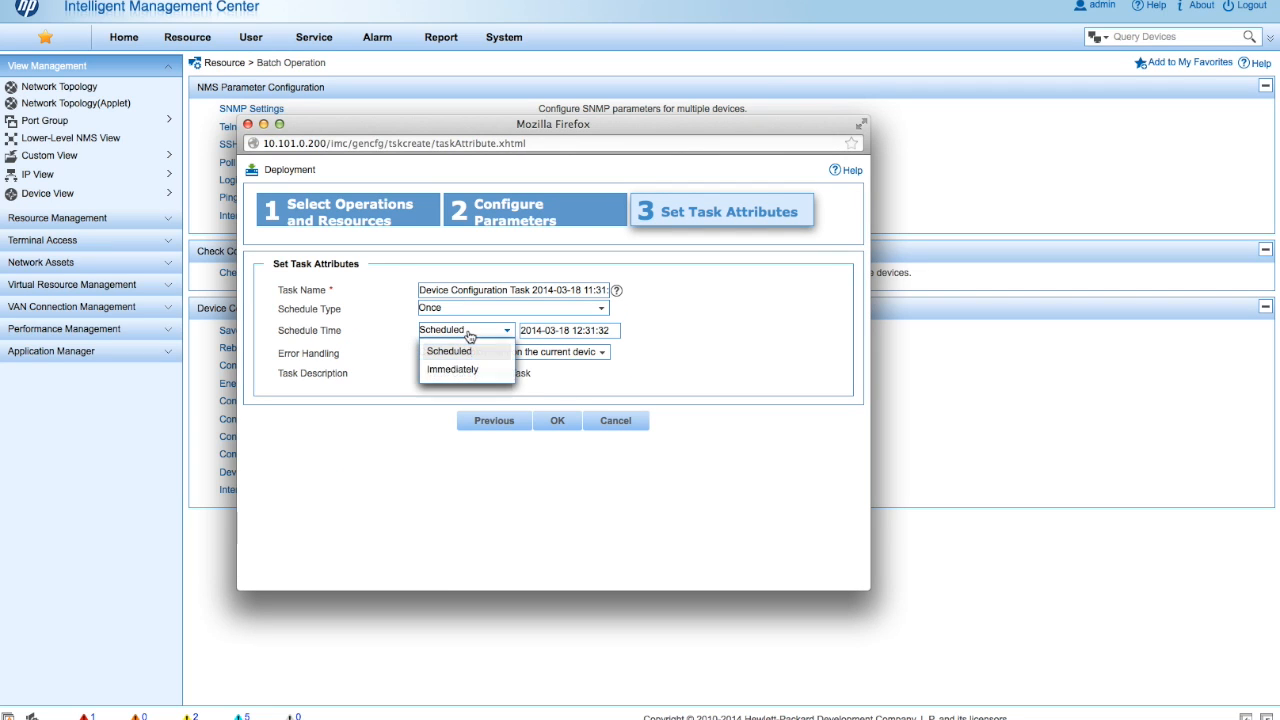
pyautogui.click(453, 369)
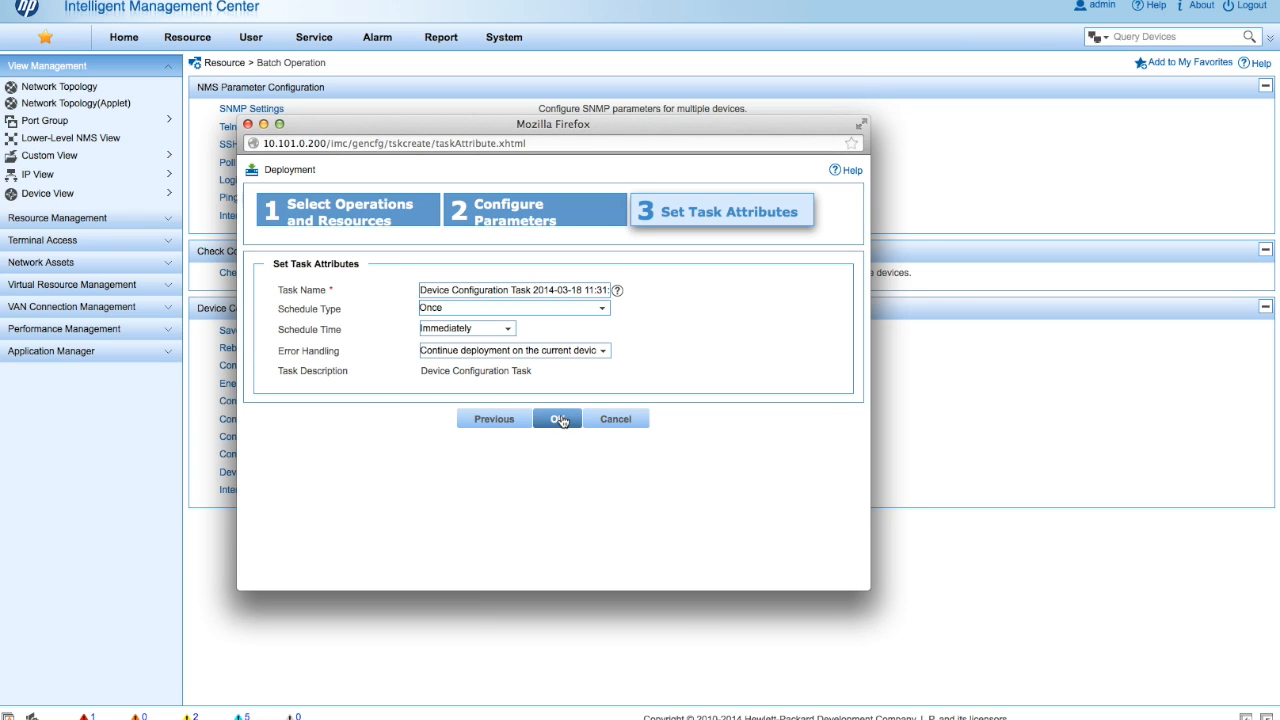
pyautogui.click(557, 418)
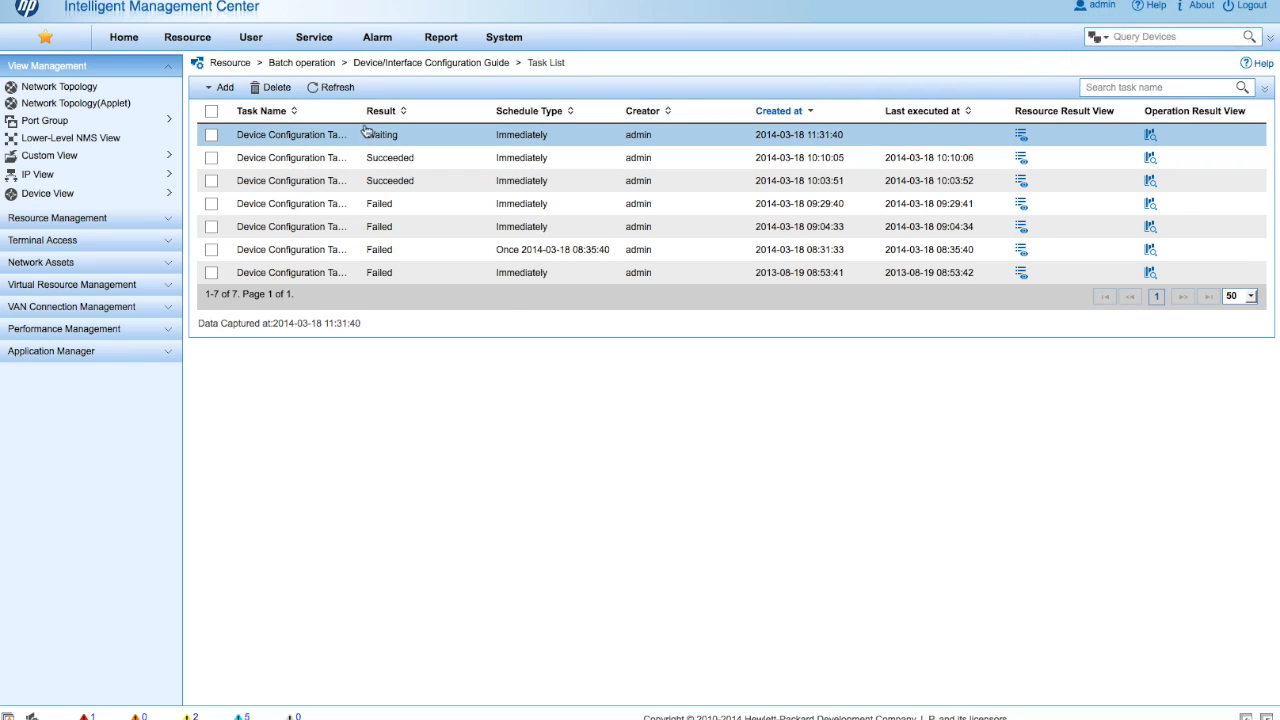
# Step: Refresh the task list twice until the SNMPv3 task shows Failed
pyautogui.click(330, 87)
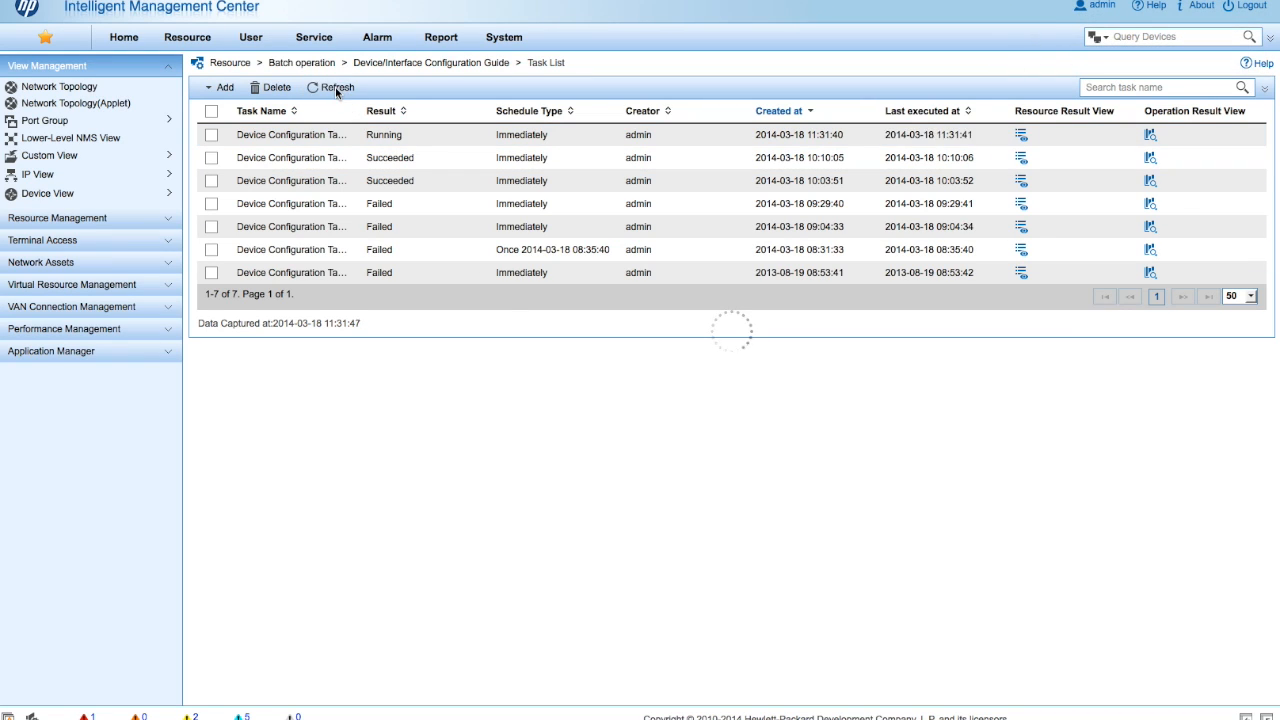
pyautogui.click(332, 87)
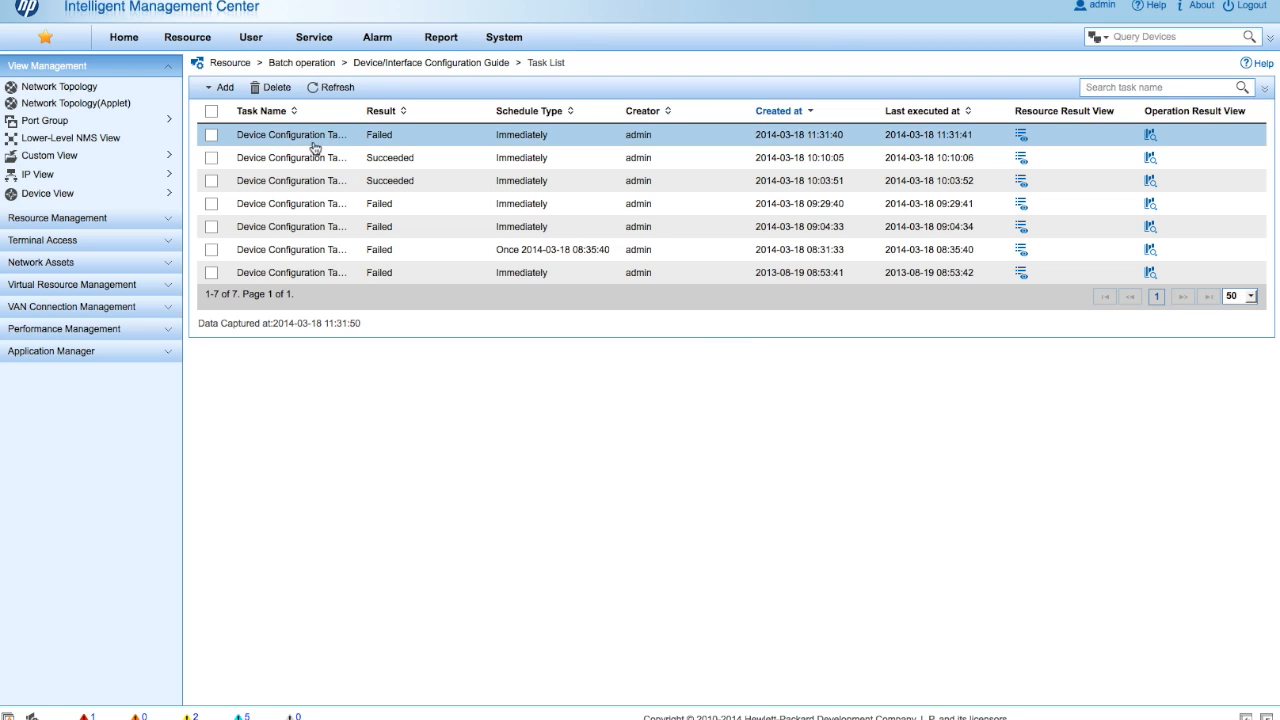
pyautogui.moveTo(1050, 155)
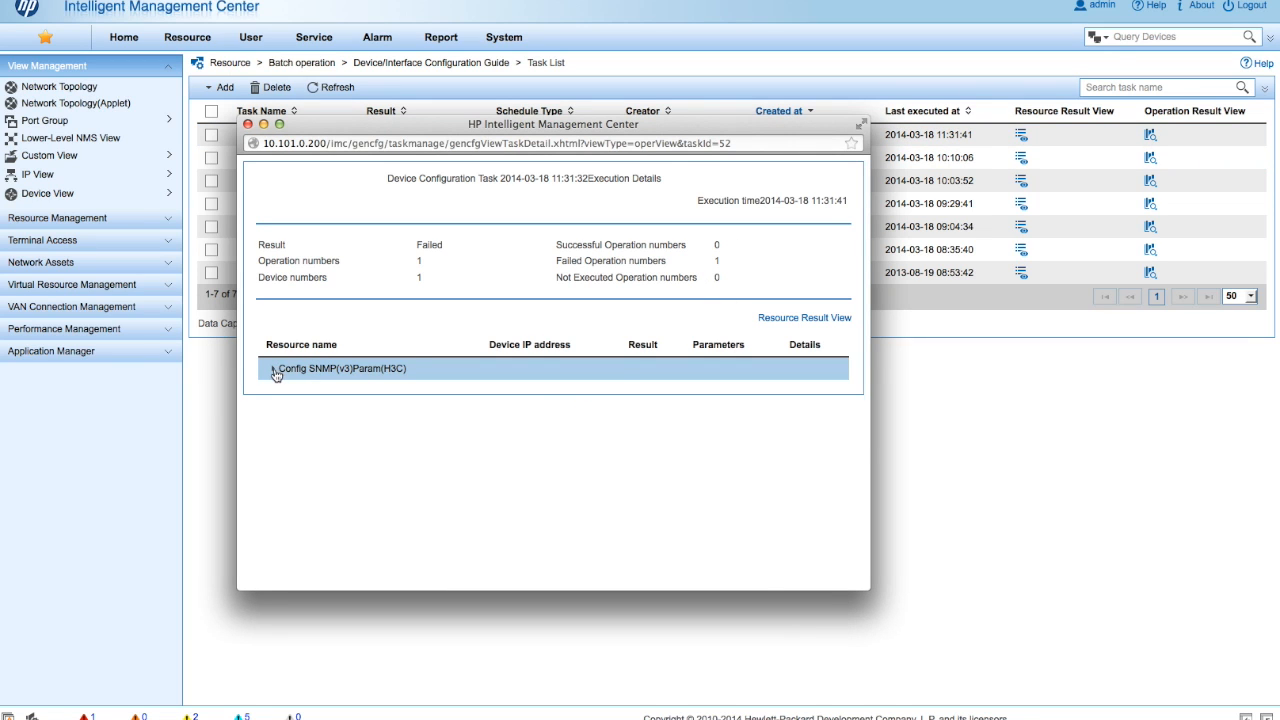
# Step: Expand Config SNMP(v3)Param, review the Telnet login failure on 10.101.0.224, close both popups
pyautogui.click(274, 368)
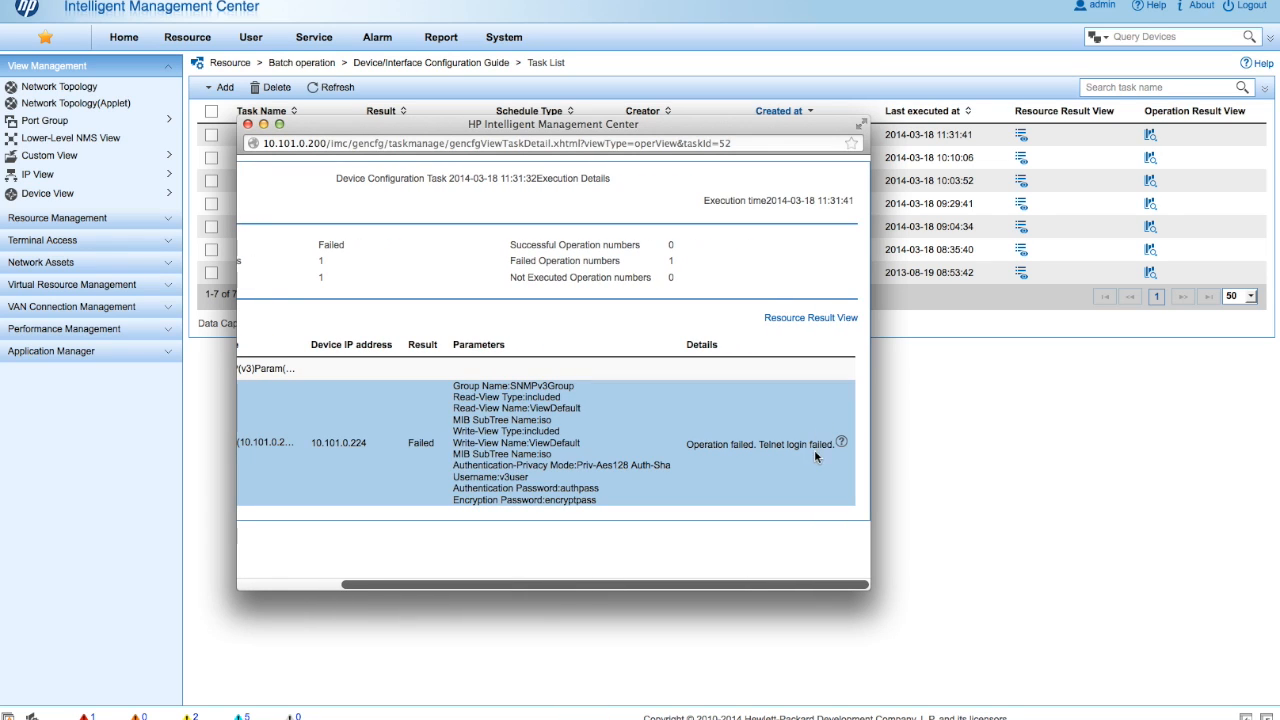
pyautogui.moveTo(842, 442)
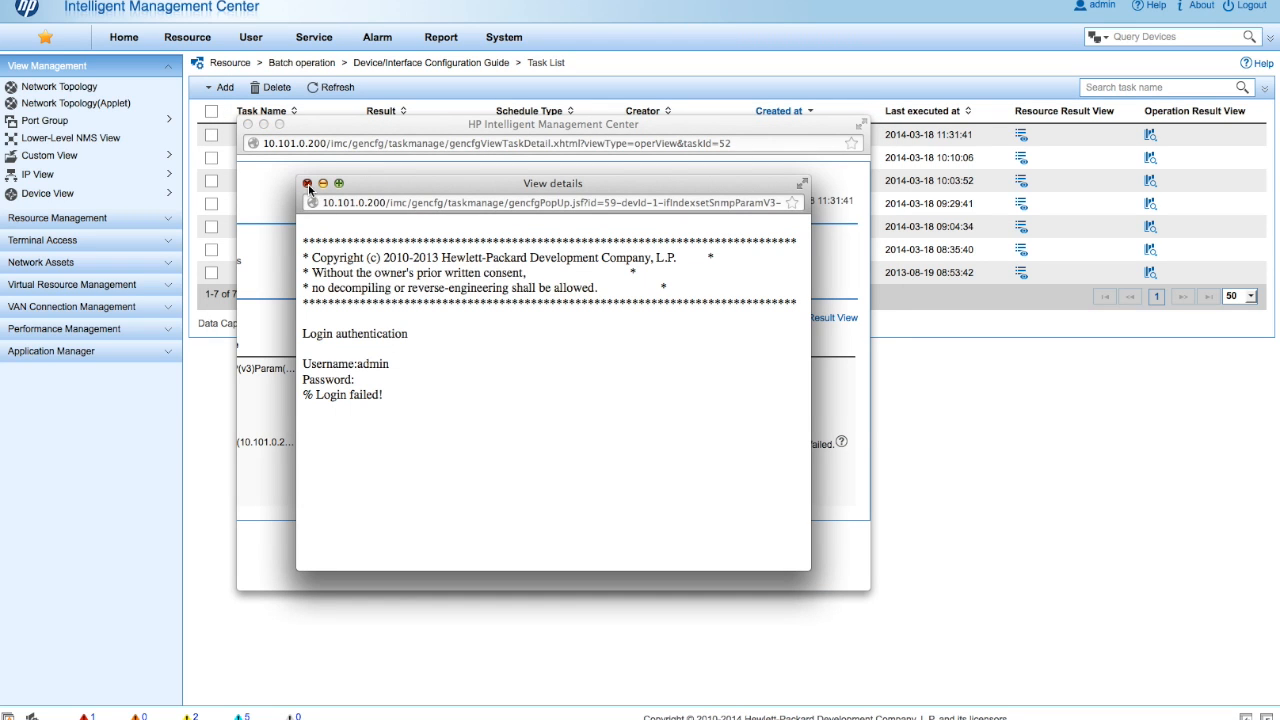
pyautogui.click(307, 183)
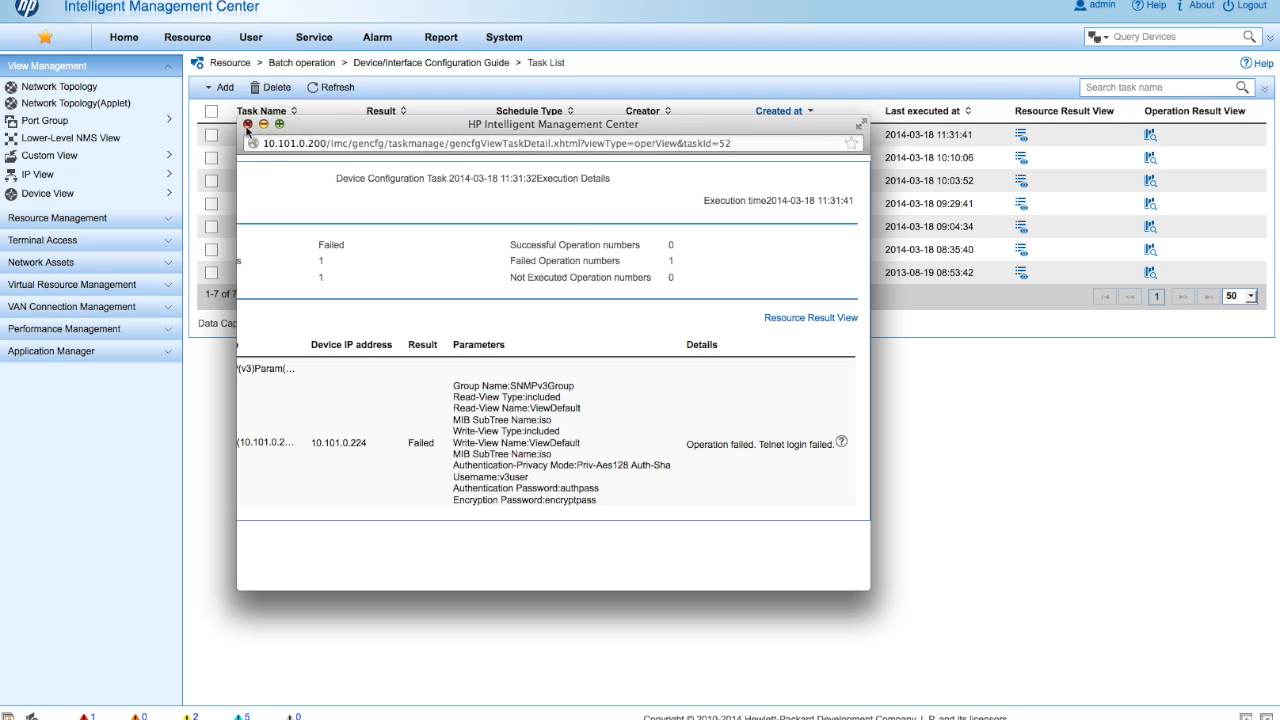
pyautogui.click(247, 124)
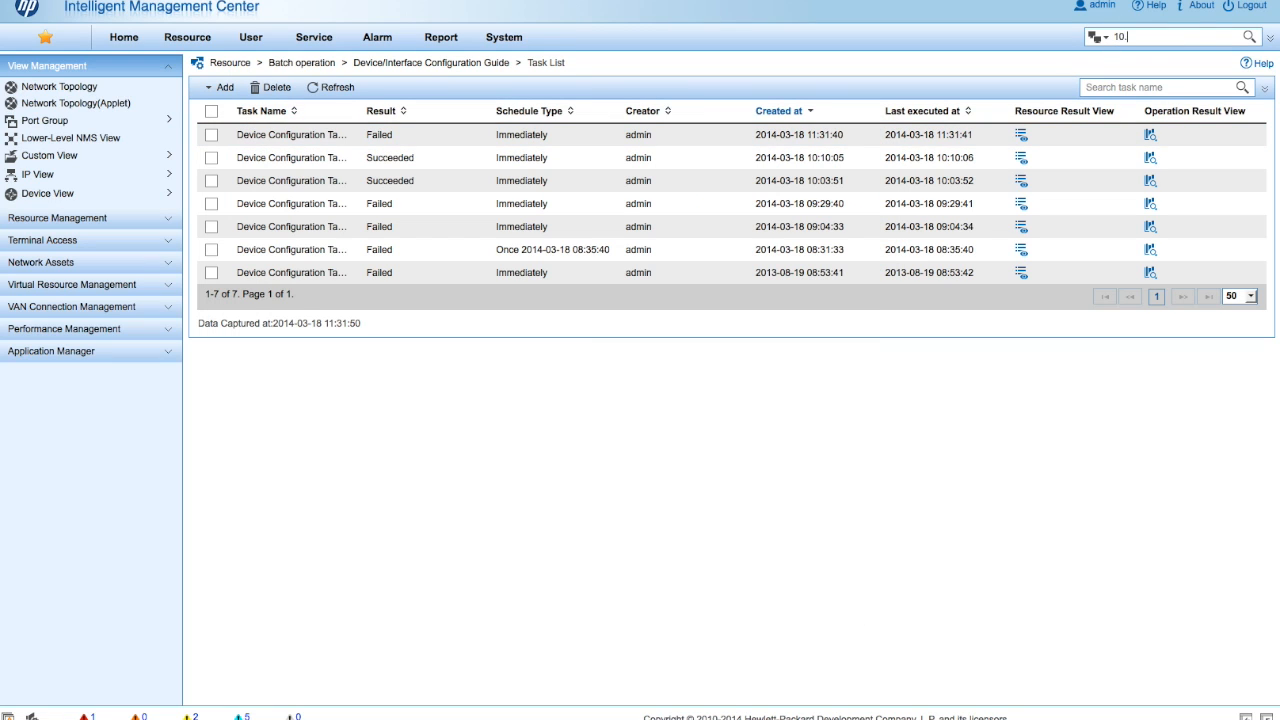
# Step: Query devices for 10.101.0.224 and select the HP5120EI(10.101.0.224) result
pyautogui.write('10.101.0.224')
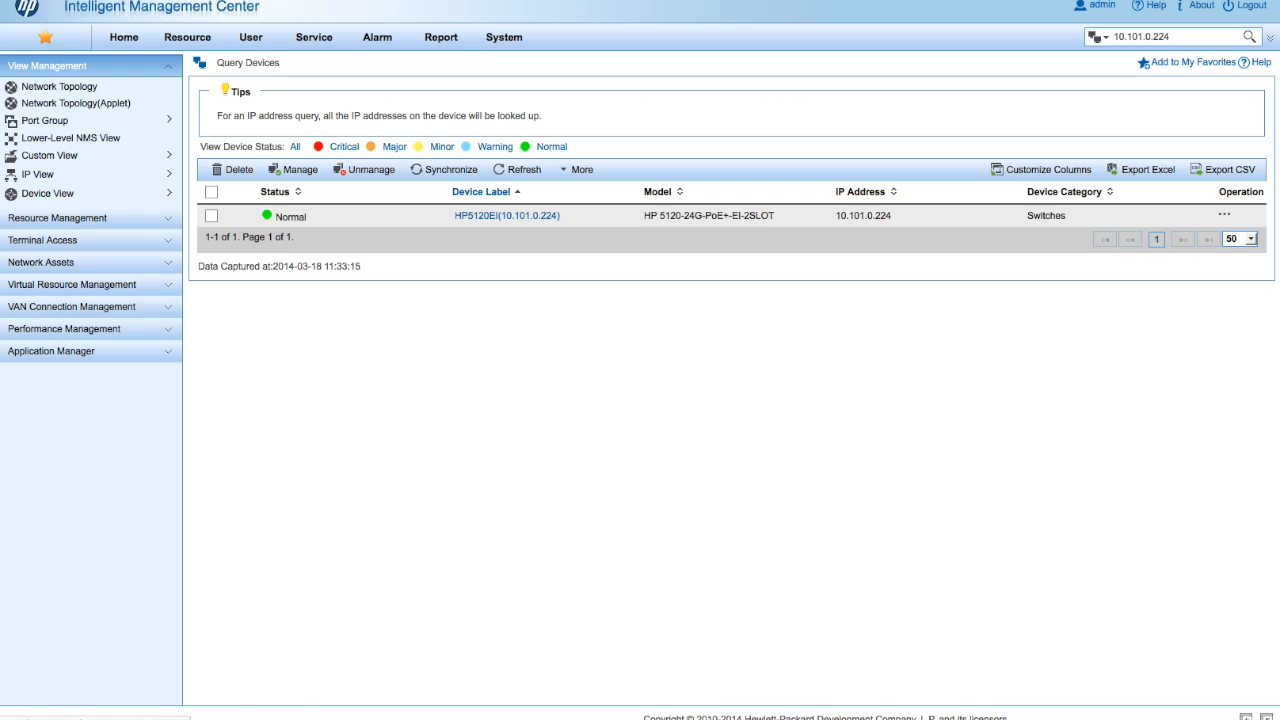
pyautogui.moveTo(524, 218)
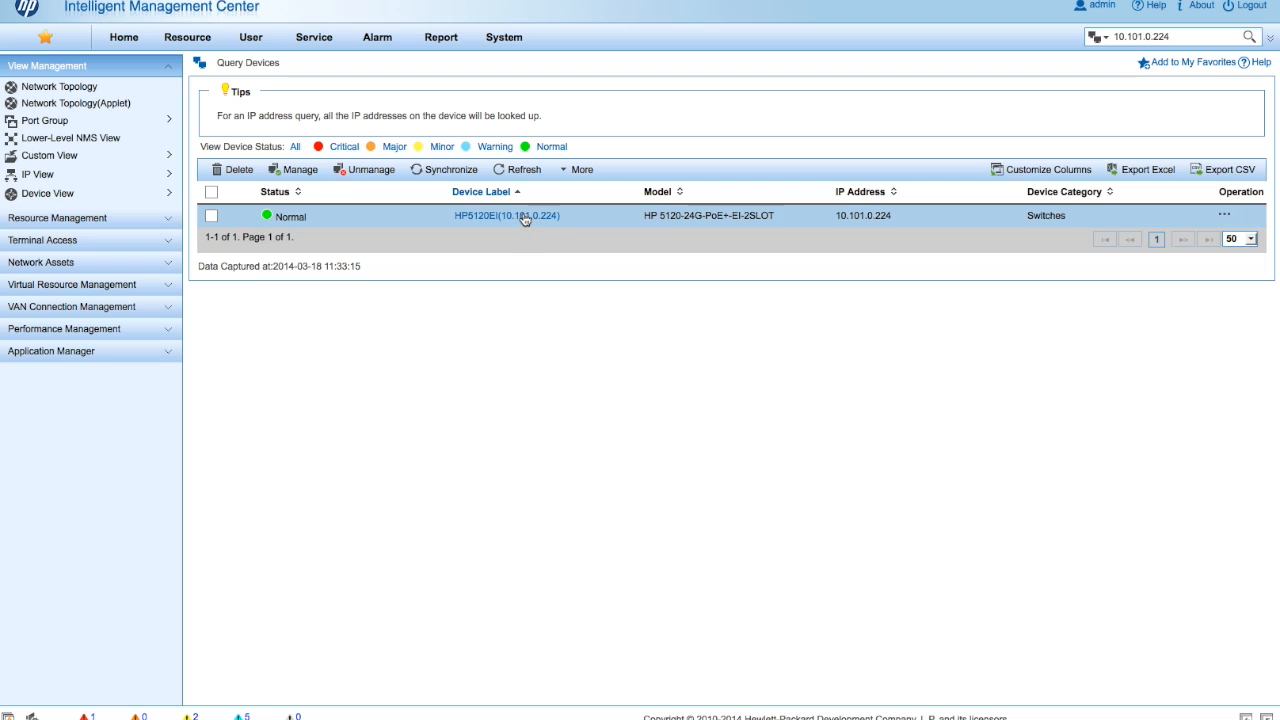
pyautogui.click(505, 215)
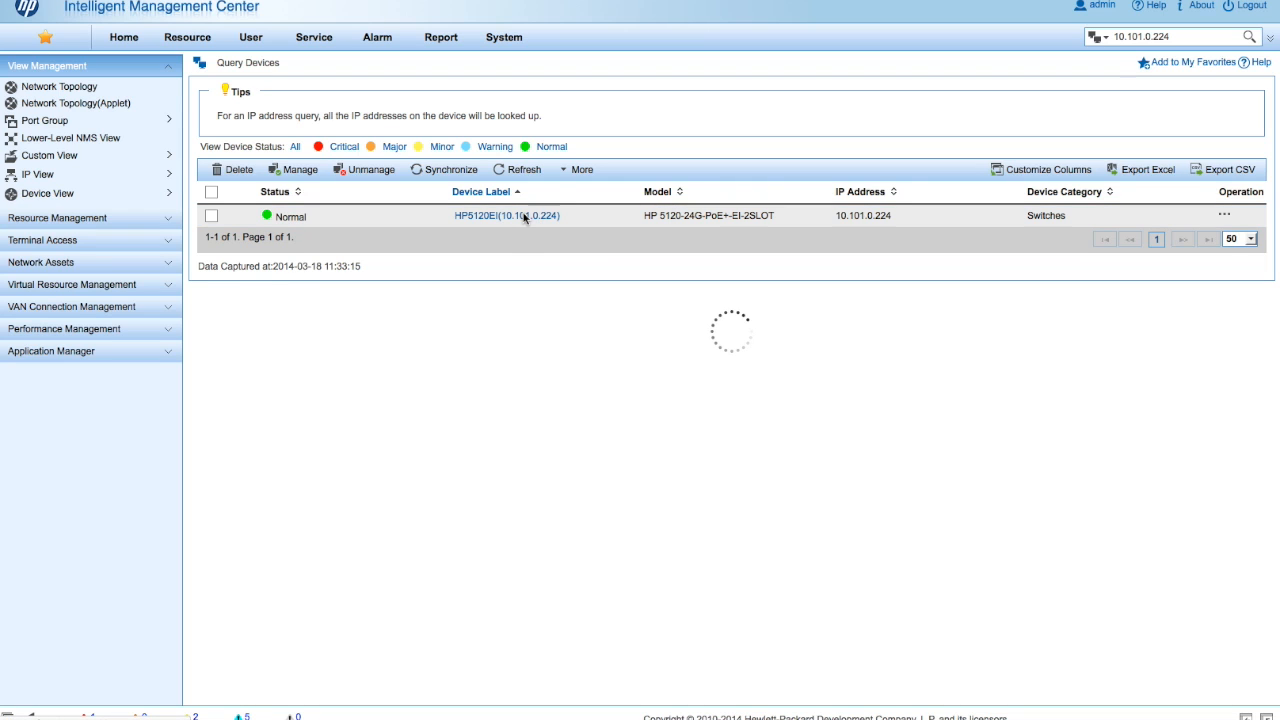
pyautogui.click(506, 215)
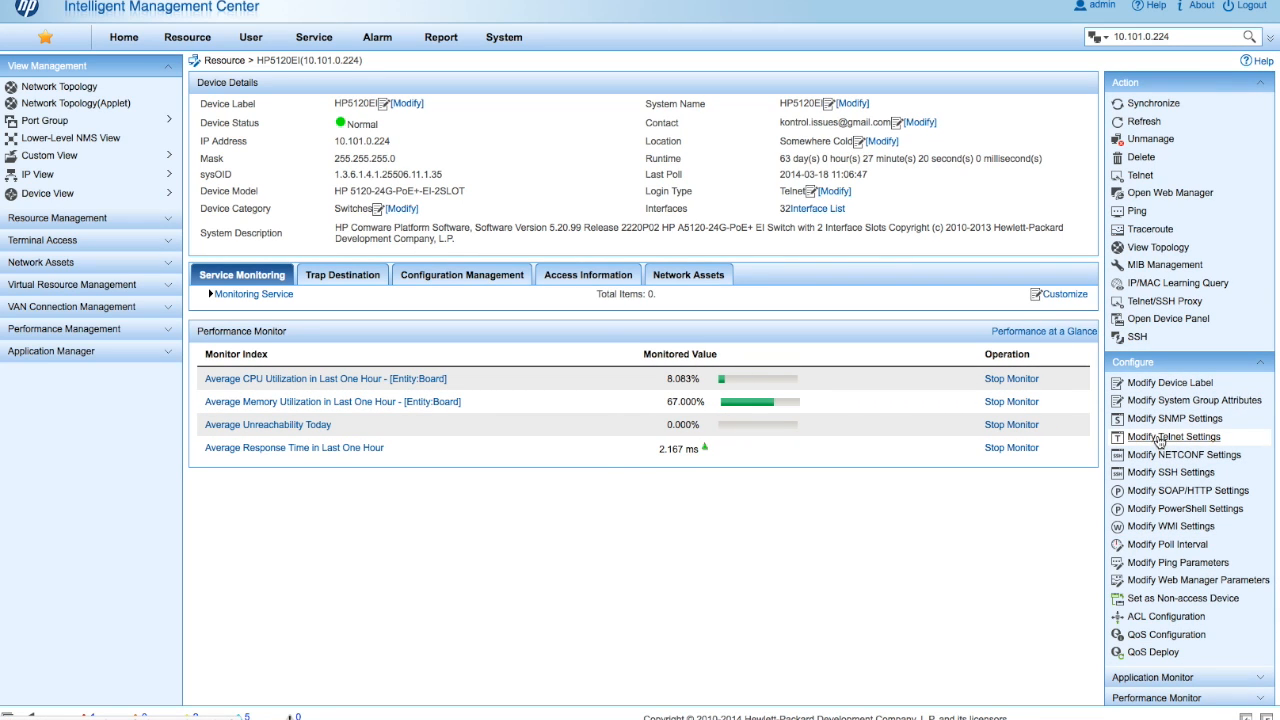
pyautogui.click(1175, 436)
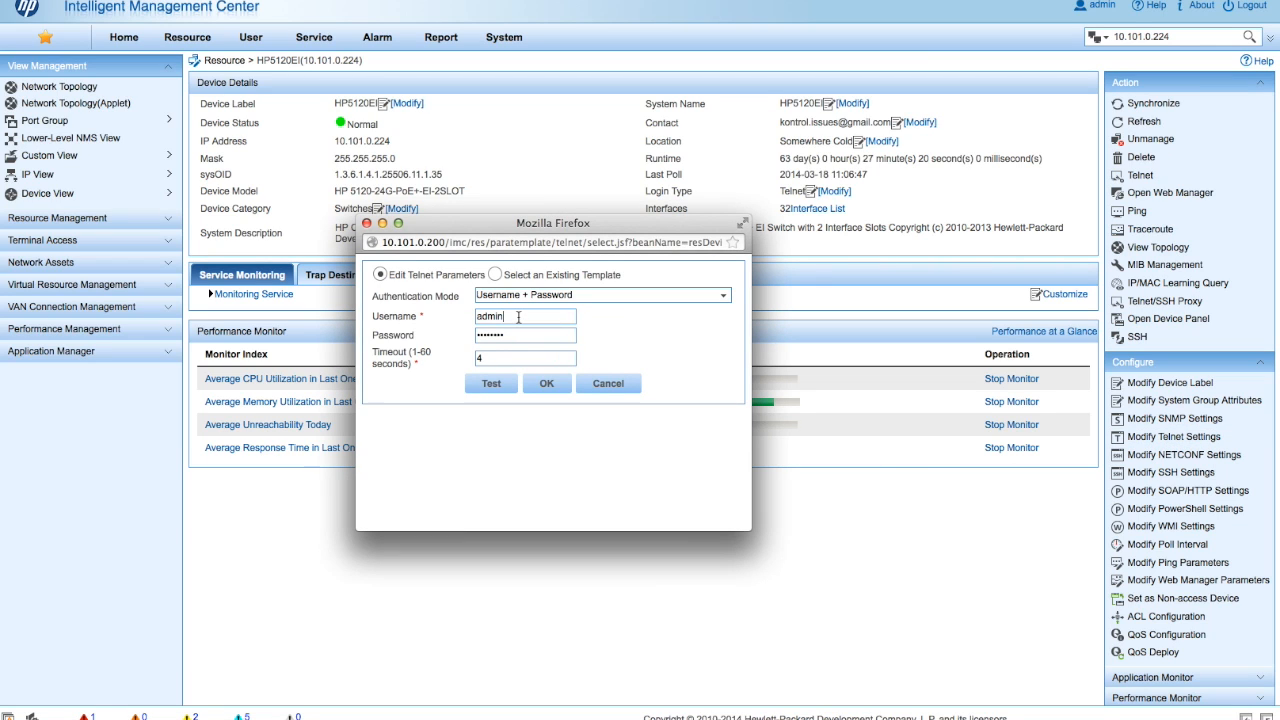
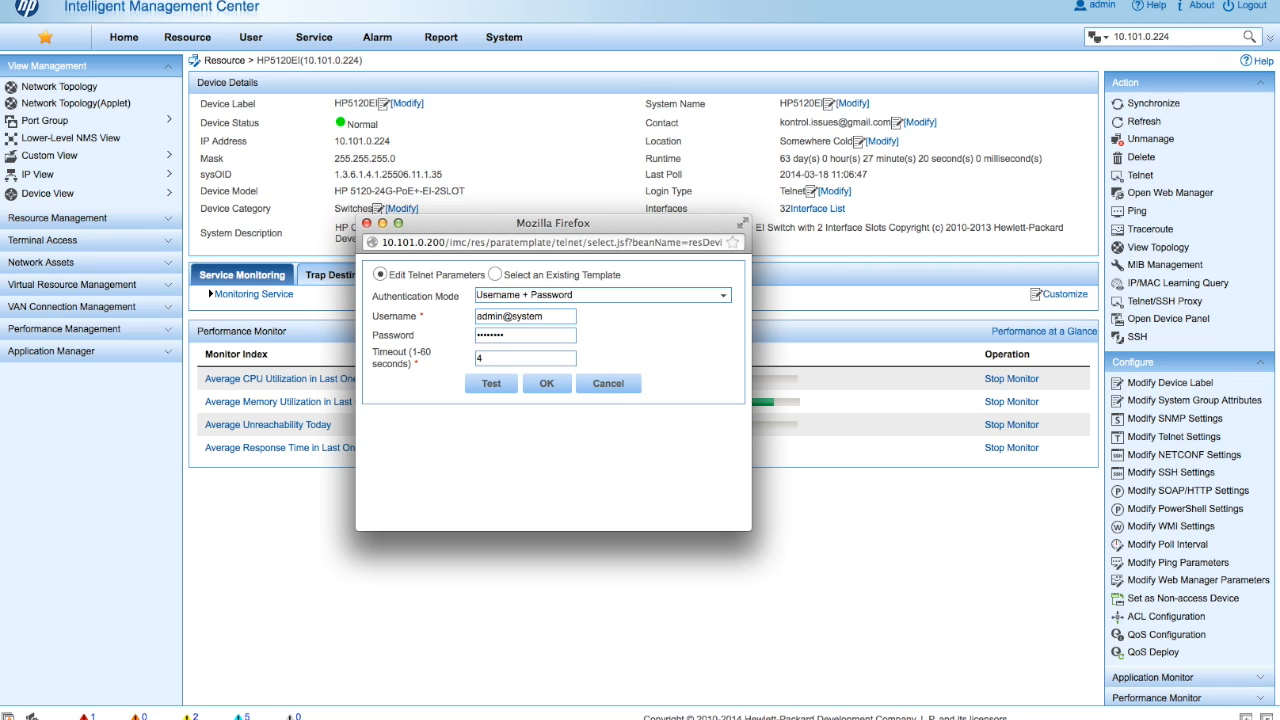
pyautogui.click(491, 383)
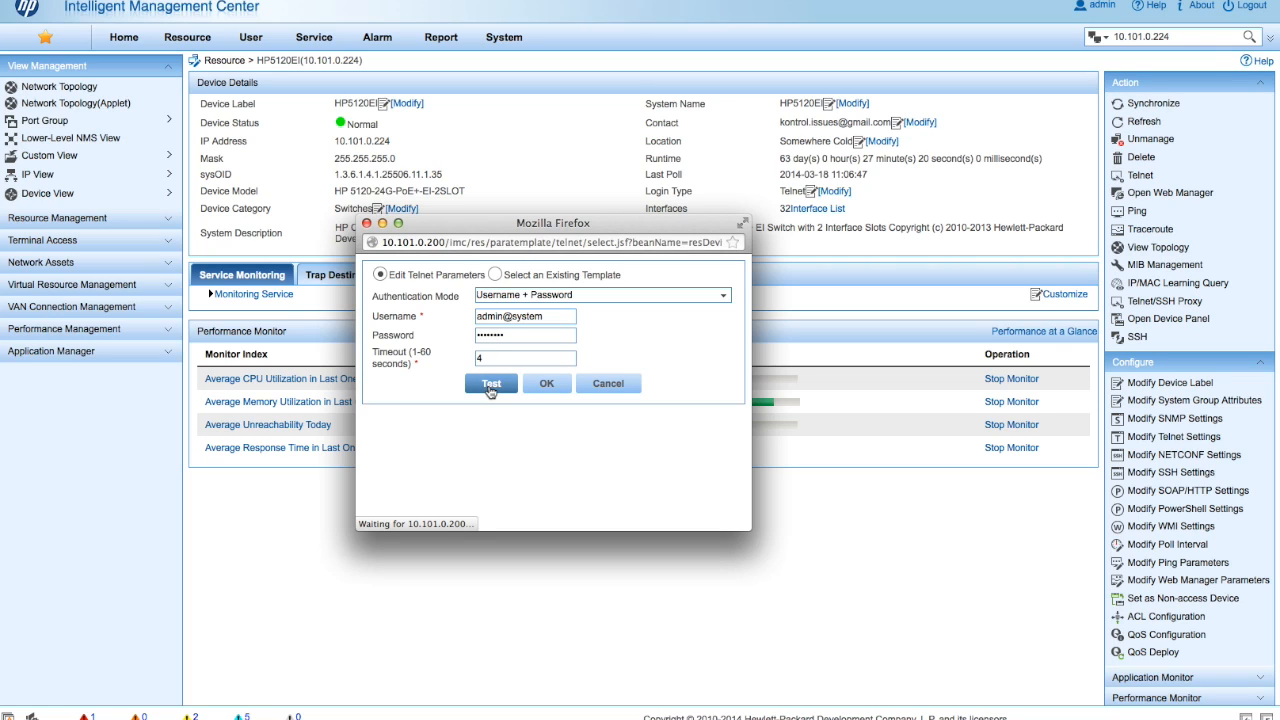
pyautogui.click(491, 383)
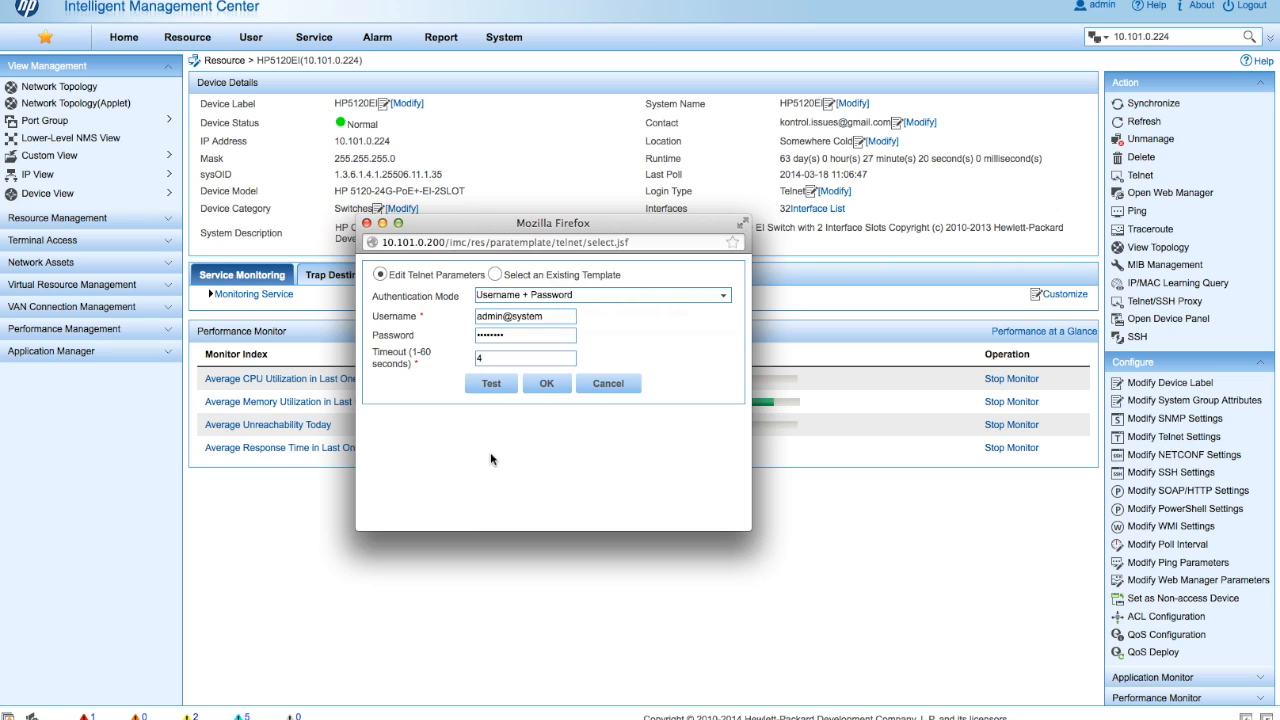
pyautogui.click(490, 383)
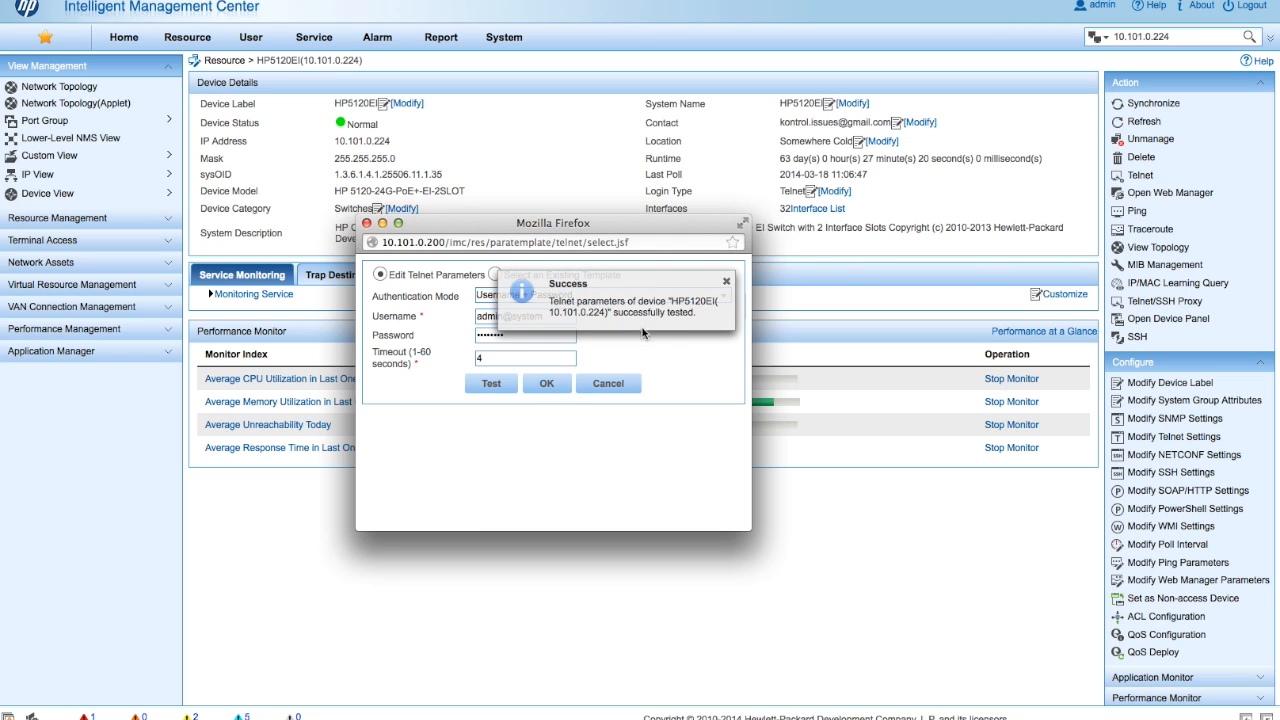
pyautogui.click(546, 383)
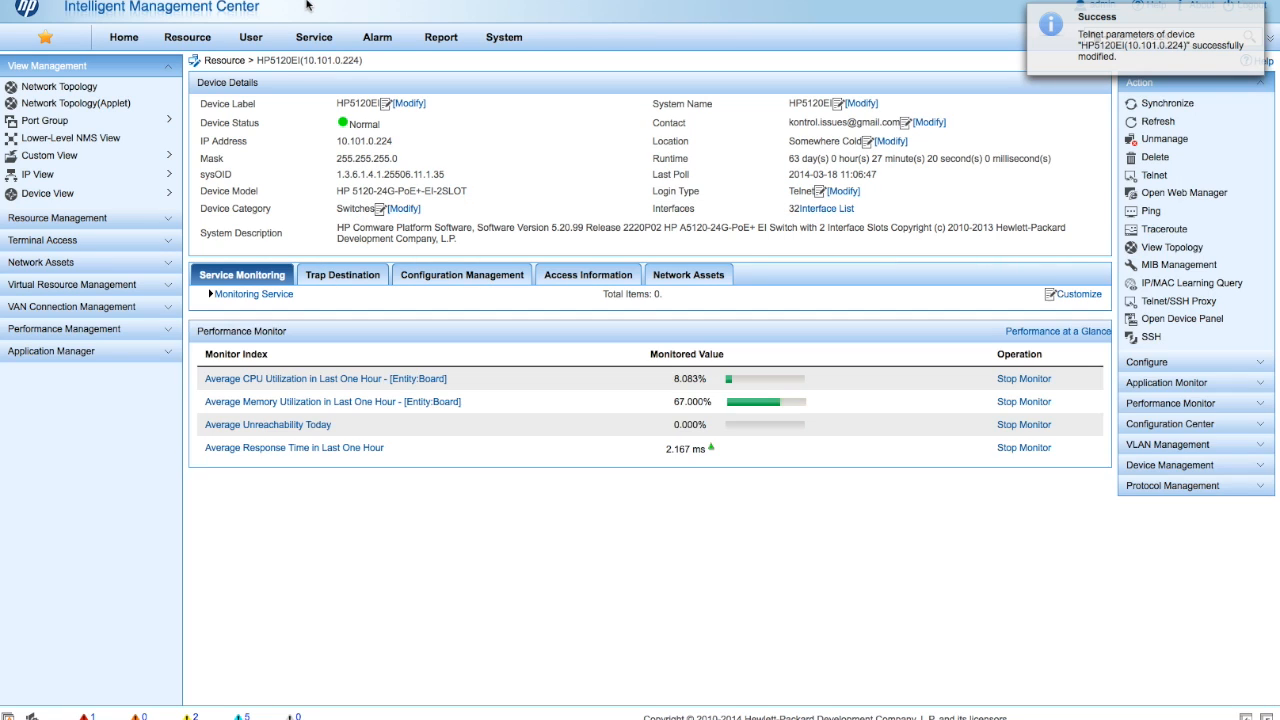
pyautogui.moveTo(707, 277)
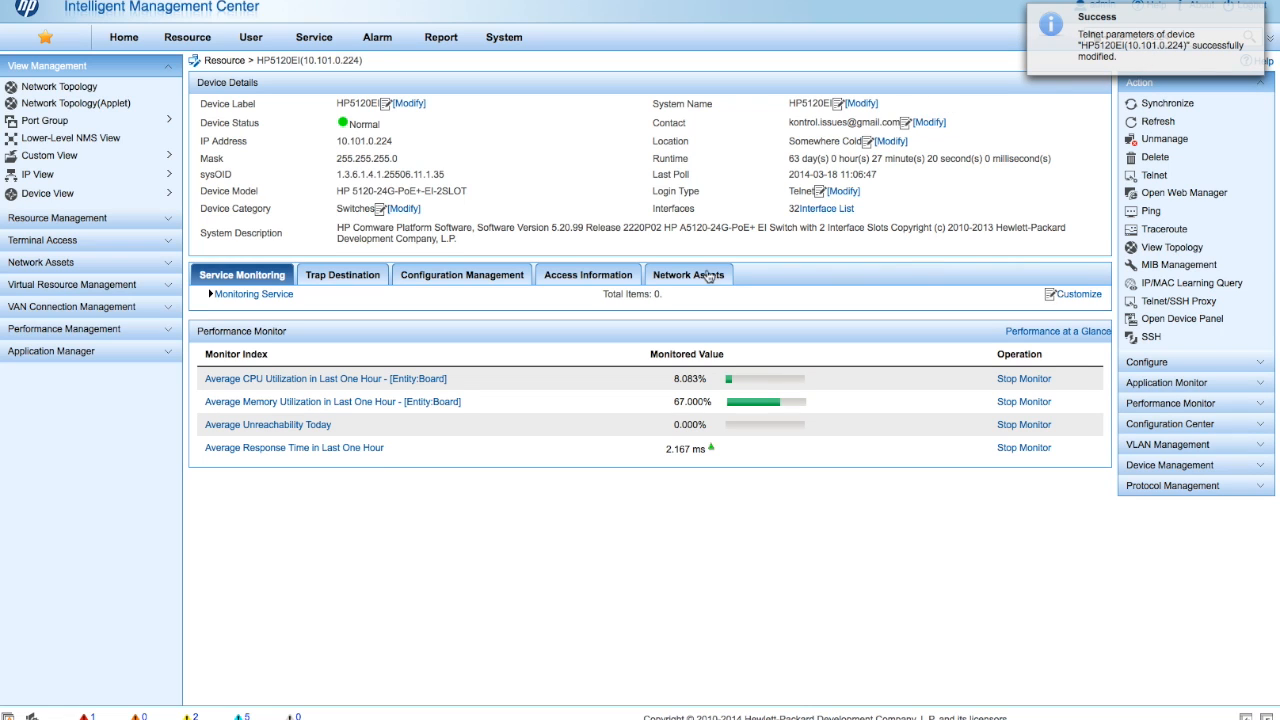
pyautogui.click(187, 37)
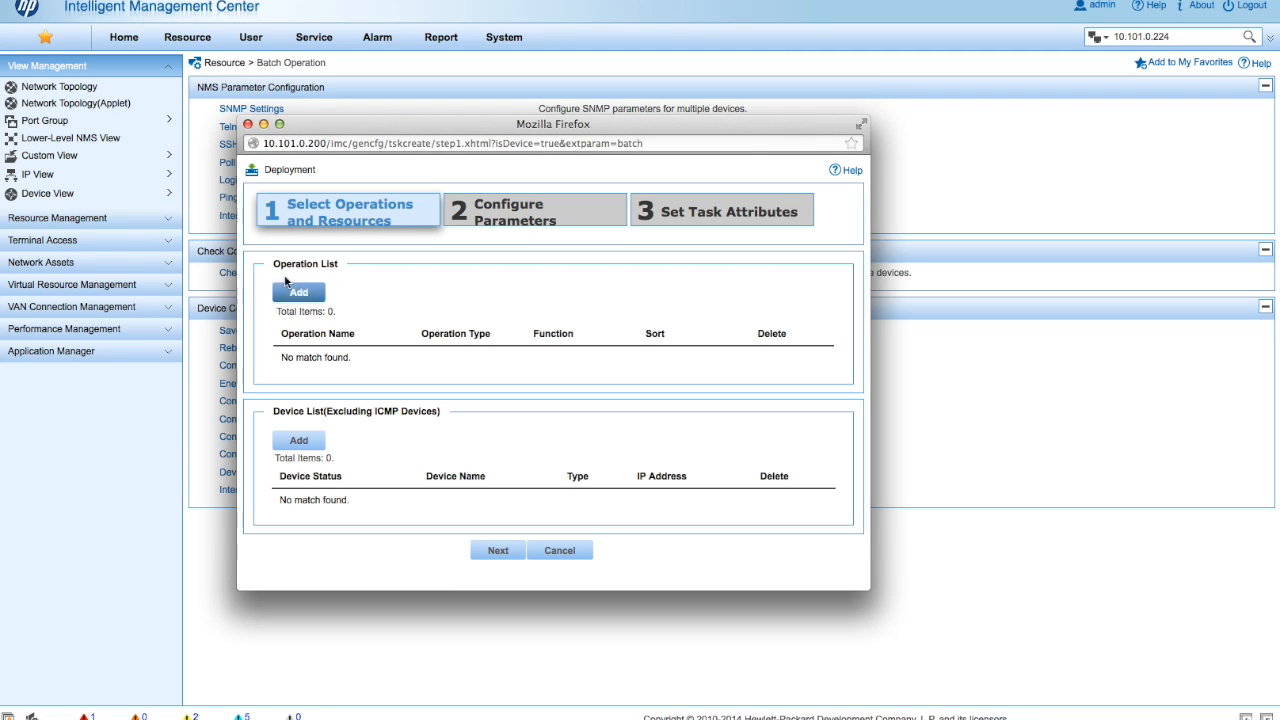
# Step: Add the Config SNMP(v3)Param(H3C) operation from Device Access to the task's operation list
pyautogui.click(298, 292)
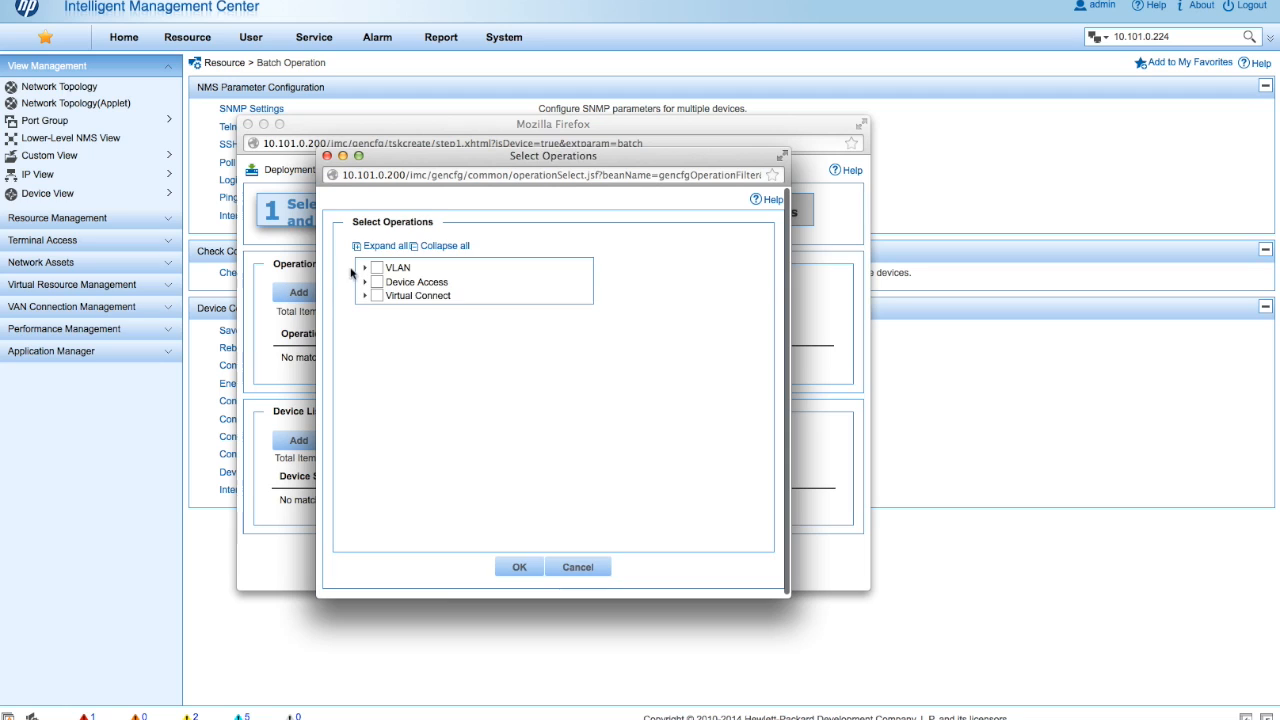
pyautogui.click(364, 282)
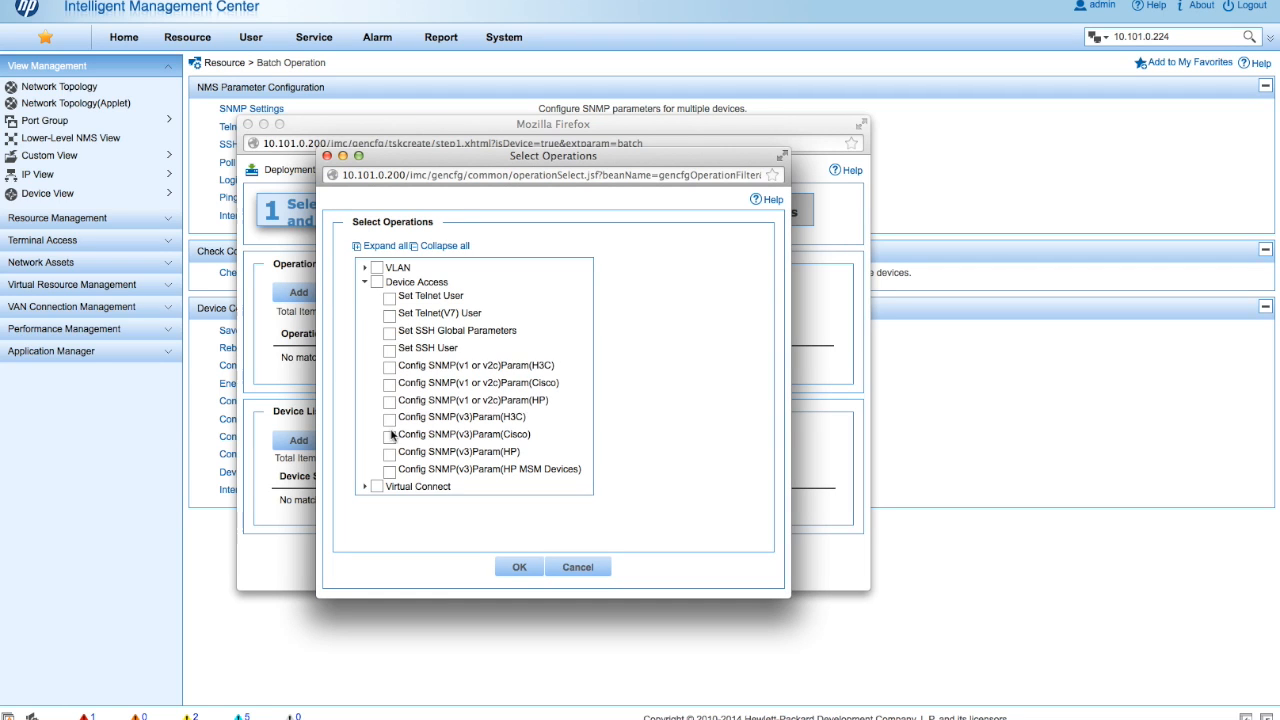
pyautogui.click(389, 417)
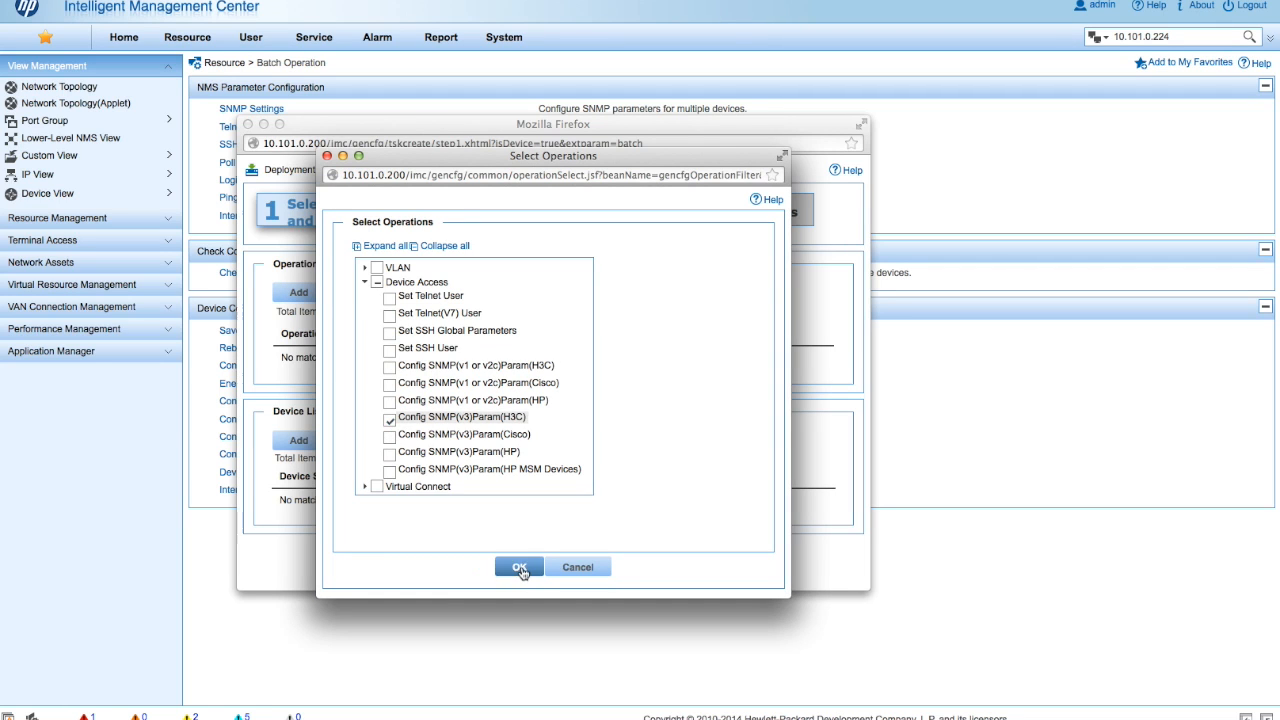
pyautogui.click(518, 567)
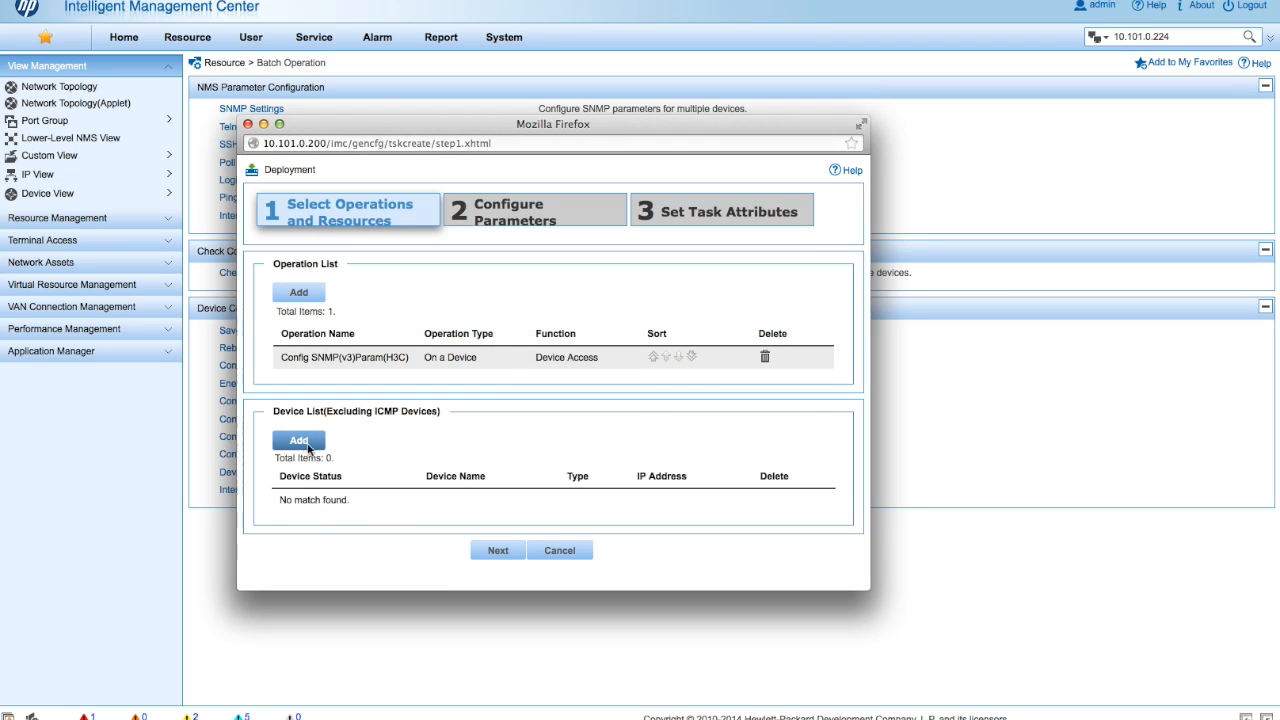
# Step: Select the HP5120EI switch from Device View > Switches as the target device
pyautogui.click(298, 440)
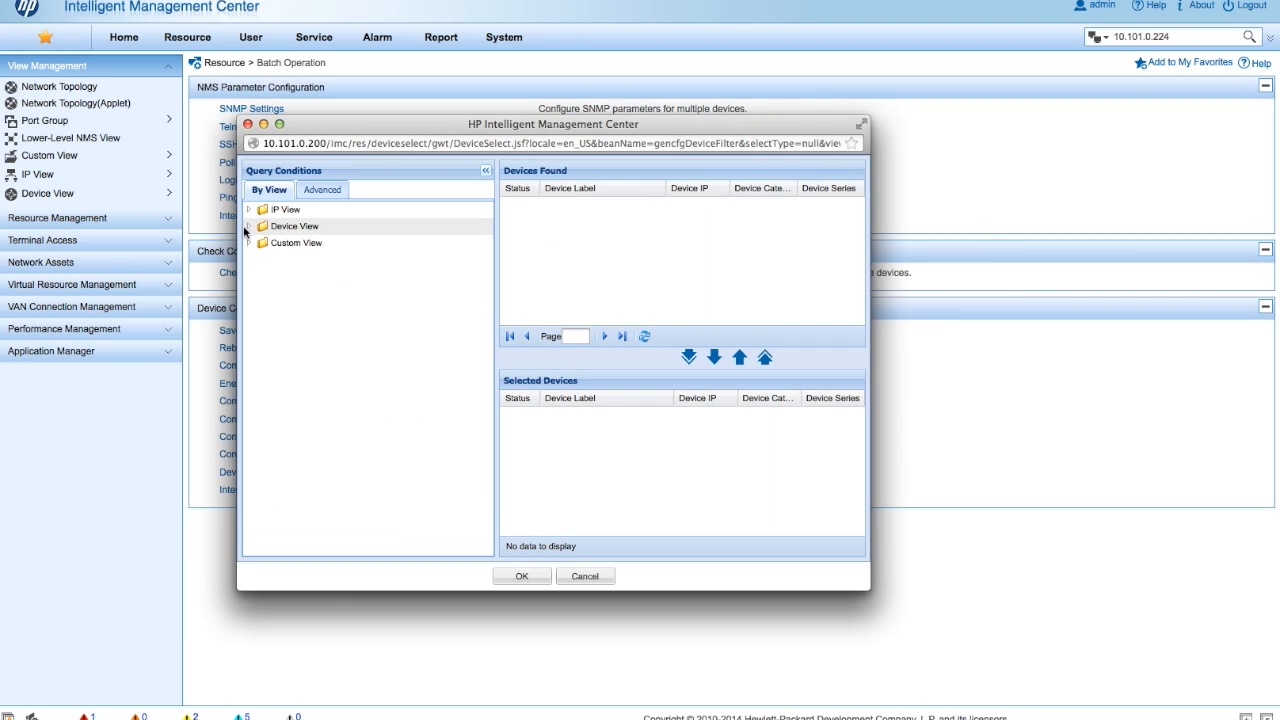
pyautogui.click(248, 226)
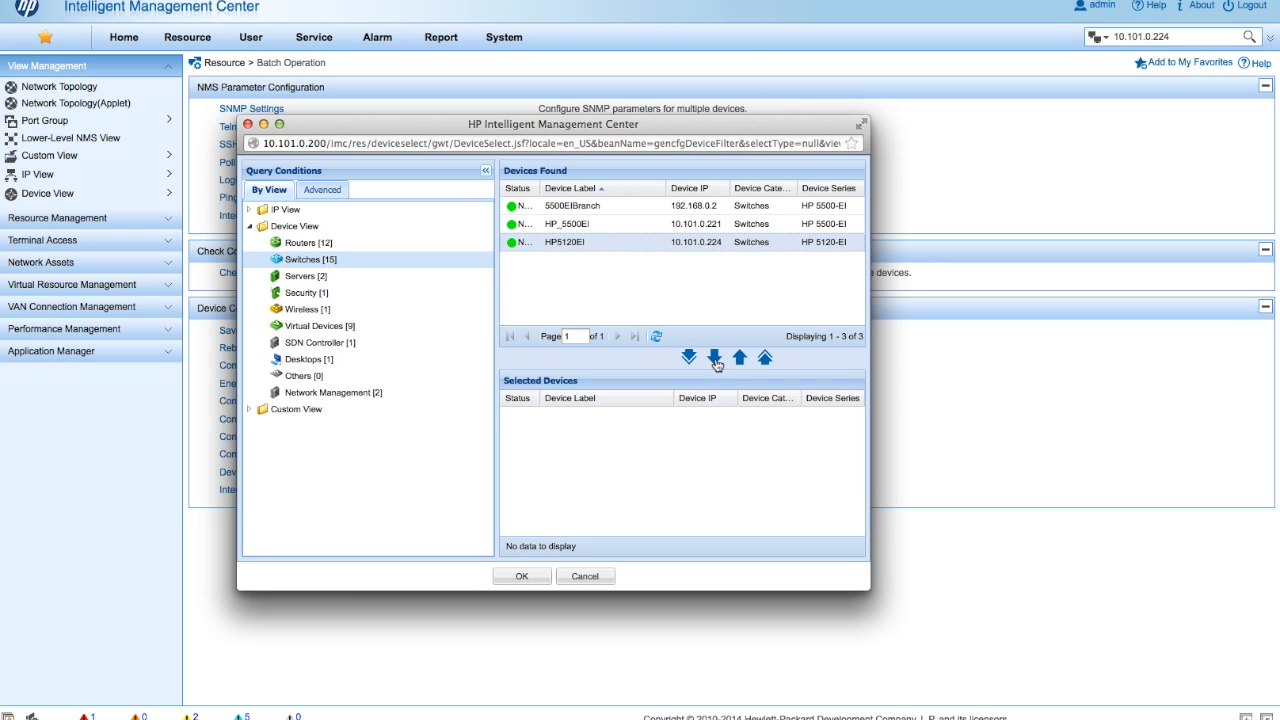
pyautogui.click(521, 575)
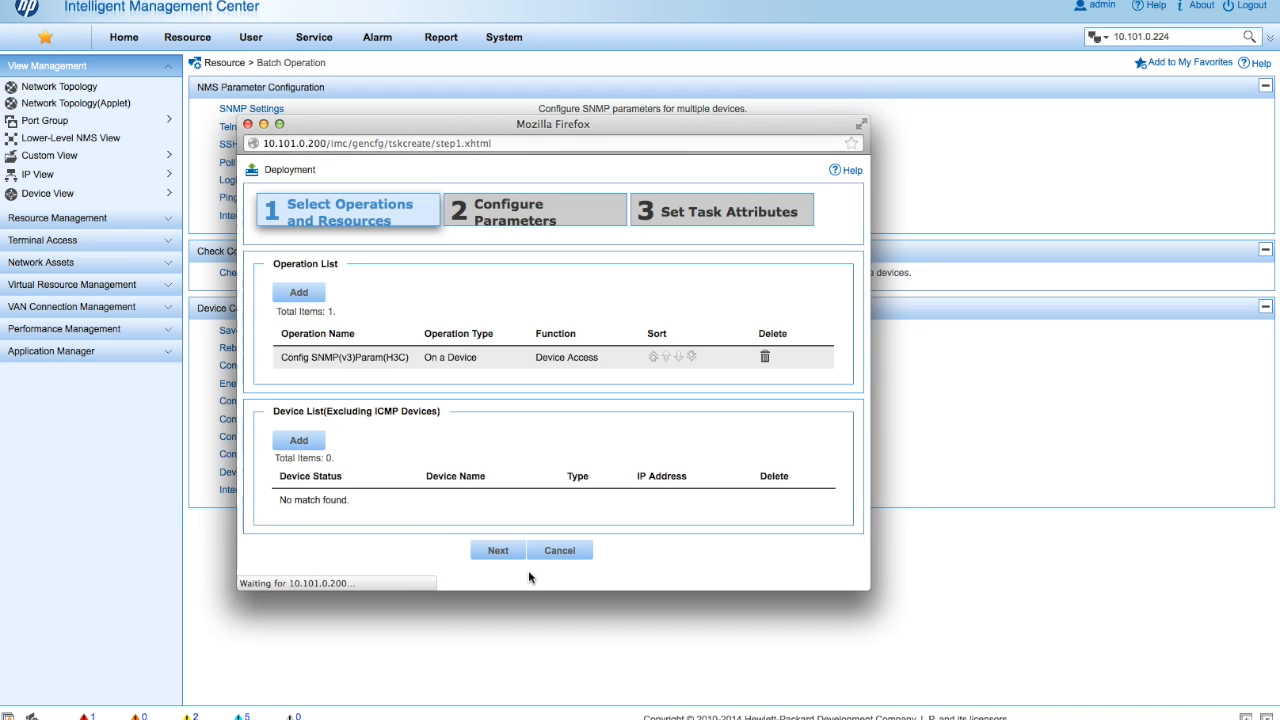
# Step: Set Priv-Aes128 Auth-Sha mode, username v3user and passwords for the operation
pyautogui.click(497, 550)
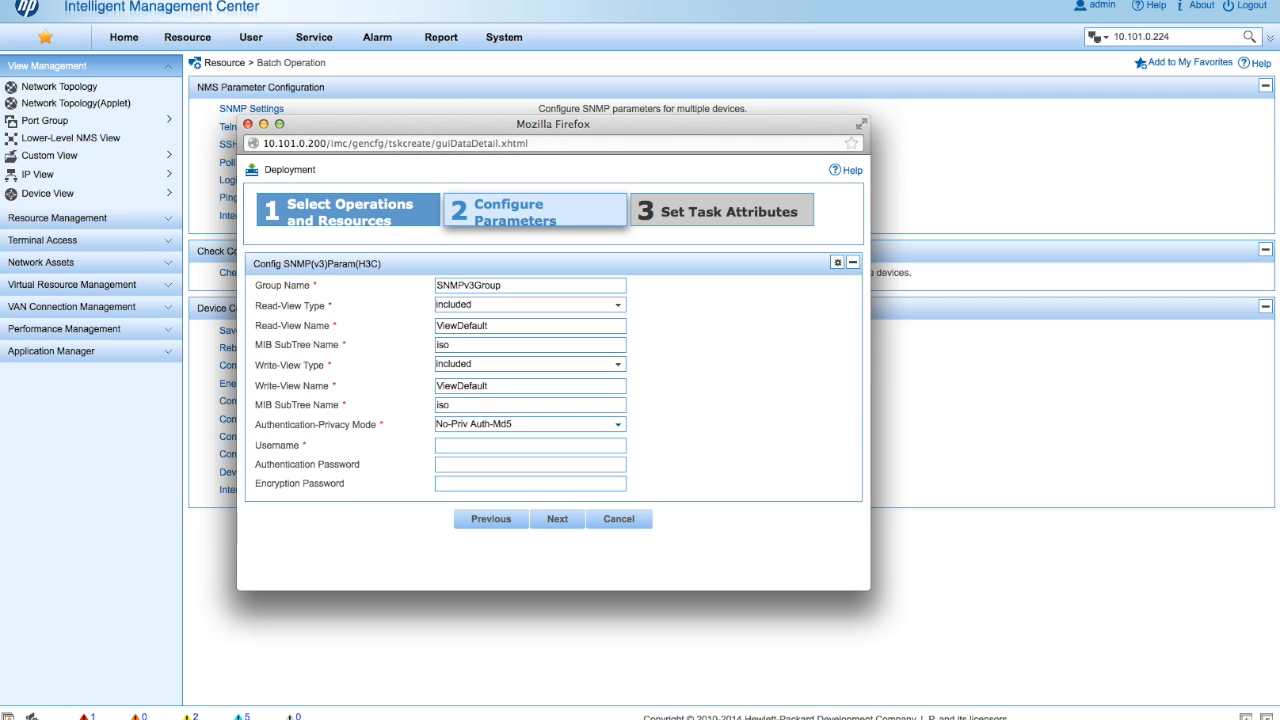
pyautogui.click(529, 423)
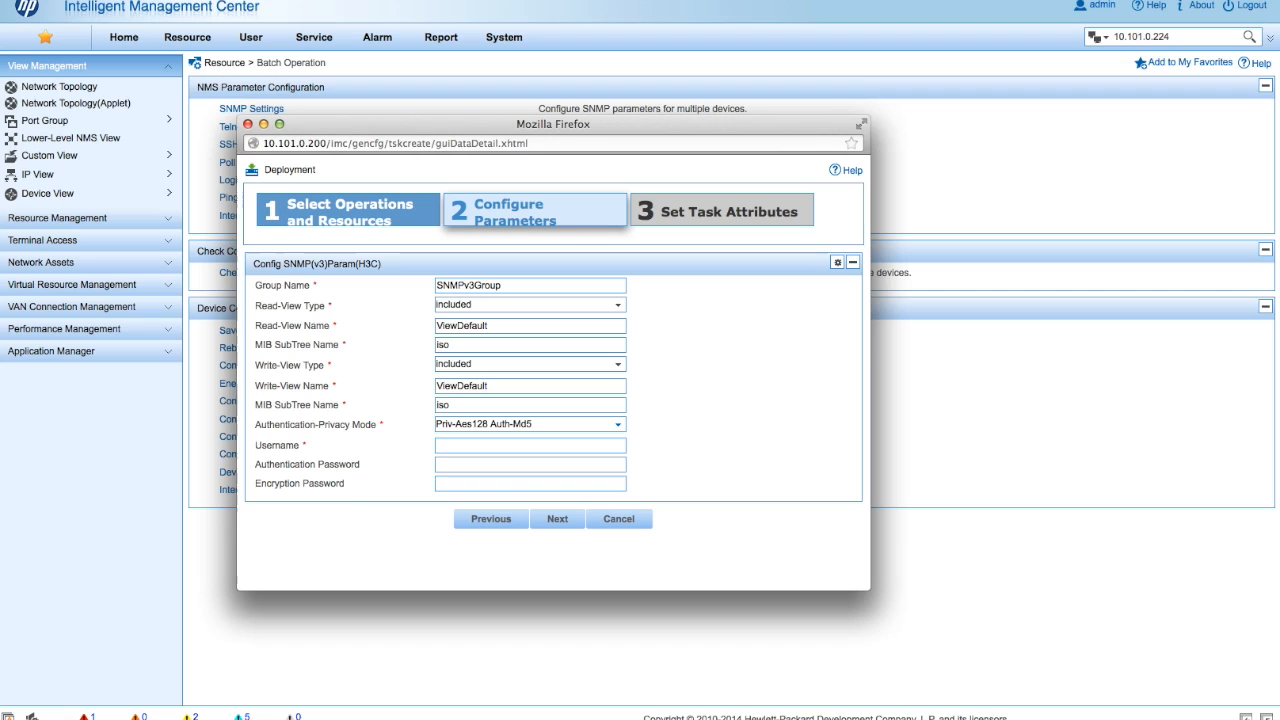
pyautogui.click(529, 423)
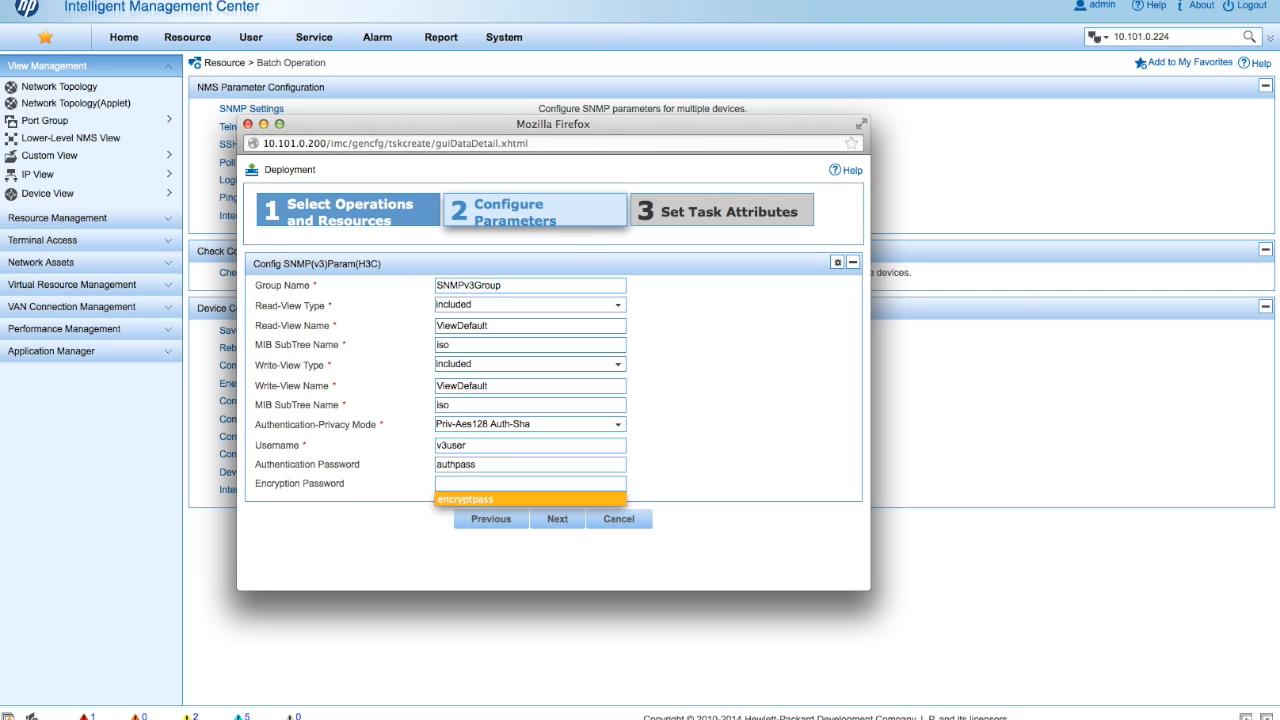
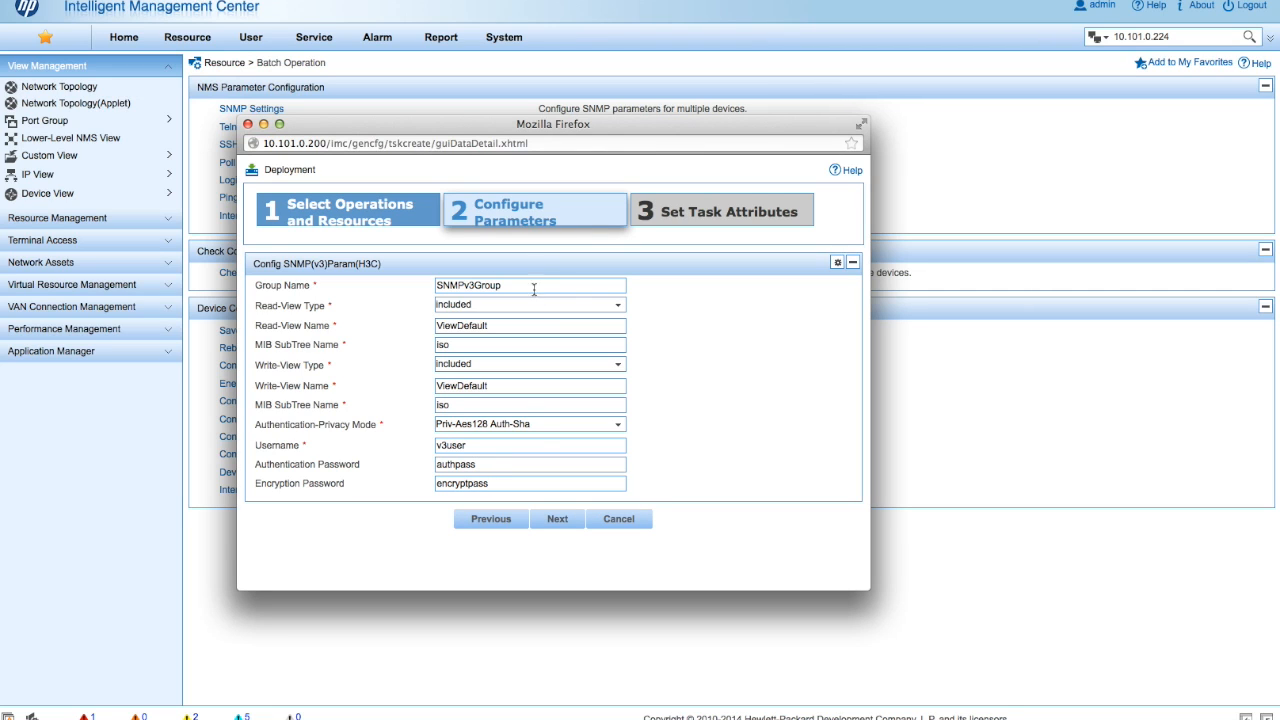
# Step: Schedule the deployment task to run immediately and create it
pyautogui.click(557, 518)
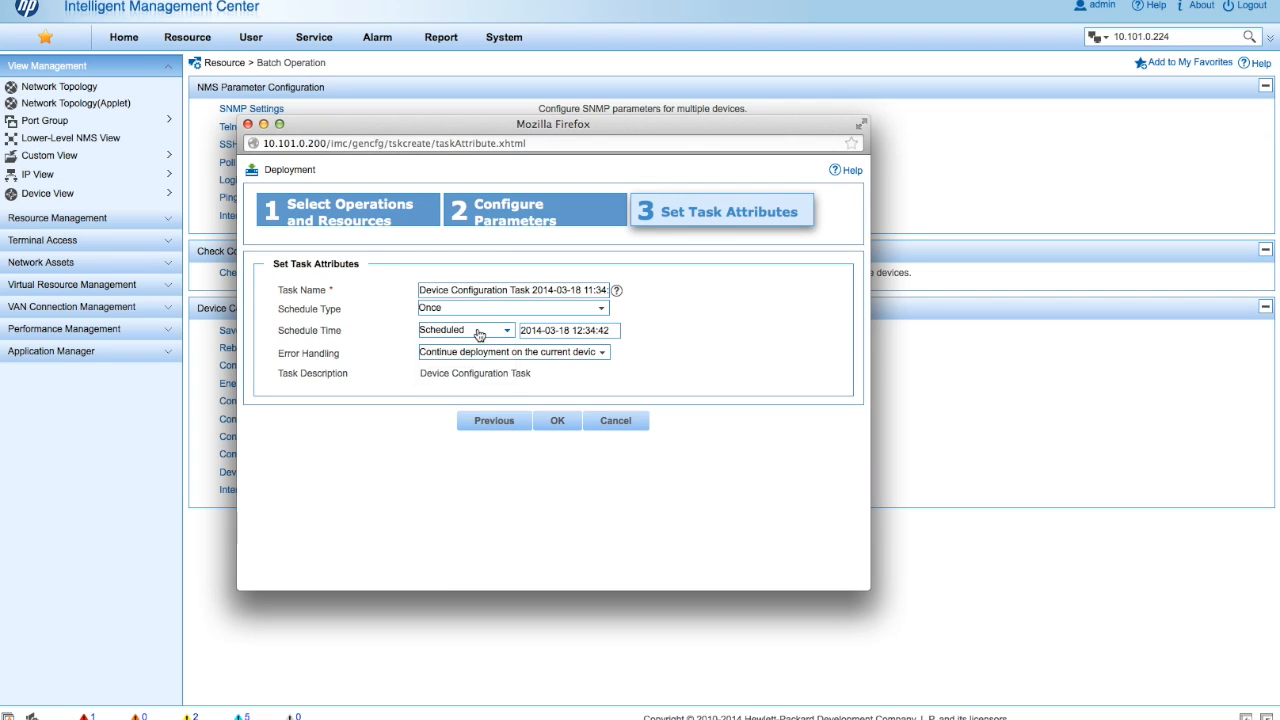
pyautogui.click(465, 330)
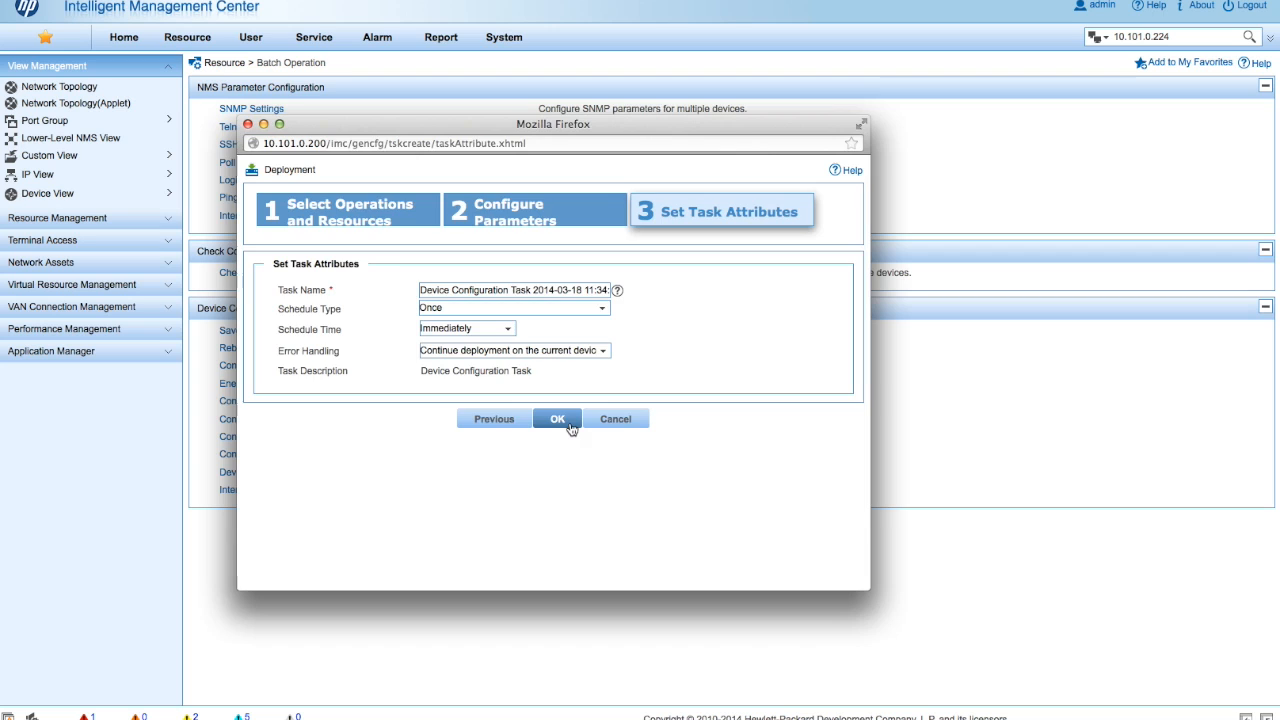
pyautogui.click(557, 419)
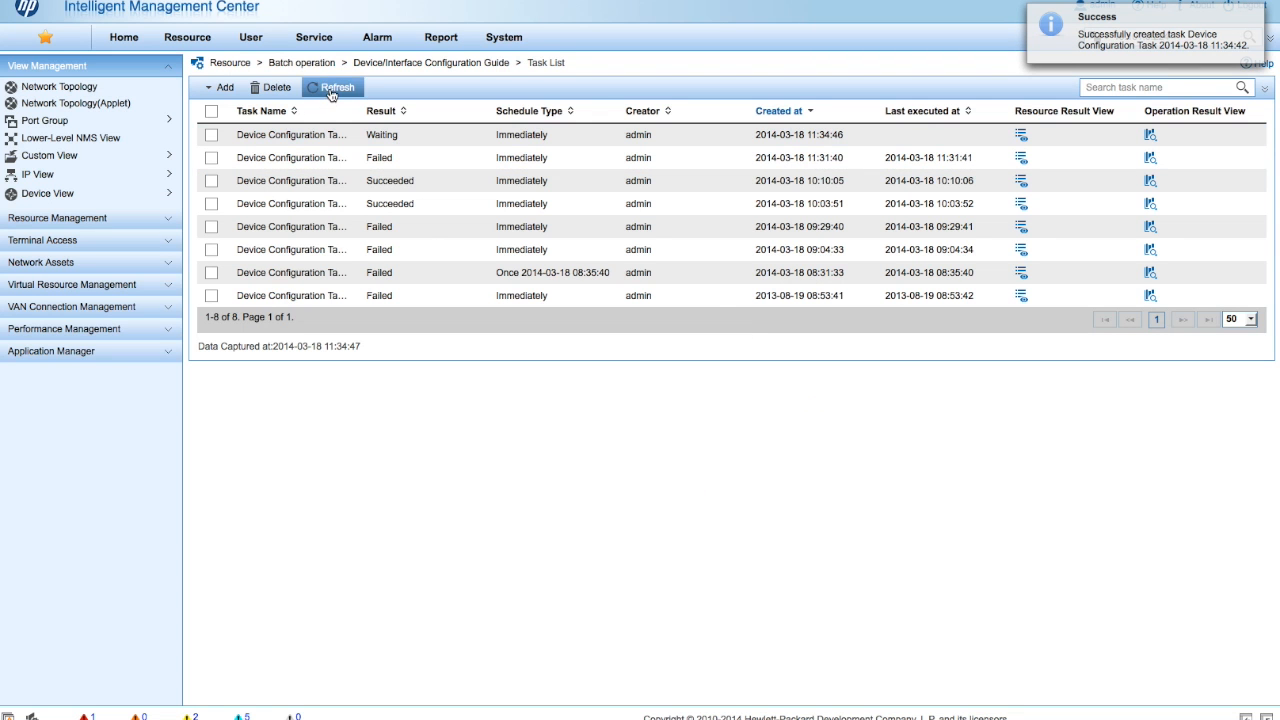
# Step: Refresh the task list repeatedly until the new SNMPv3 task shows Succeeded
pyautogui.click(332, 87)
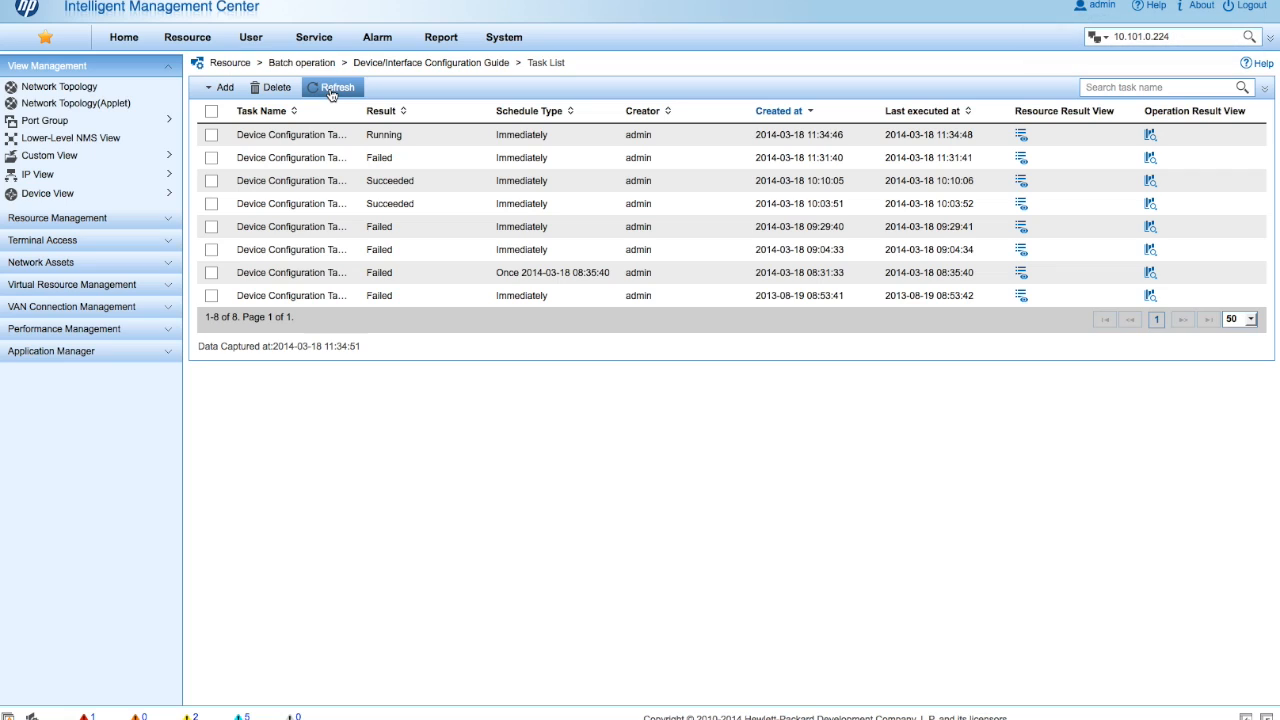
pyautogui.click(333, 87)
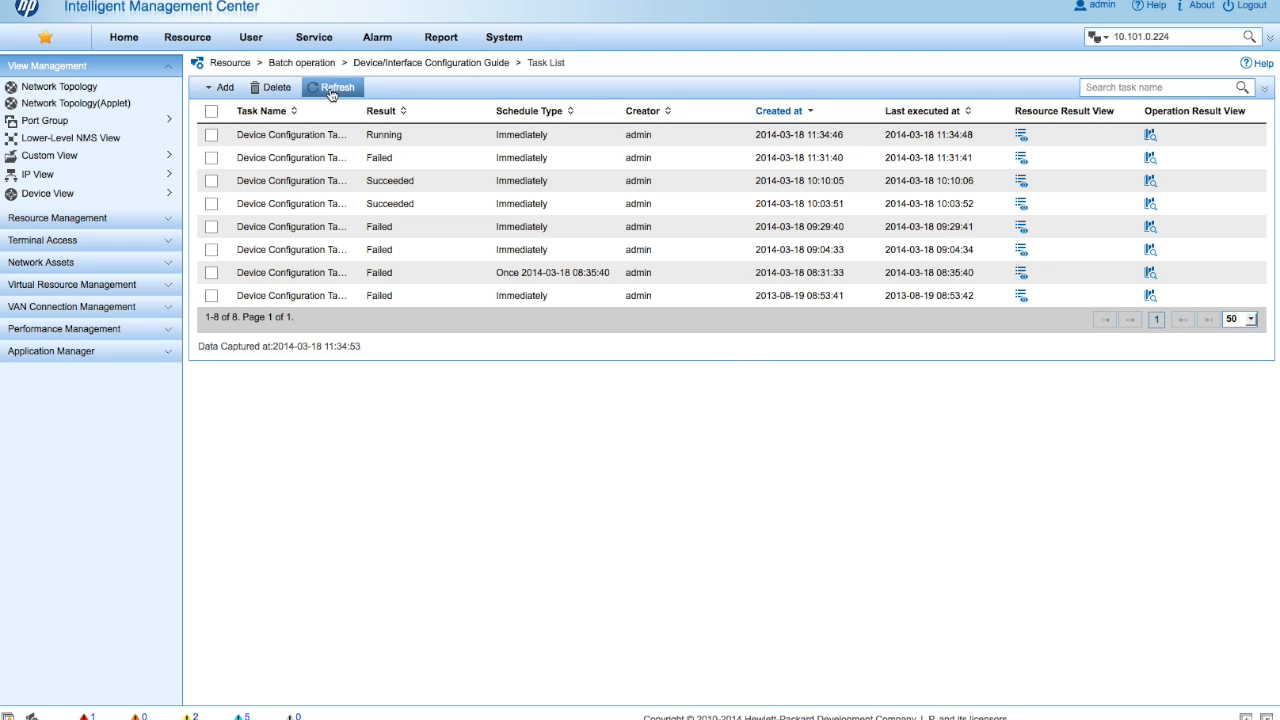
pyautogui.click(331, 87)
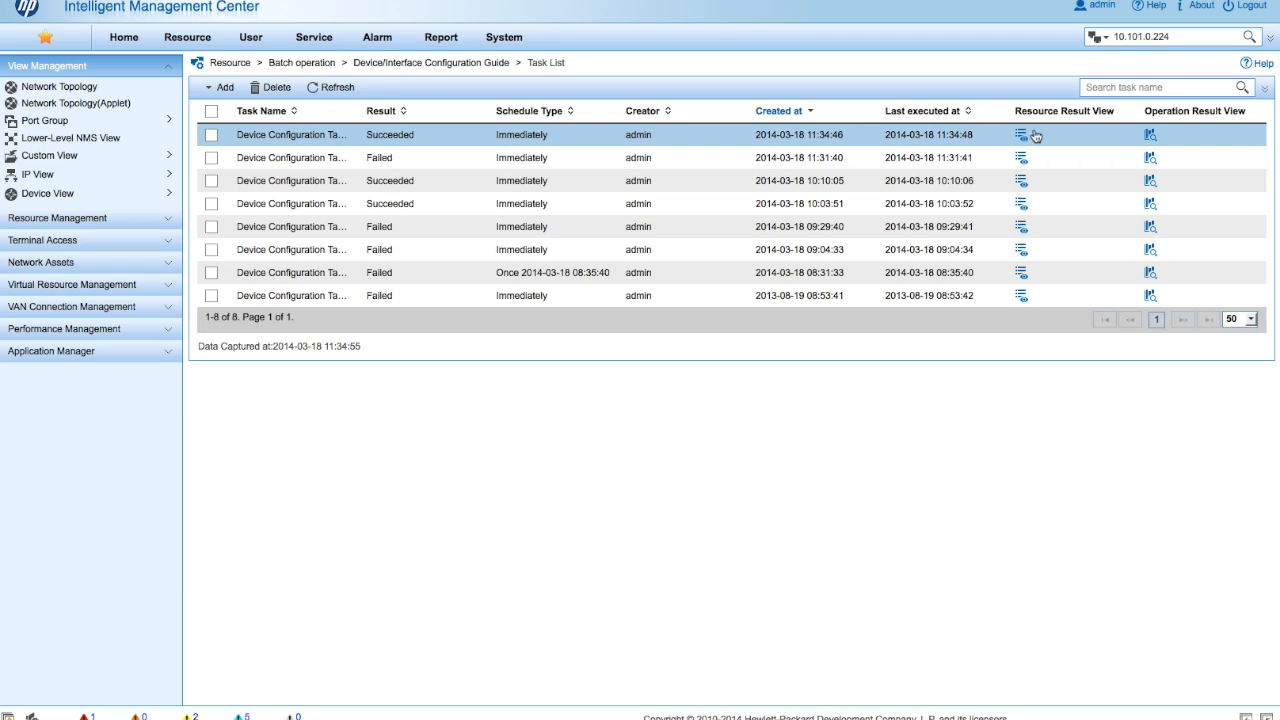
pyautogui.moveTo(1024, 140)
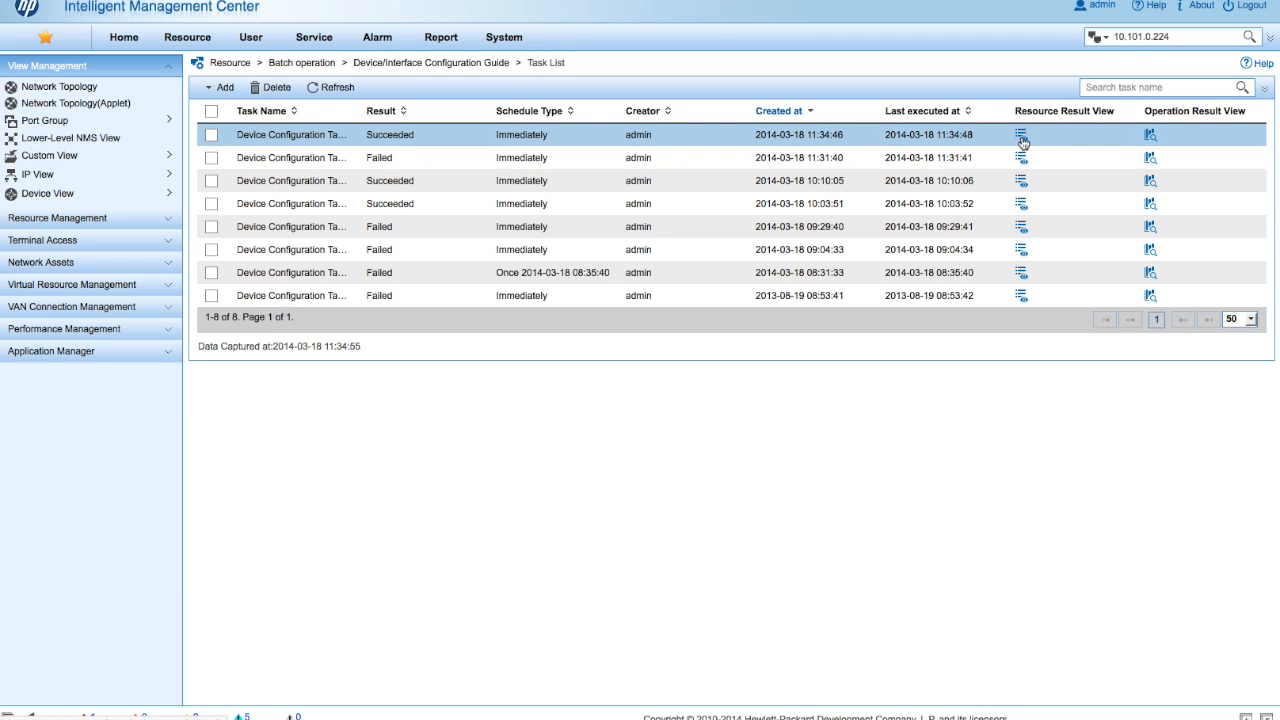
# Step: Inspect the HP5120EI command log for the succeeded task, widen it, then close the details
pyautogui.click(1021, 134)
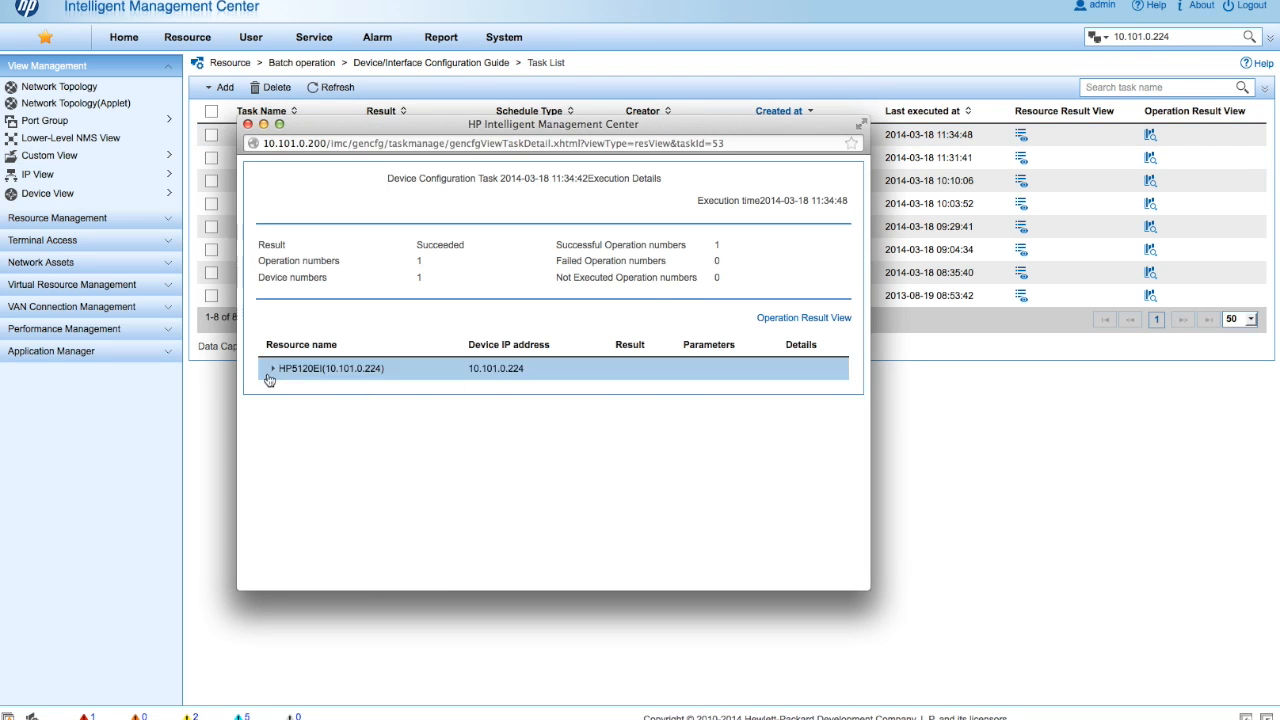
pyautogui.click(271, 368)
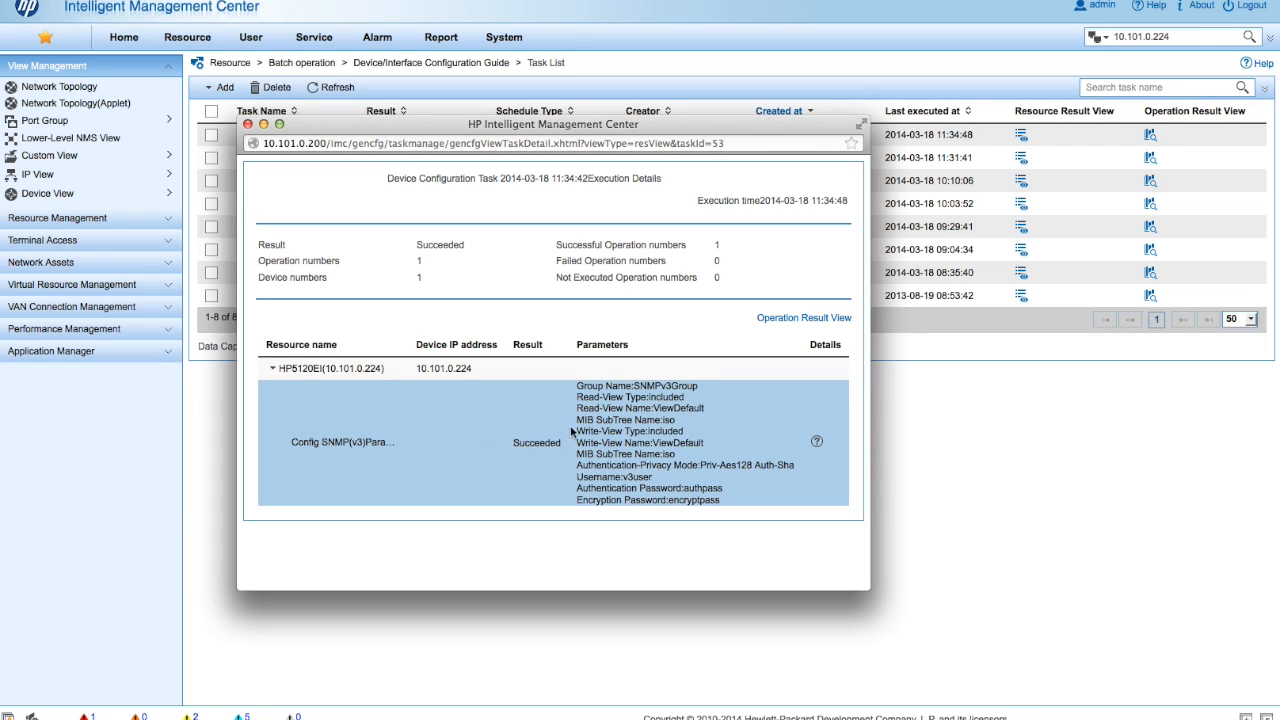
pyautogui.moveTo(730, 508)
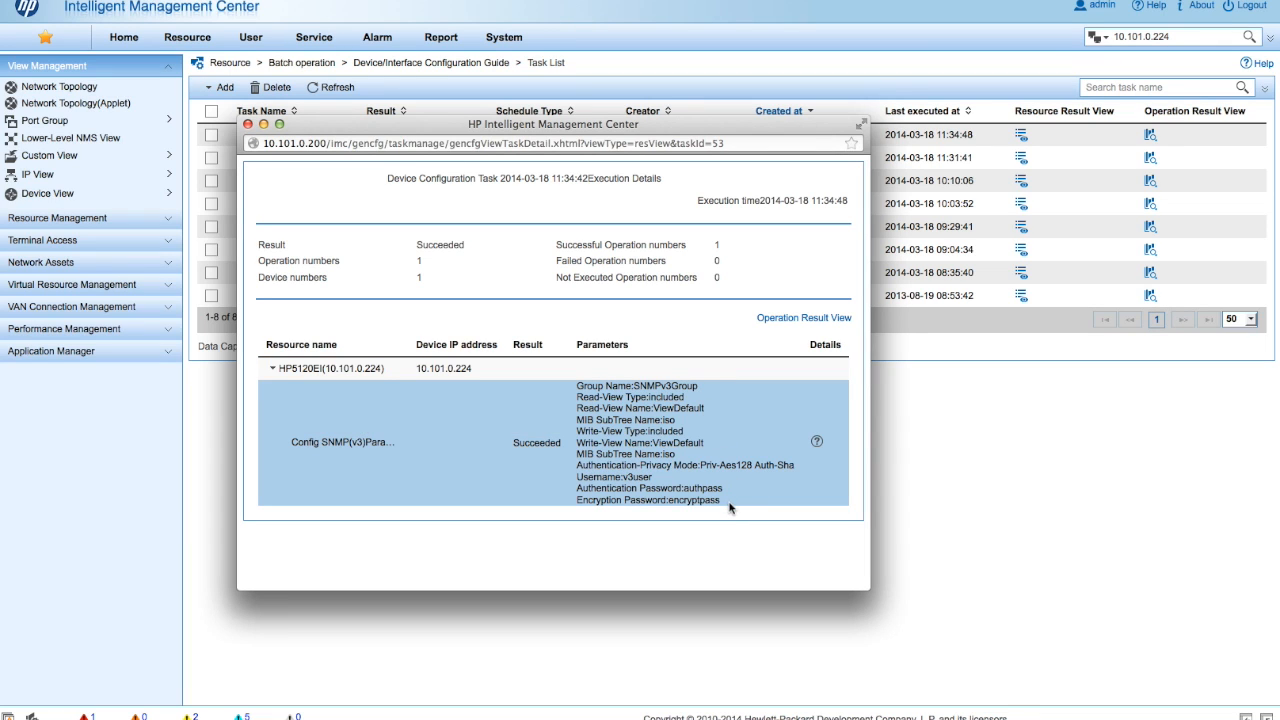
pyautogui.moveTo(817, 441)
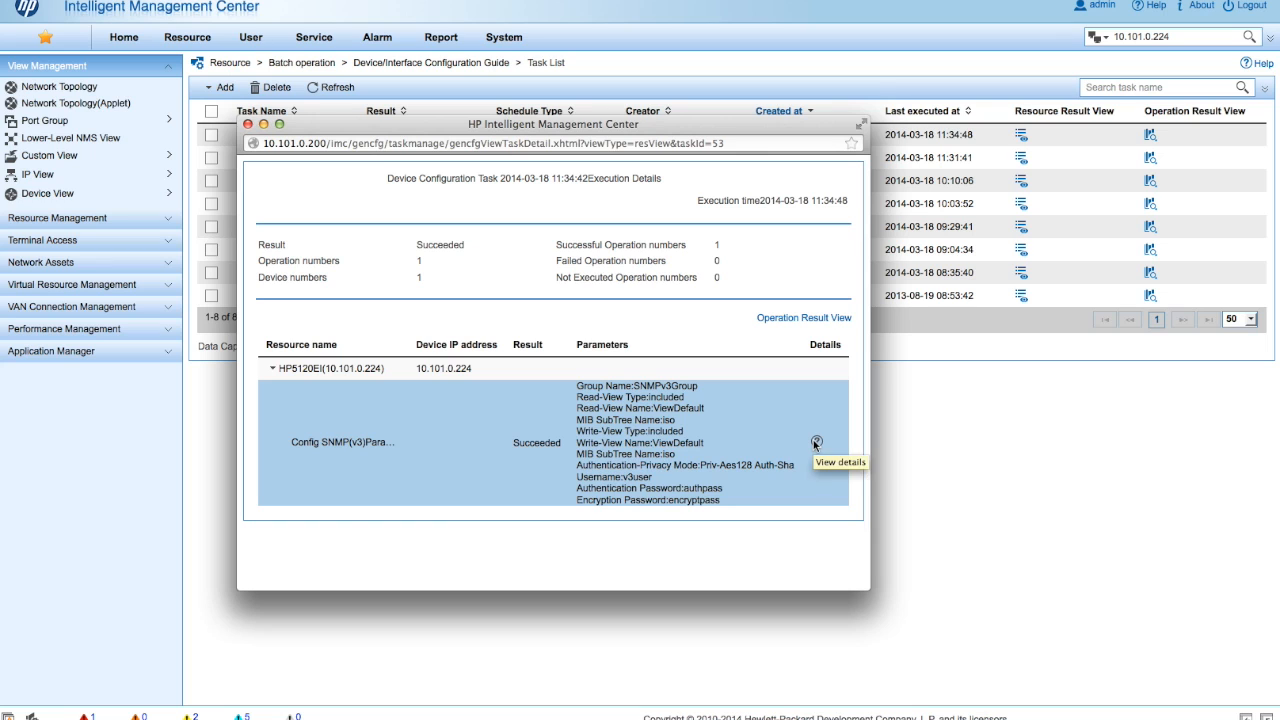
pyautogui.click(816, 442)
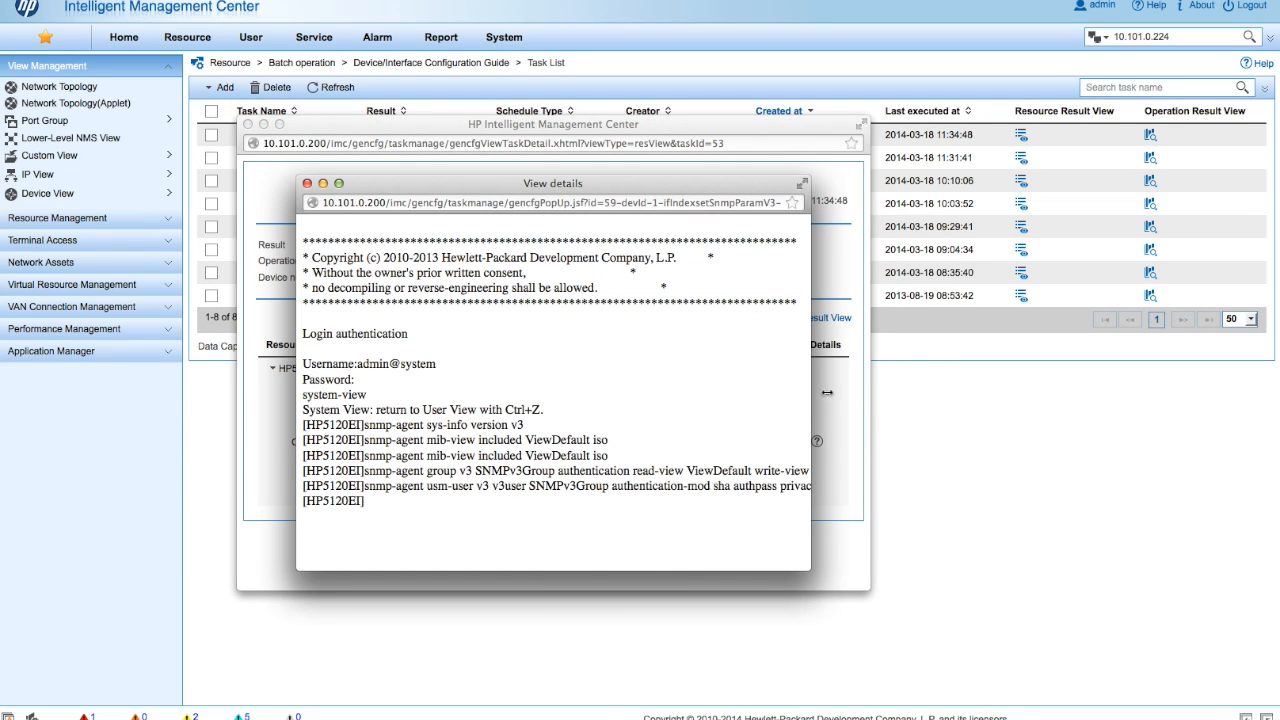
pyautogui.moveTo(827, 392); pyautogui.dragTo(1027, 378)
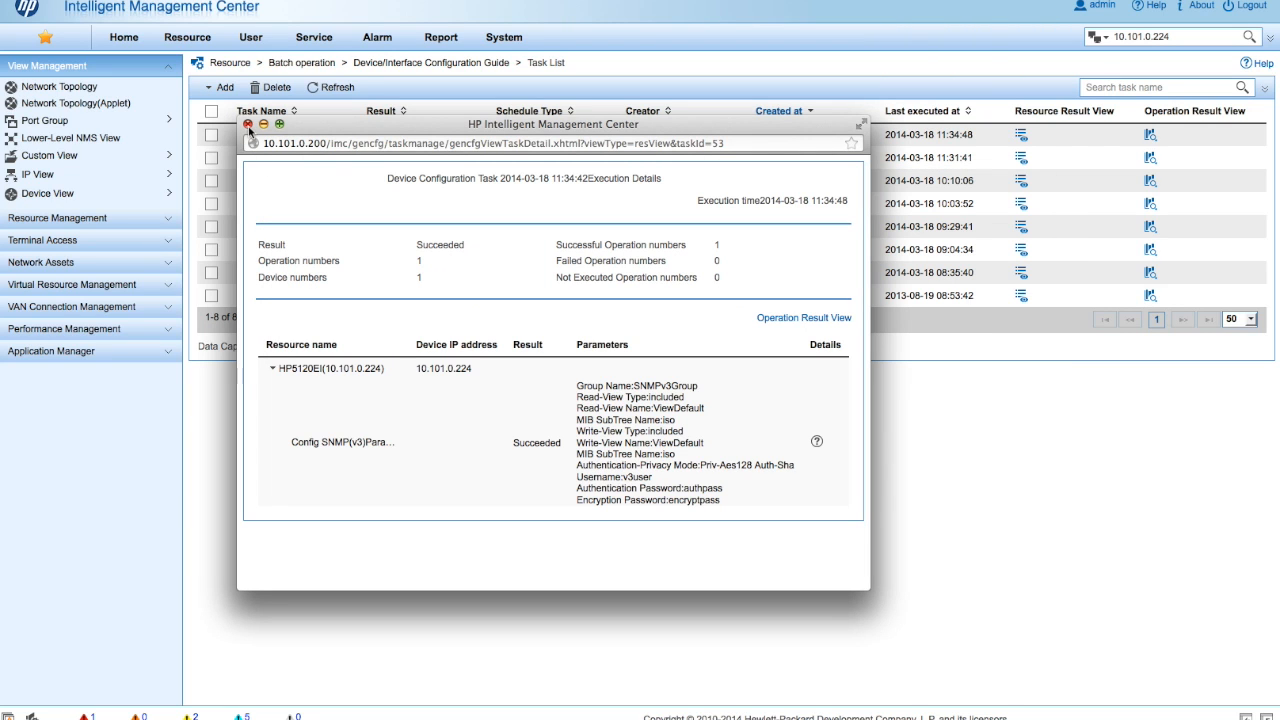
pyautogui.click(248, 124)
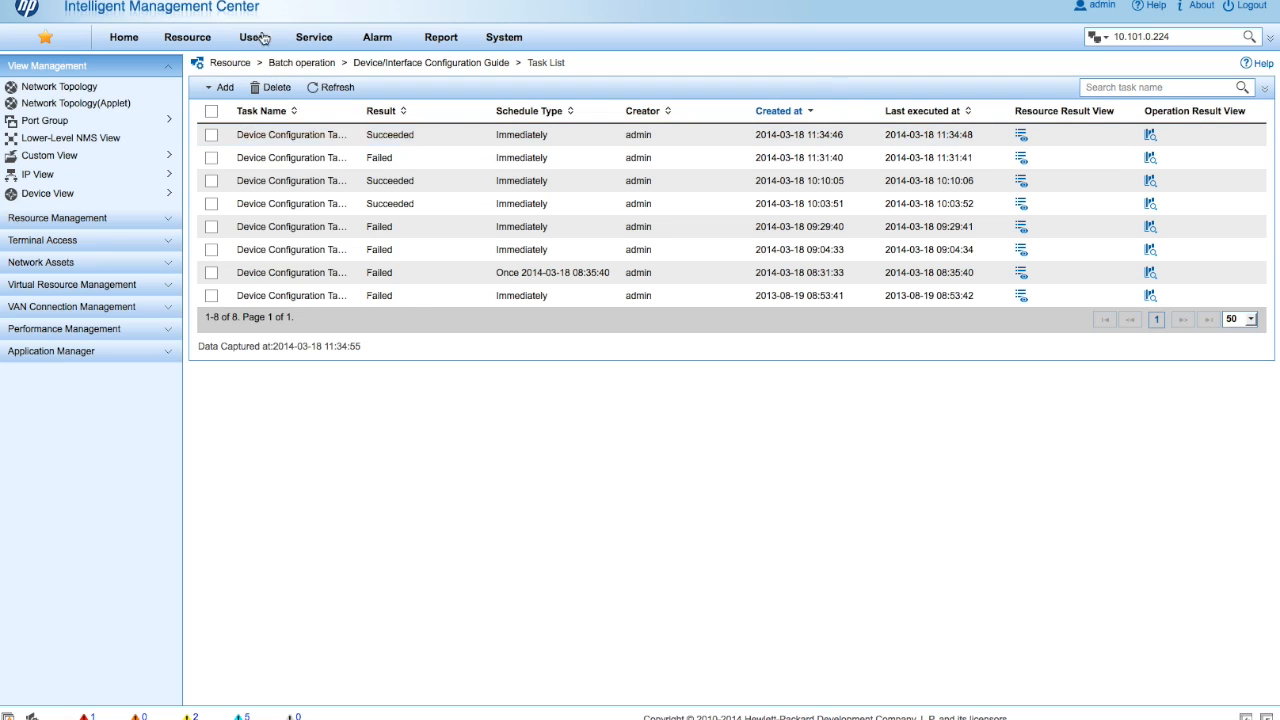
# Step: Review the SNMPv3Comware SNMP template (Priv-Aes128 Auth-Sha, user v3user), then go back
pyautogui.click(187, 37)
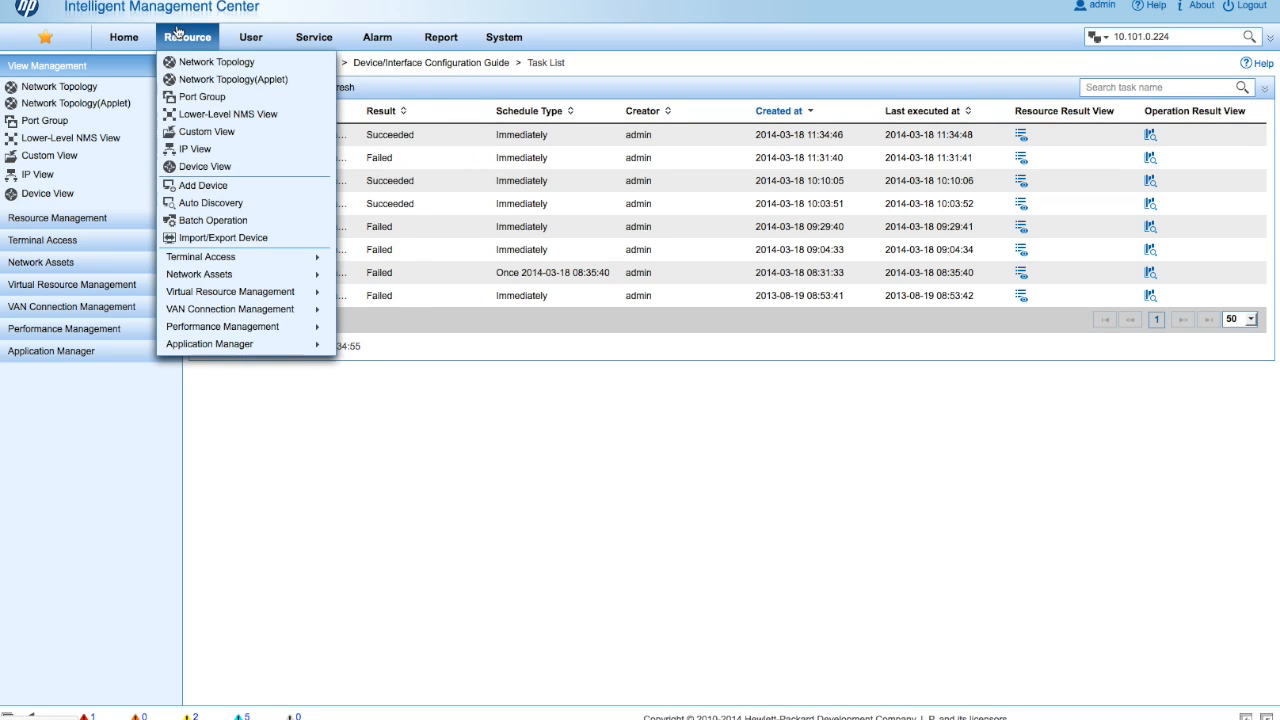
pyautogui.click(504, 37)
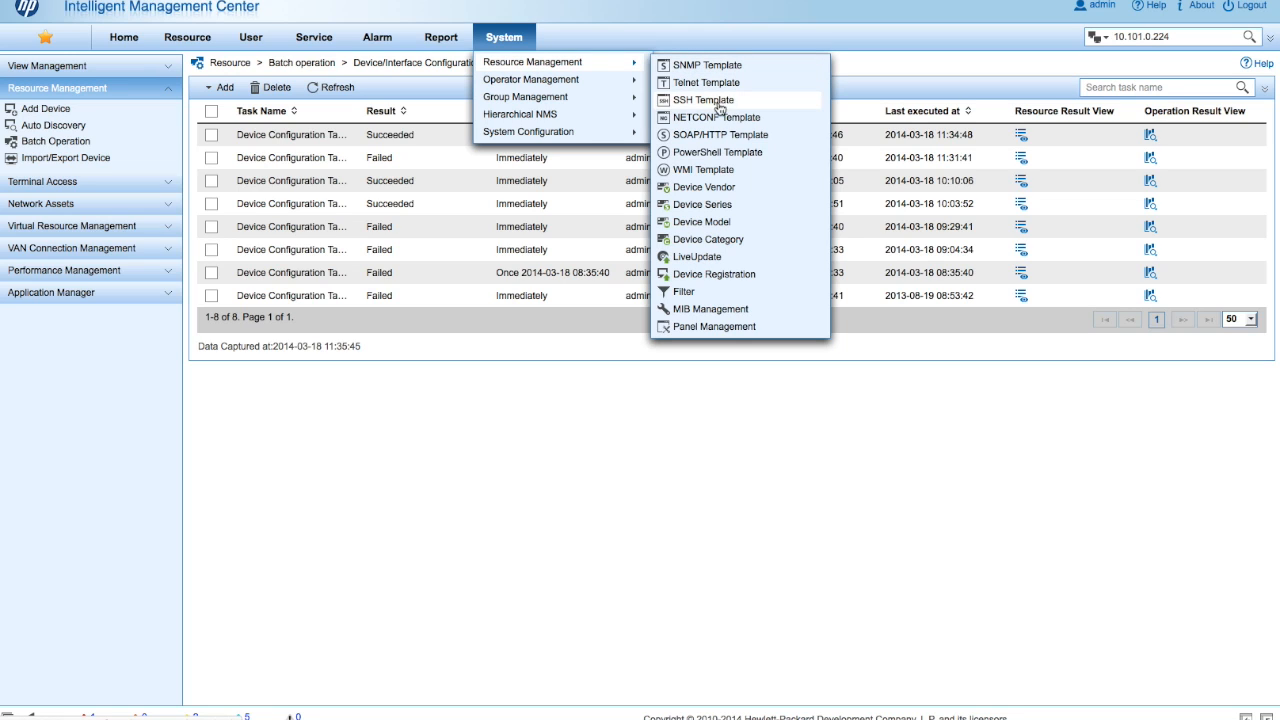
pyautogui.moveTo(710, 65)
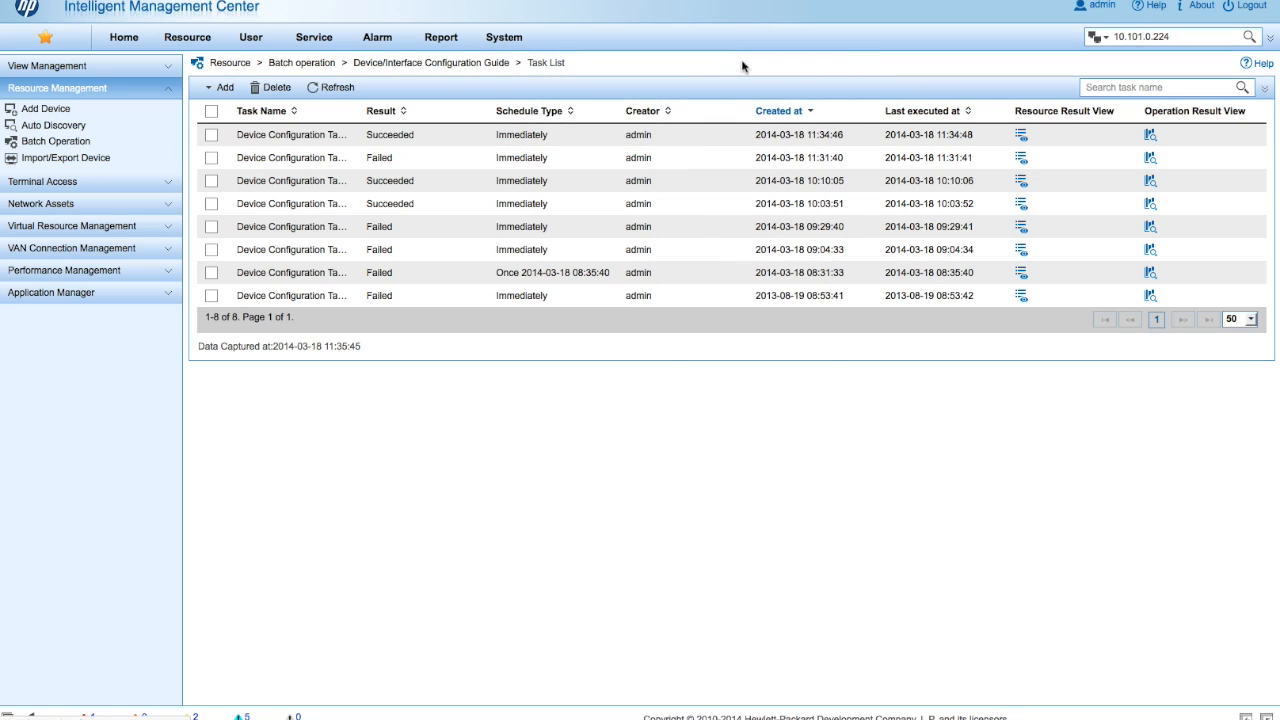
pyautogui.click(504, 37)
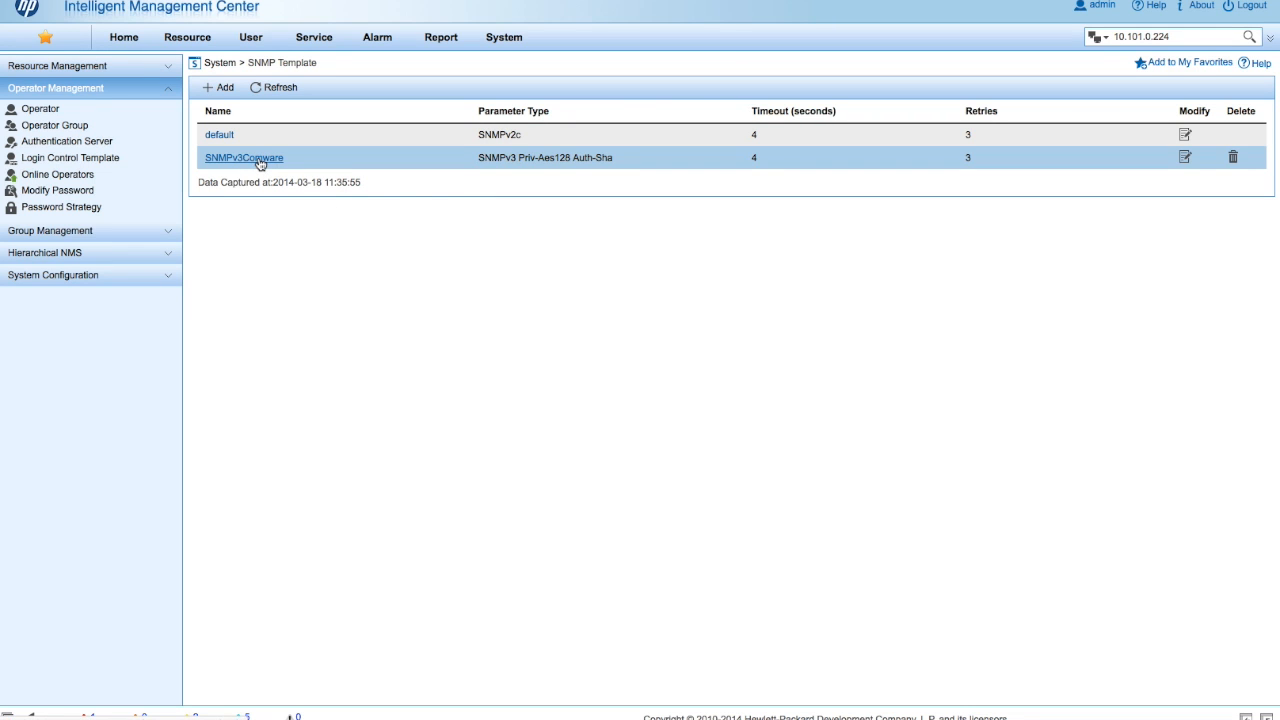
pyautogui.click(243, 157)
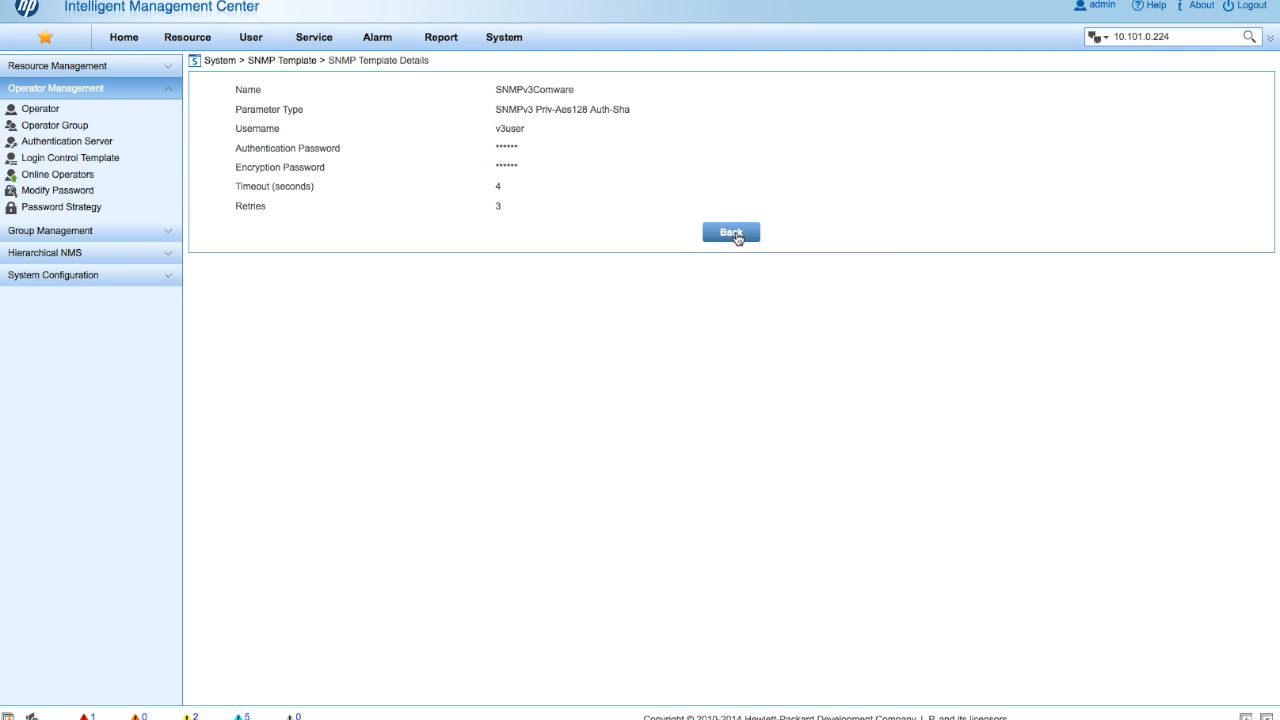
pyautogui.moveTo(522, 155)
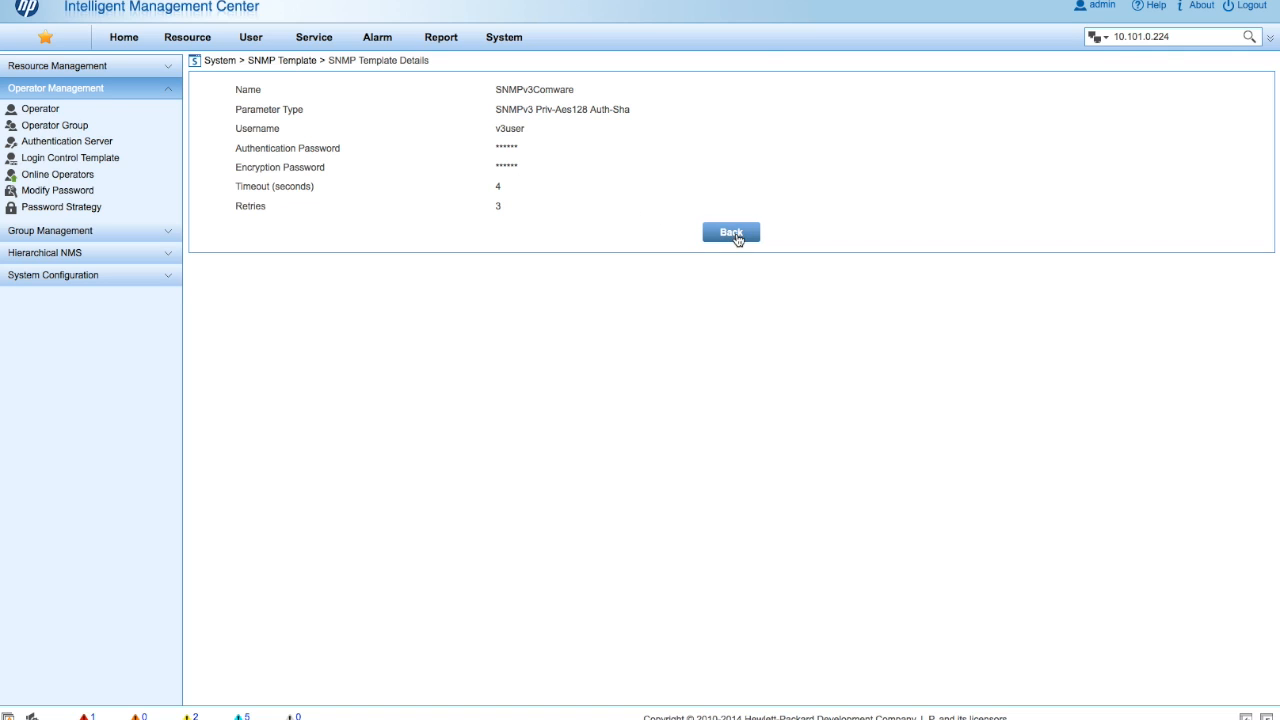
pyautogui.click(730, 232)
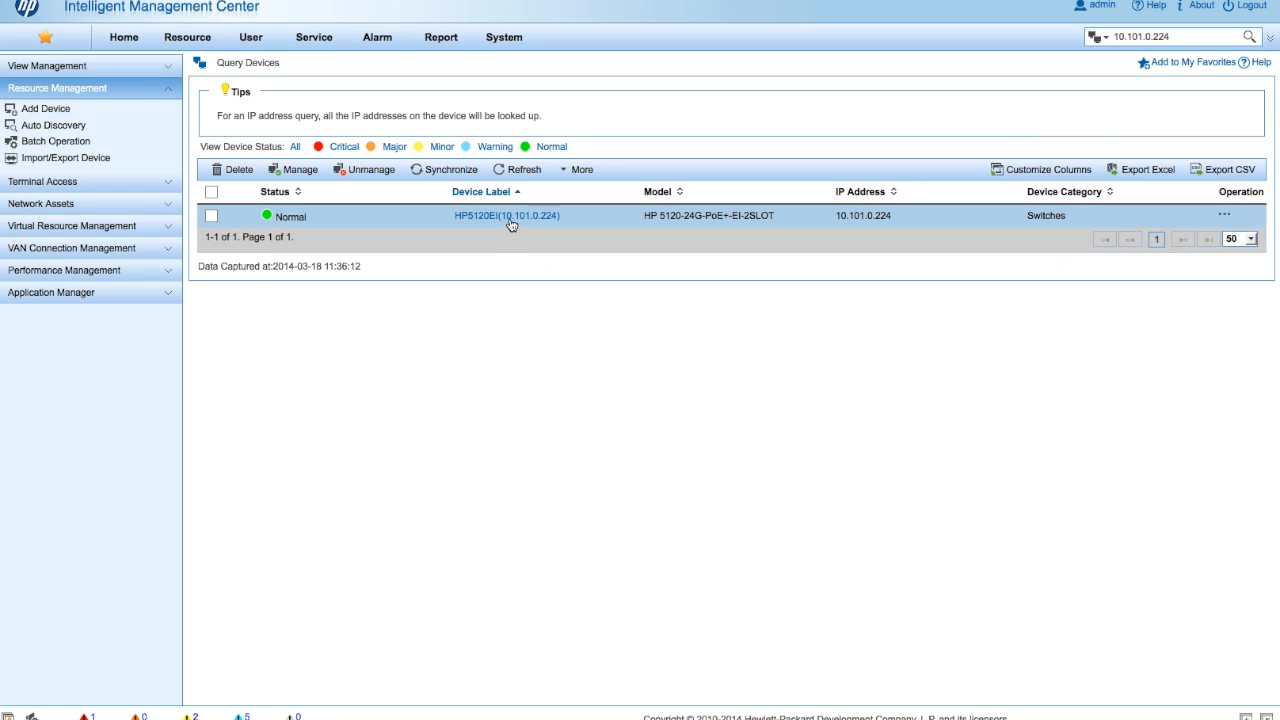
# Step: Open the HP5120EI (10.101.0.224) details page and expand its Configure actions
pyautogui.click(506, 215)
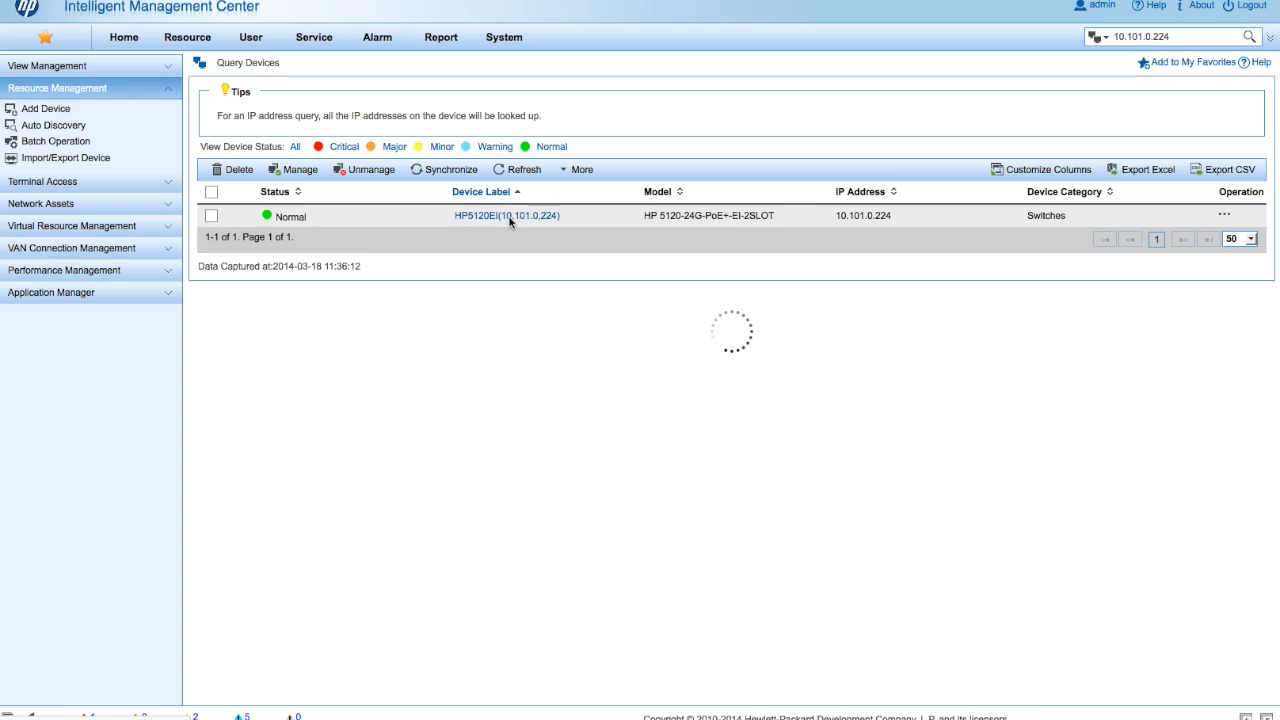
pyautogui.click(507, 215)
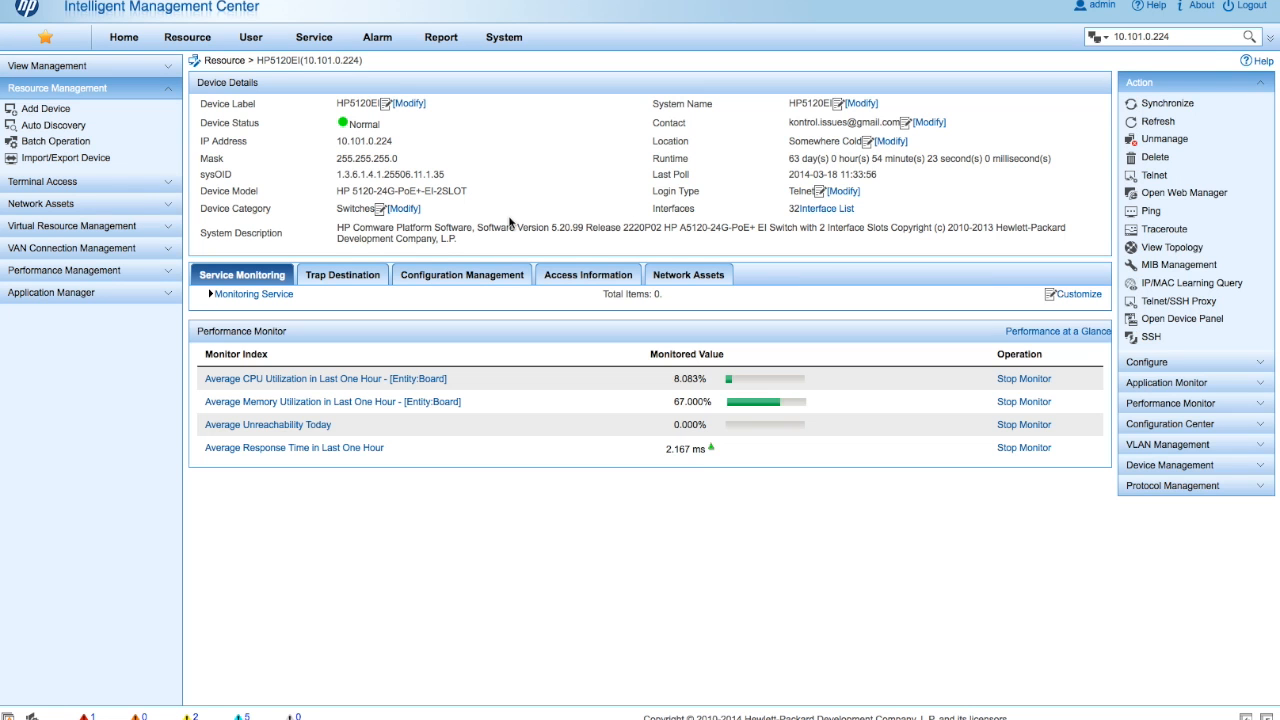
pyautogui.click(1147, 362)
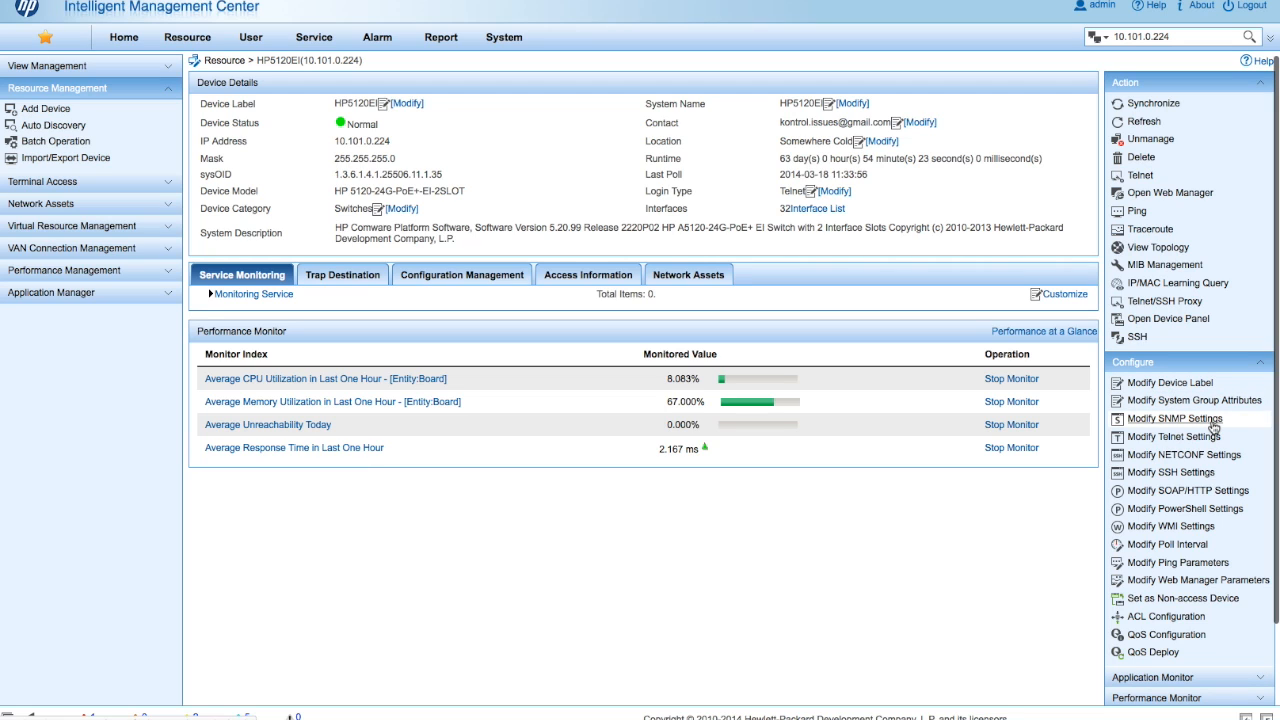
pyautogui.click(1173, 418)
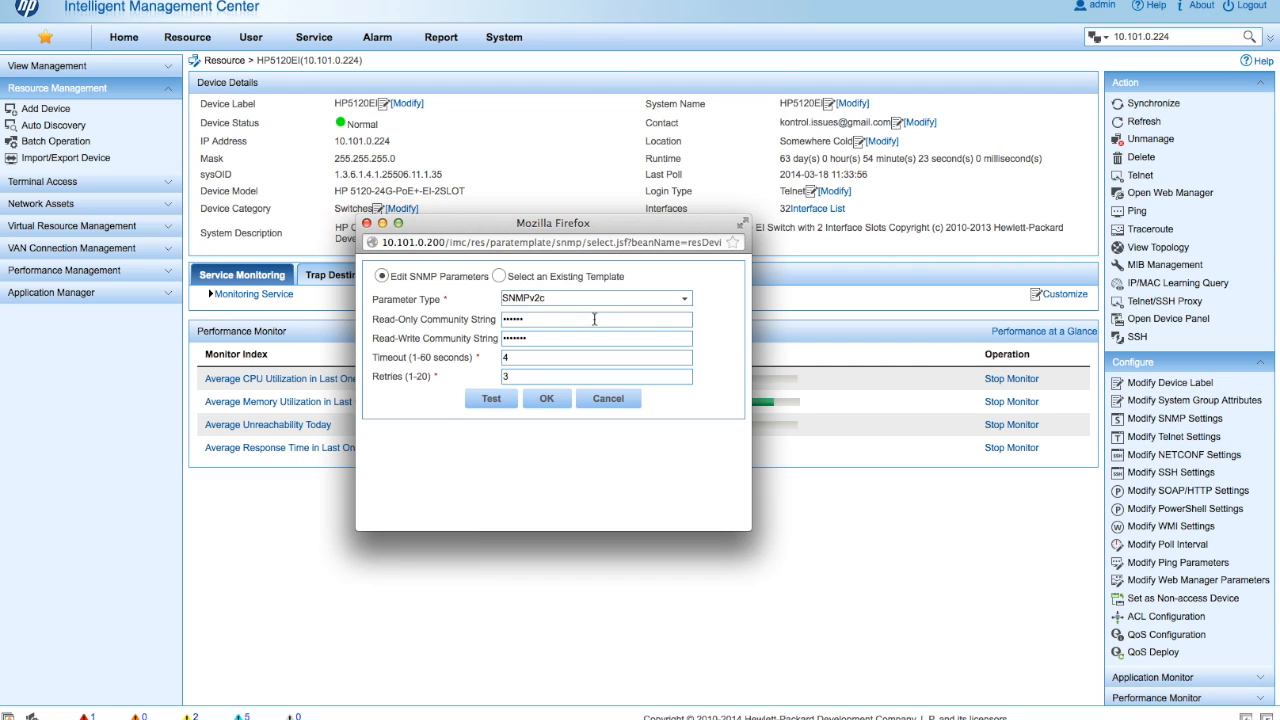
pyautogui.click(499, 276)
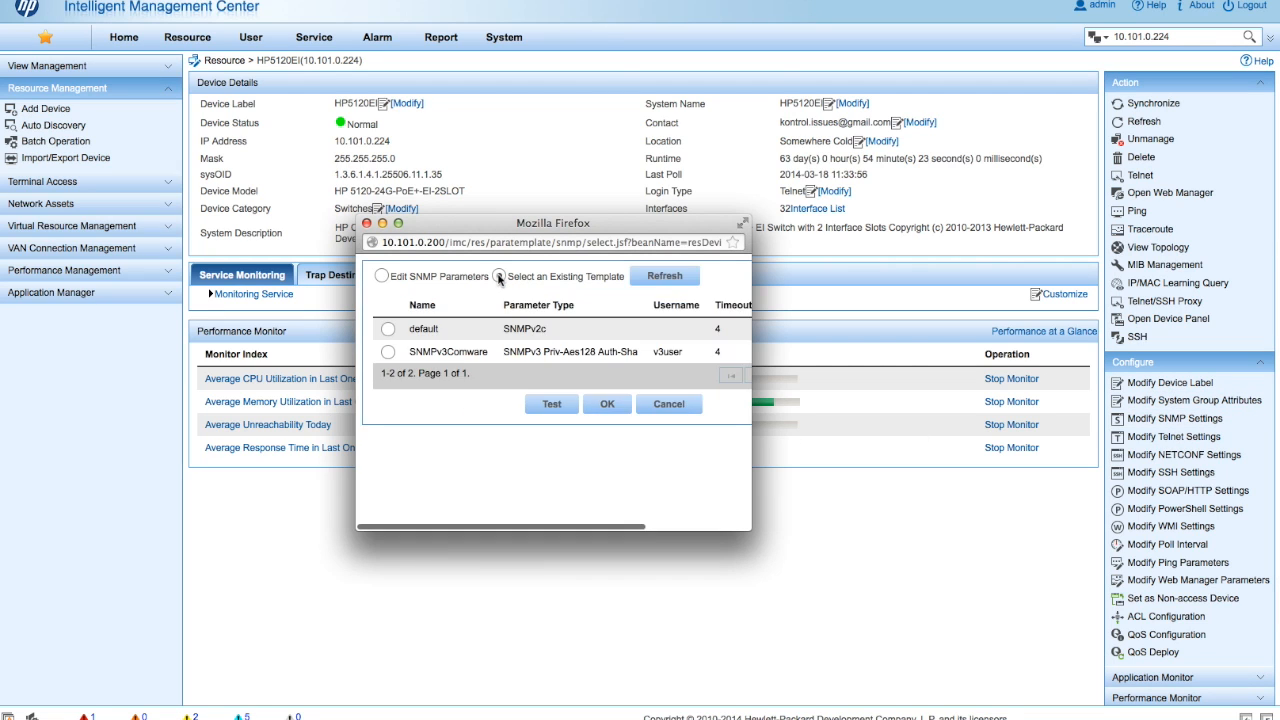
pyautogui.click(388, 351)
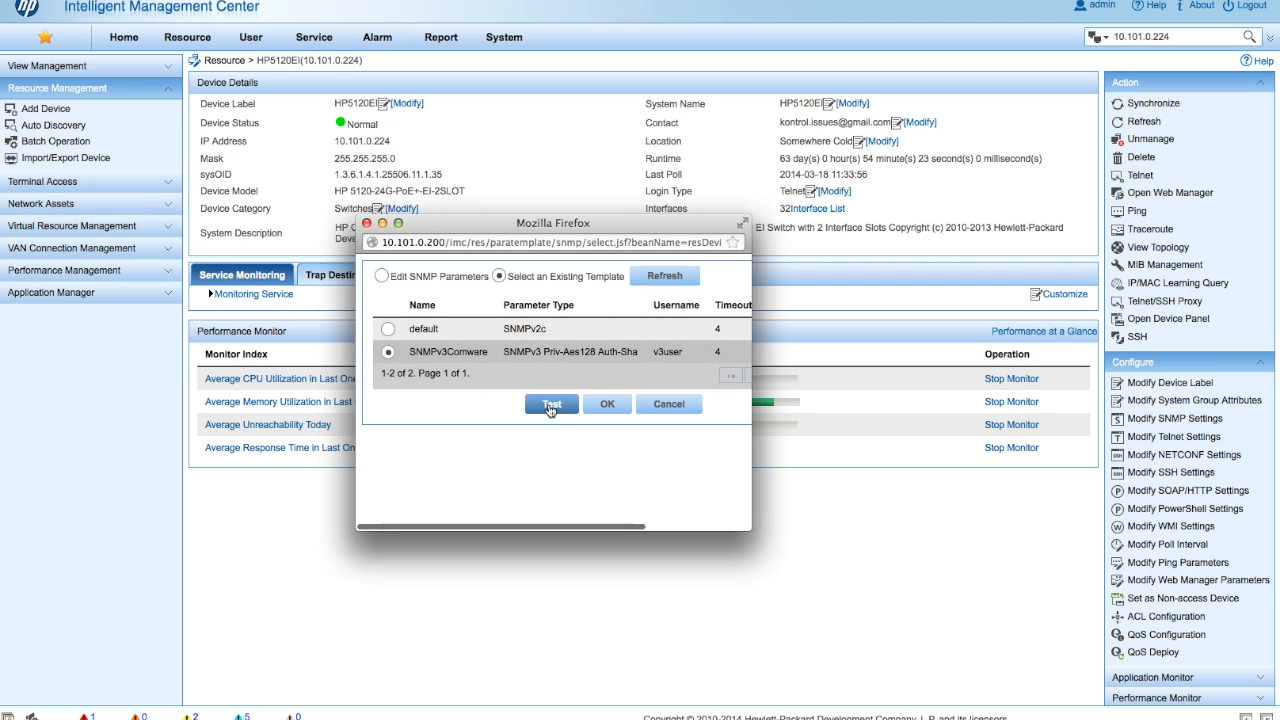
pyautogui.click(551, 404)
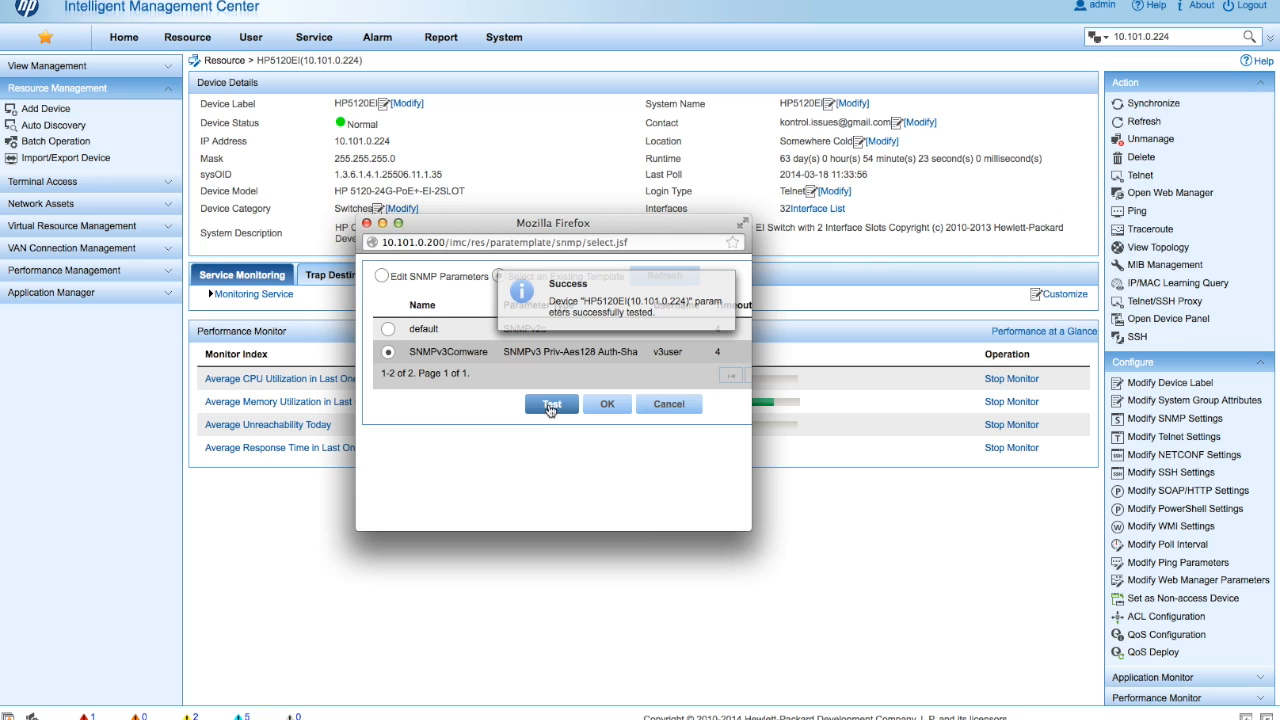
pyautogui.click(606, 404)
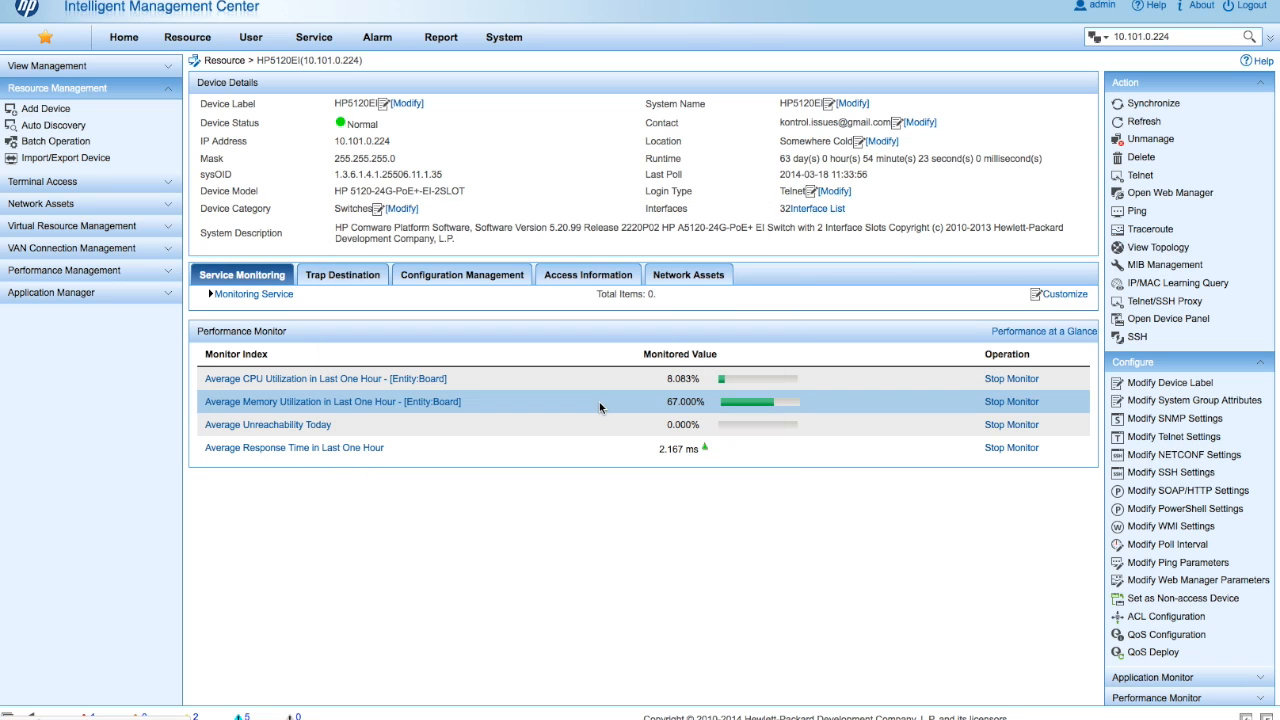
pyautogui.click(1174, 418)
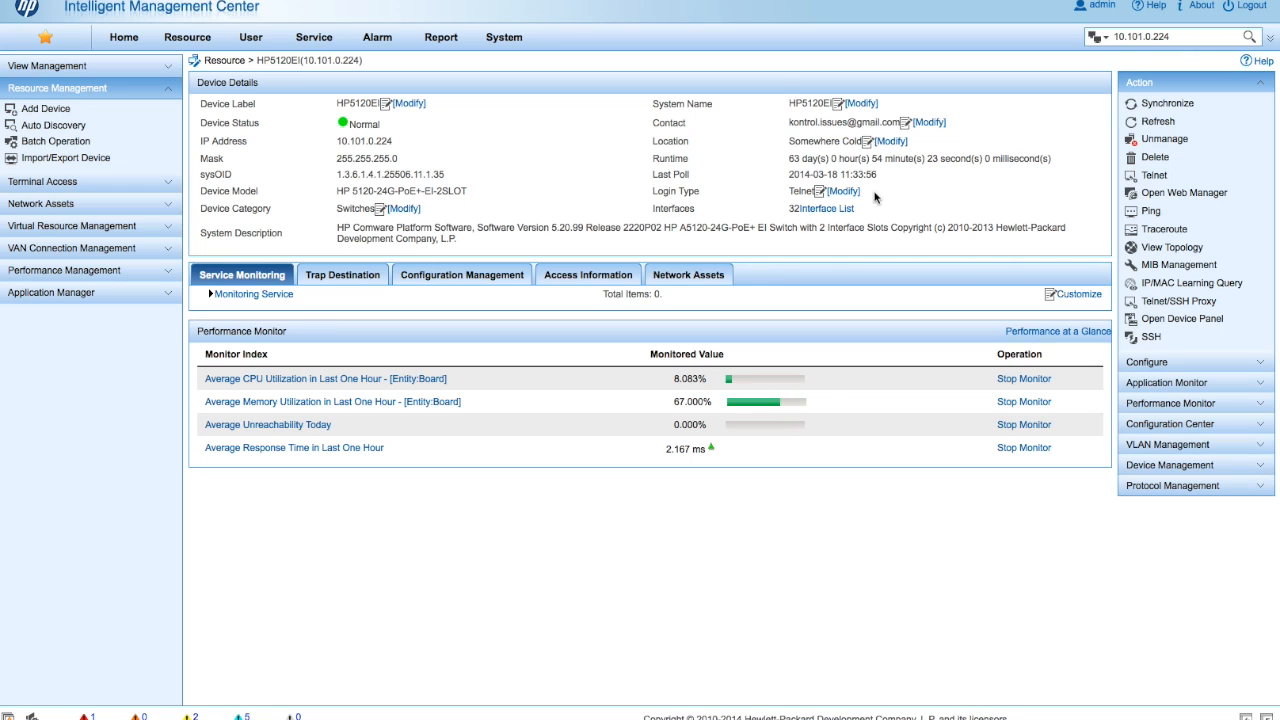
pyautogui.moveTo(874, 198)
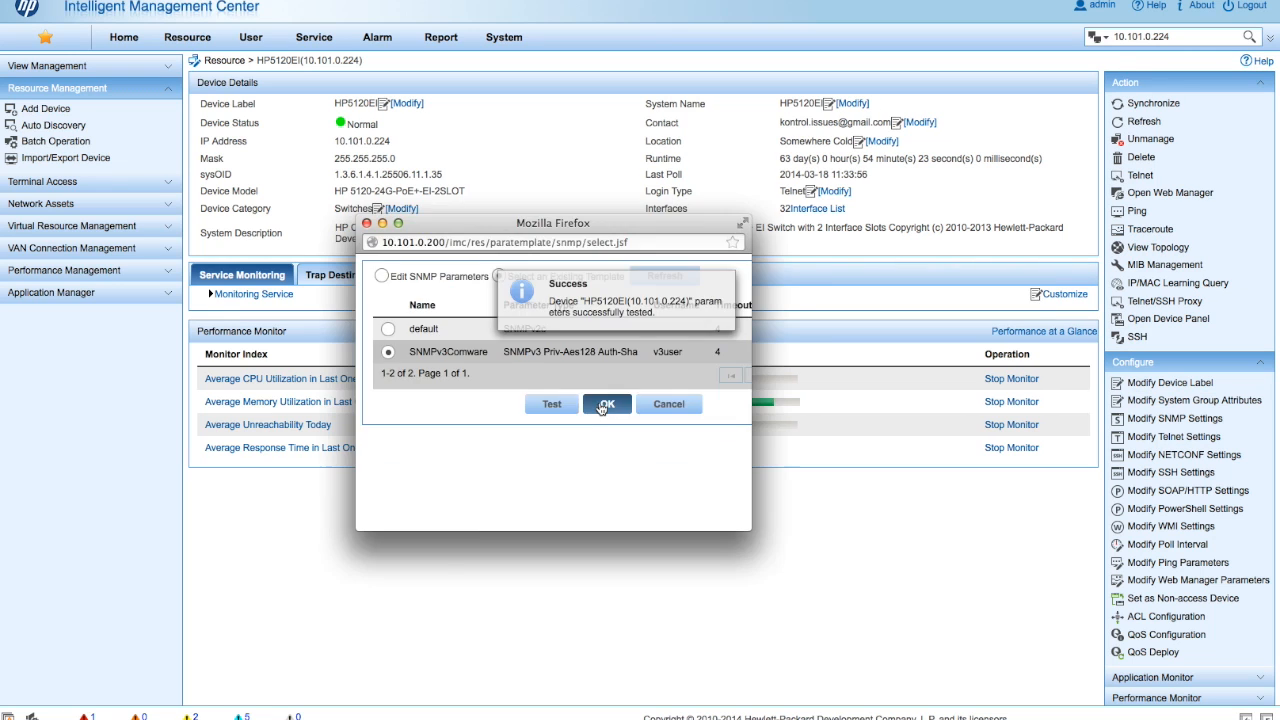
# Step: Save the SNMPv3Comware template selection in the switch's SNMP settings dialog
pyautogui.click(607, 403)
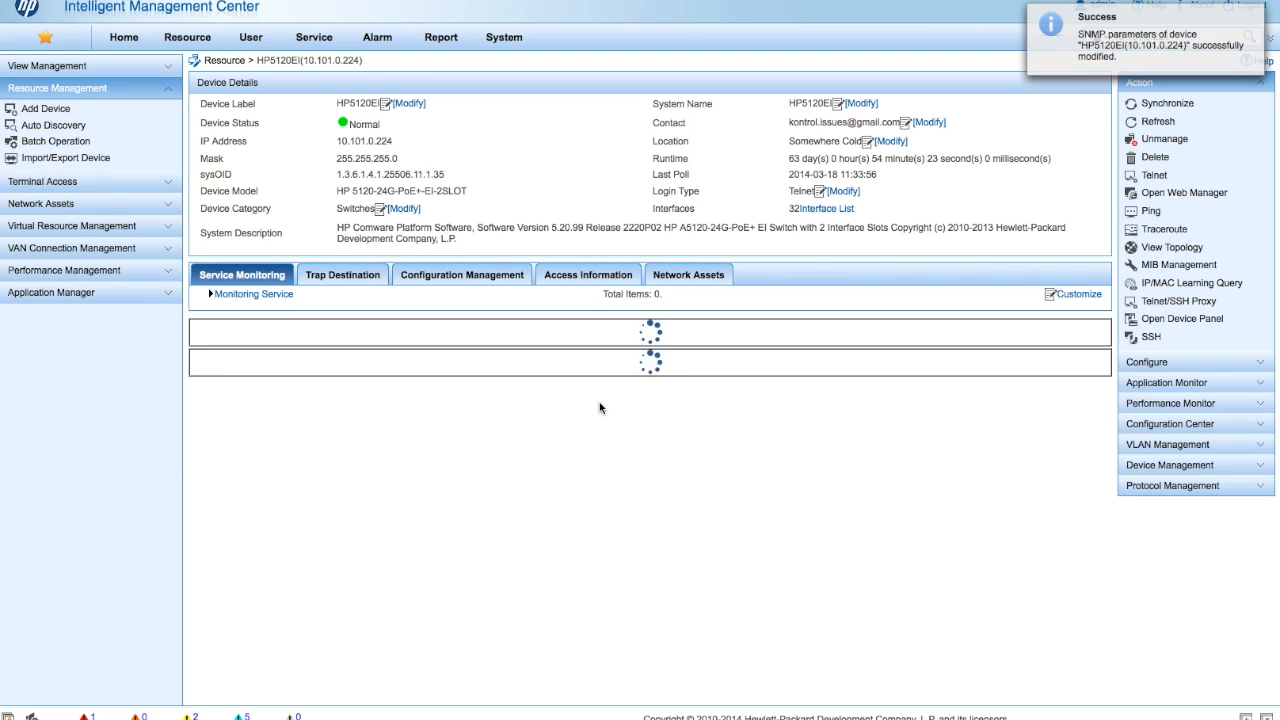